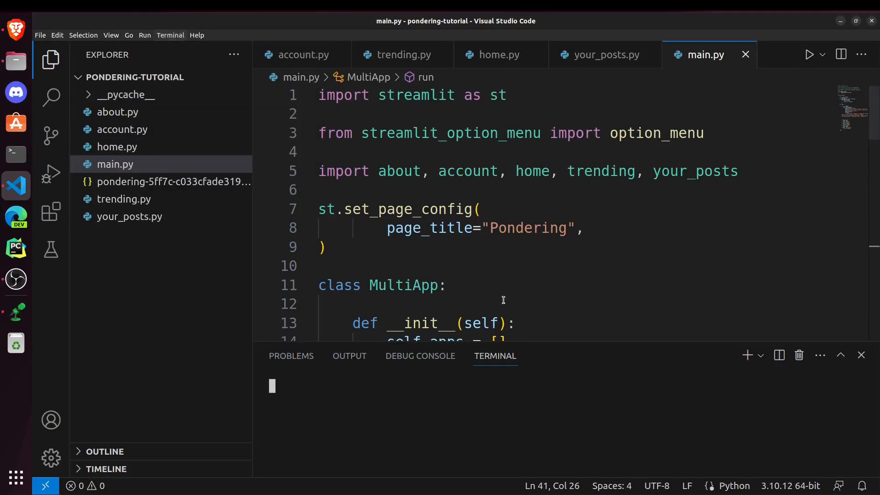
# - Run 'streamlit run main.py' and confirm the Pondering login page at localhost:8501
pyautogui.write('strea')
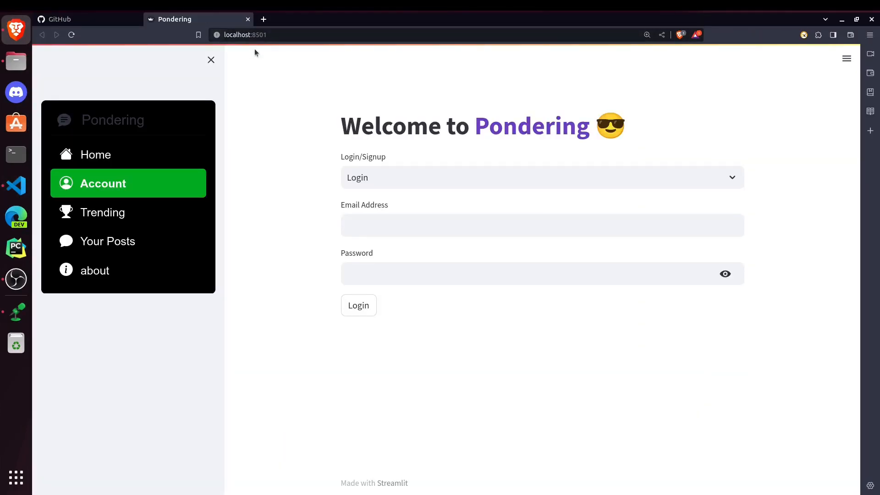
pyautogui.moveTo(274, 65)
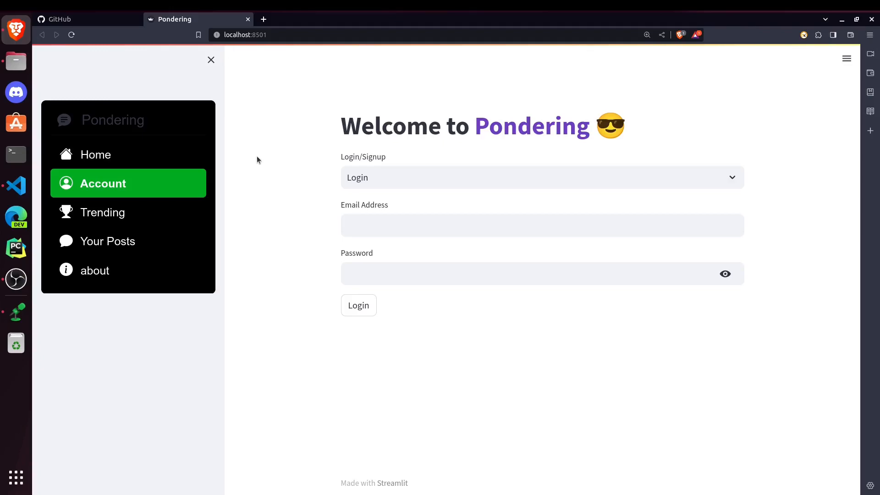
pyautogui.moveTo(264, 163)
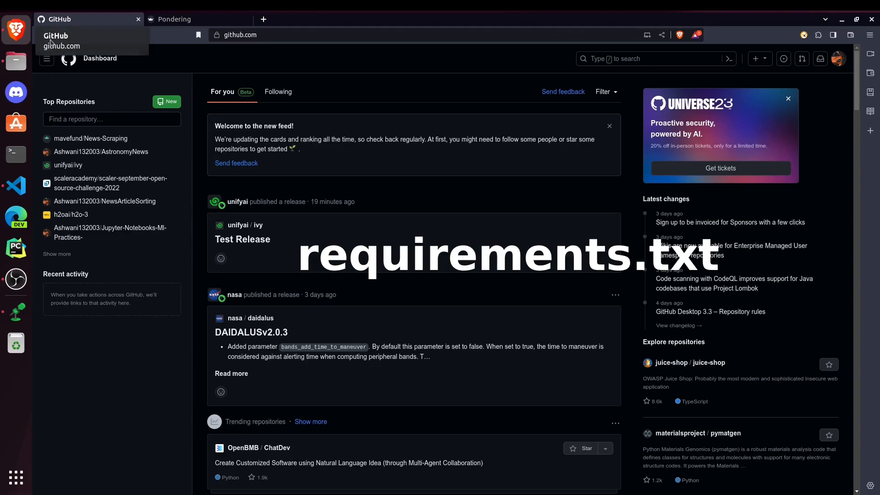
pyautogui.click(15, 186)
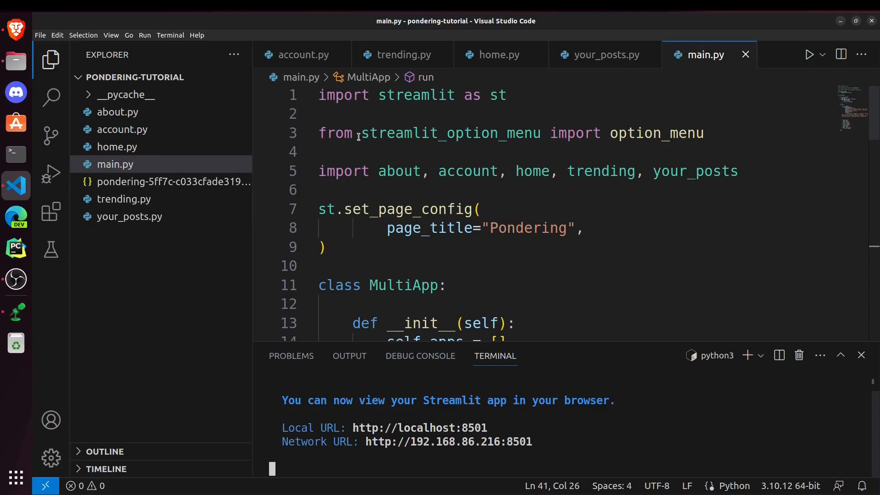
pyautogui.click(549, 133)
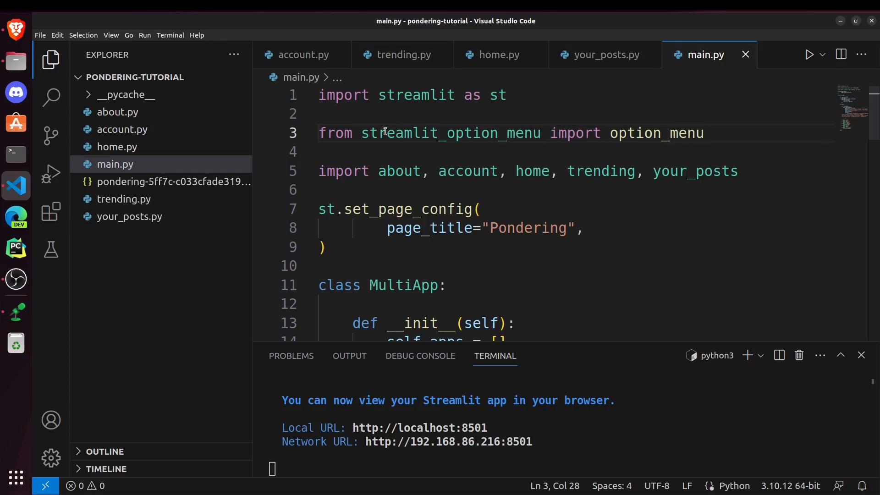
pyautogui.moveTo(445, 112)
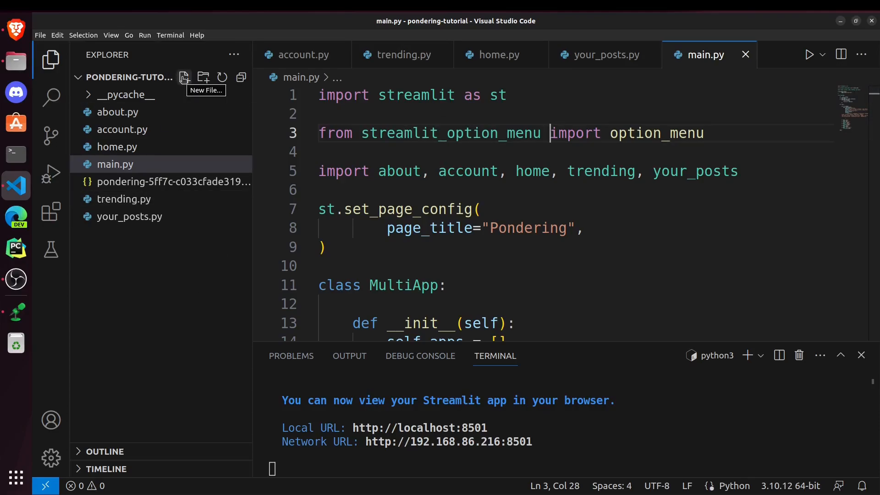
# - Create a blank requirements.txt in pondering-tutorial, glancing at main.py's imports
pyautogui.write('req')
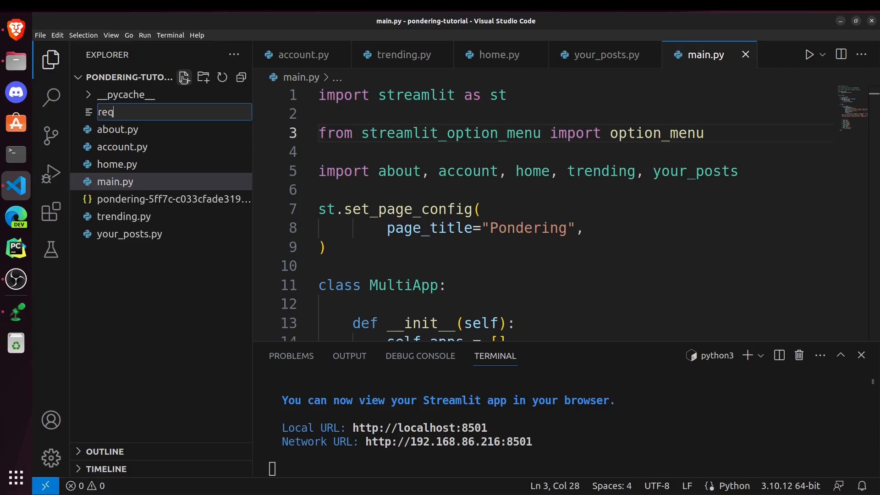
pyautogui.write('uirement')
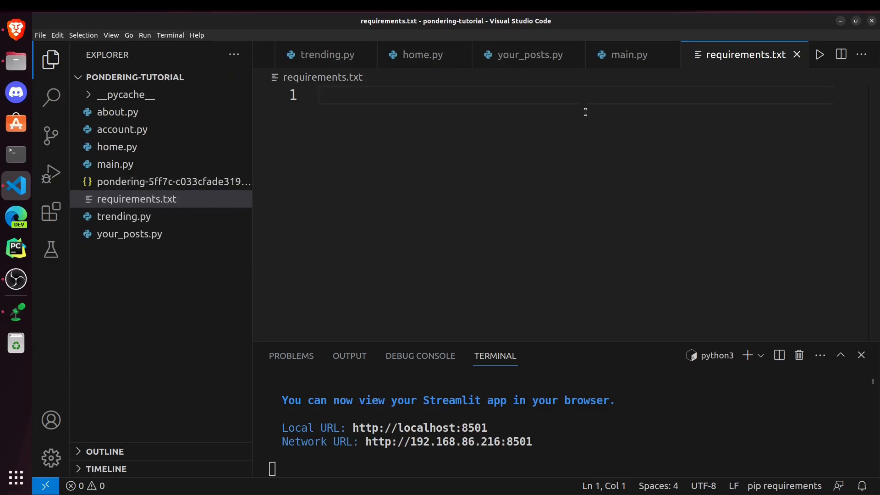
pyautogui.moveTo(626, 54)
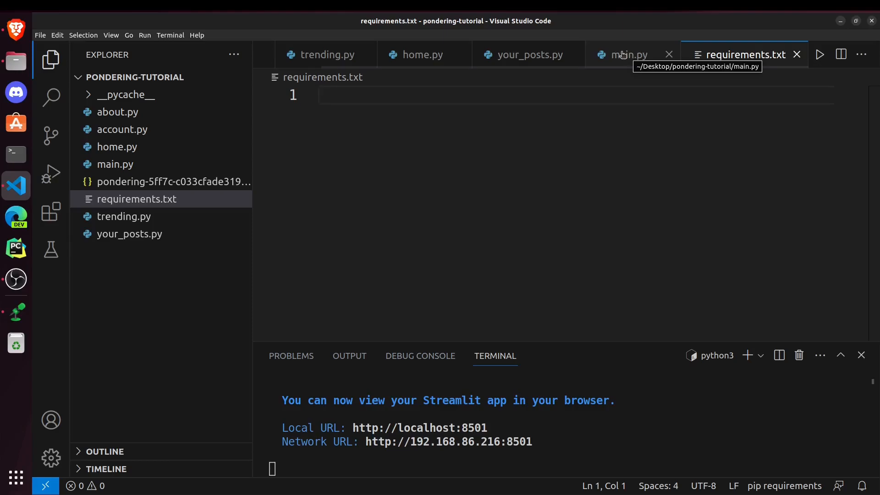
pyautogui.click(625, 55)
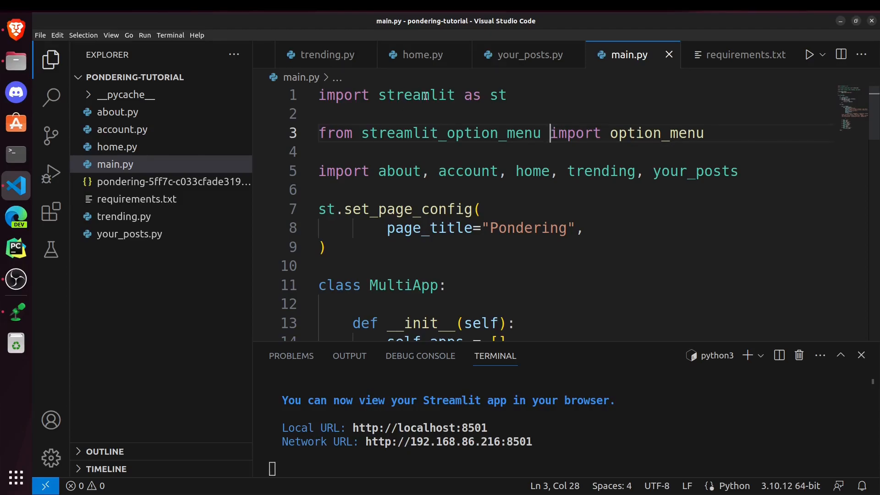
pyautogui.moveTo(417, 95)
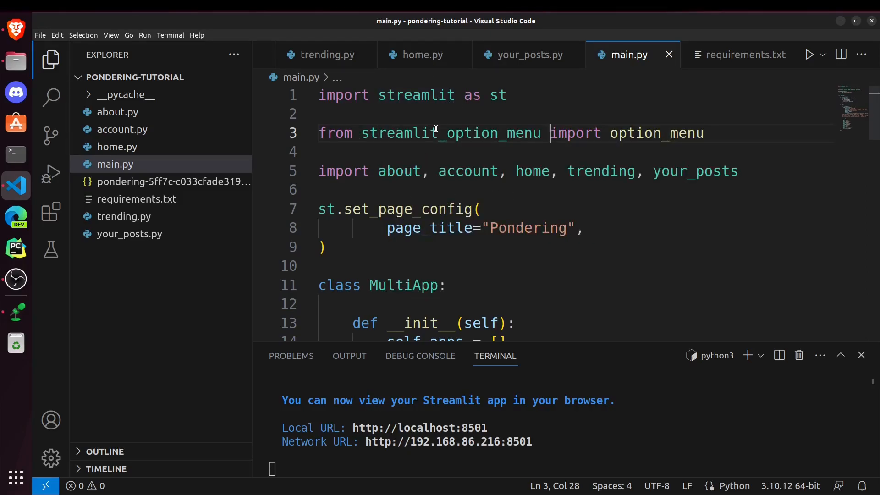
pyautogui.click(745, 55)
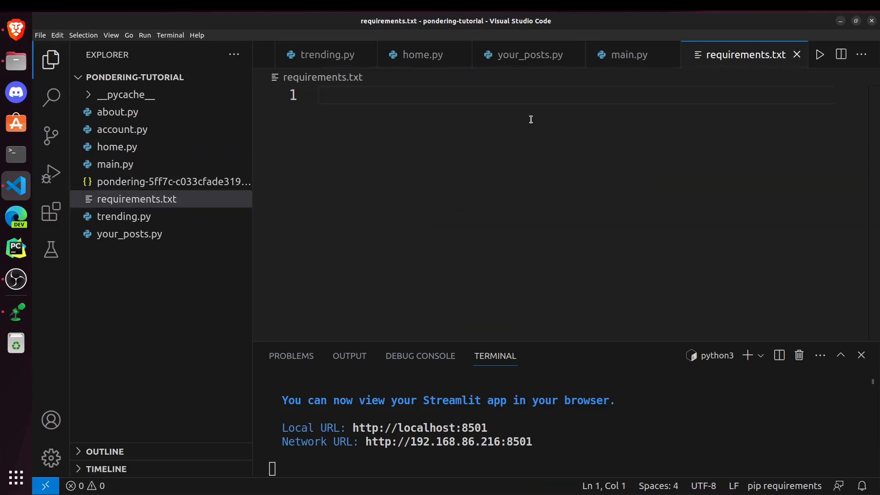
# - List streamlit and streamlit_option_menu in requirements.txt, checking imports in main.py and your_posts.py
pyautogui.write('streamli')
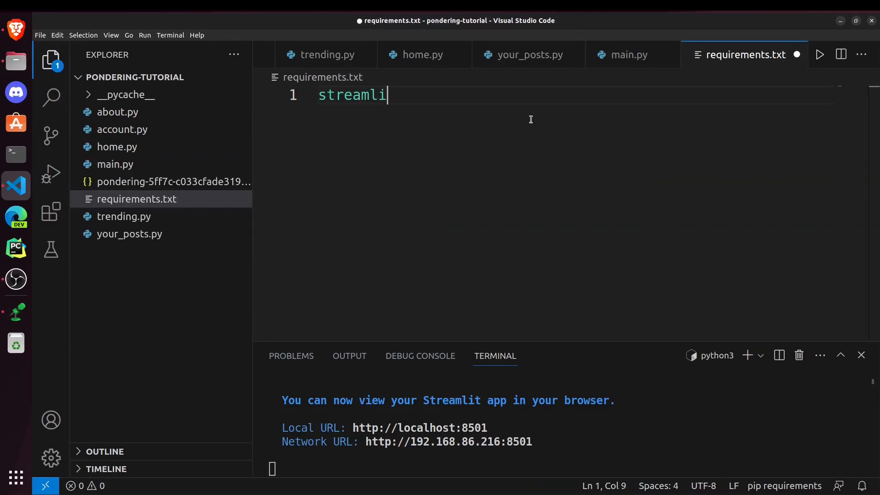
pyautogui.write('t')
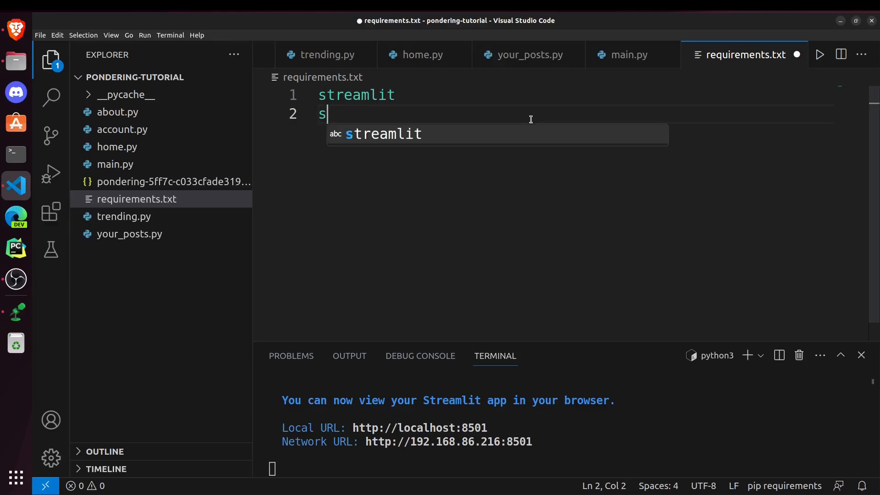
pyautogui.press('Tab')
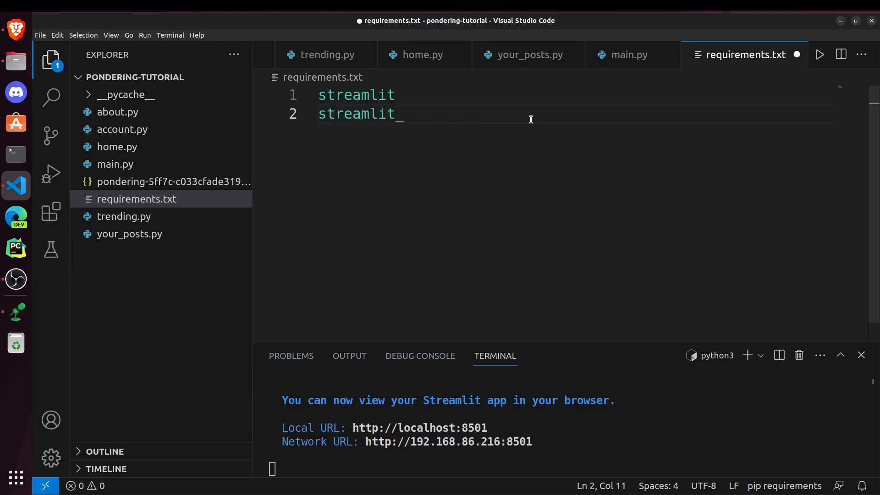
pyautogui.write('option_menu')
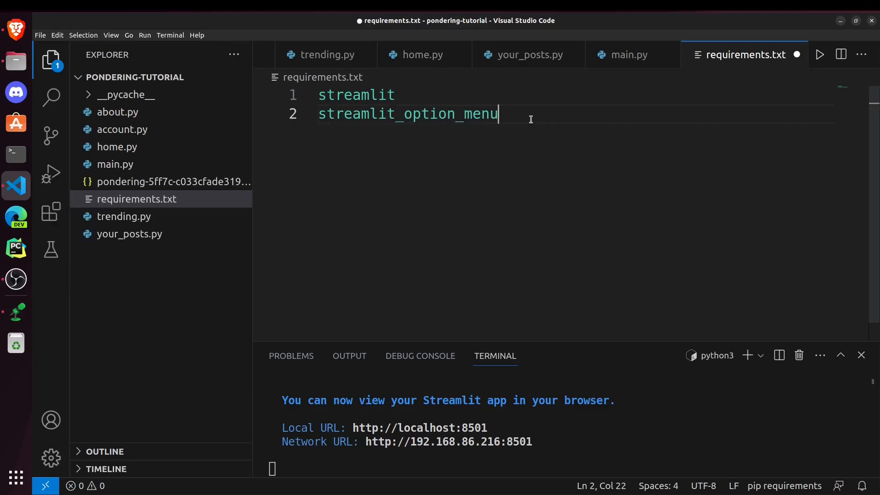
pyautogui.press('Enter')
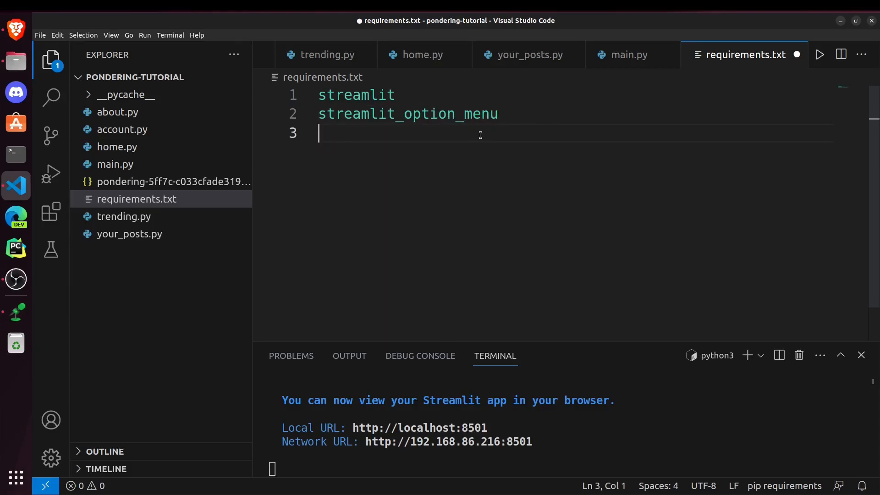
pyautogui.click(627, 54)
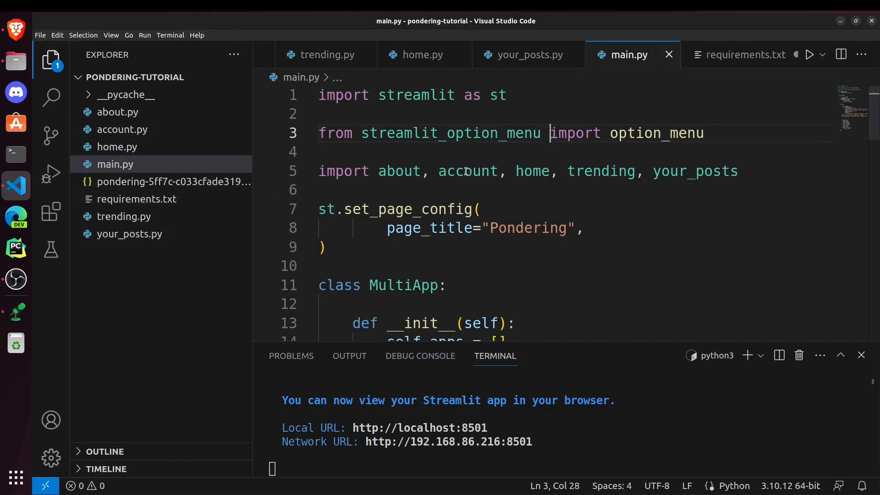
pyautogui.click(606, 55)
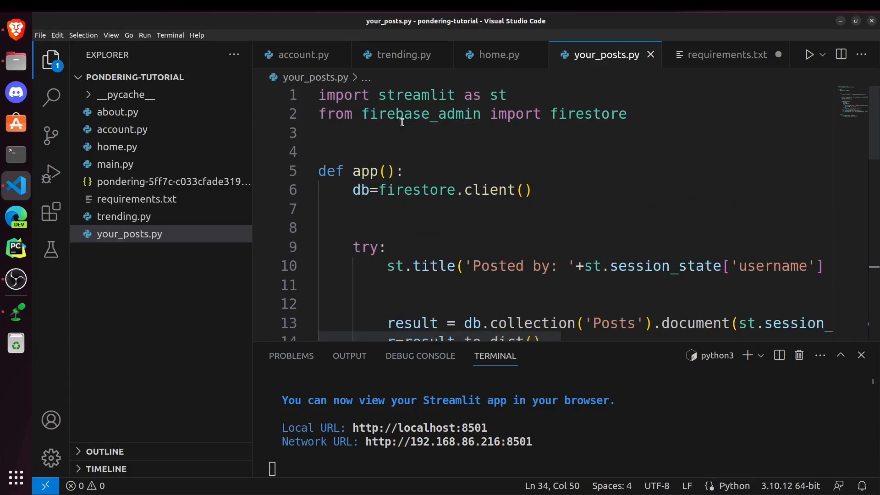
# - Add firebase_admin as the third package in requirements.txt
pyautogui.click(727, 54)
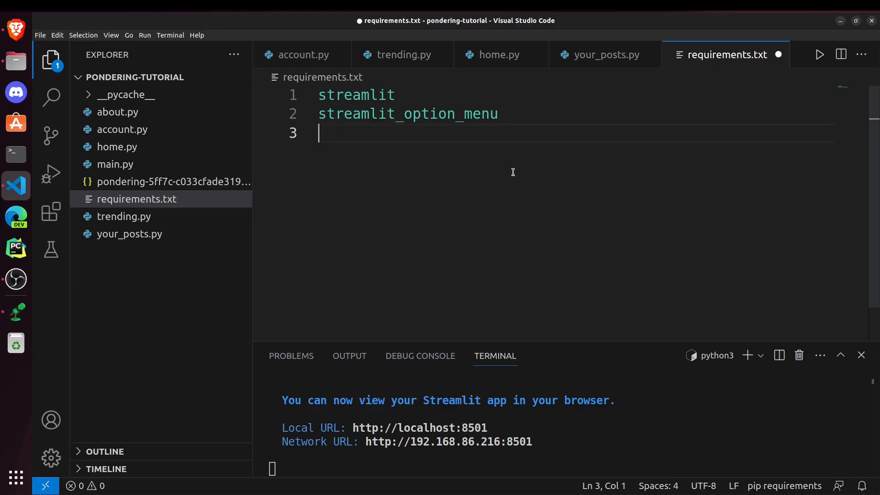
pyautogui.write('firebas')
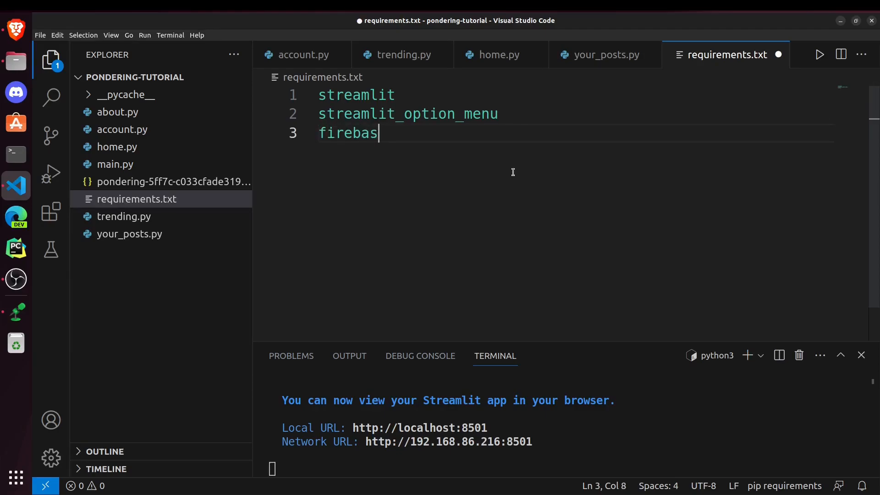
pyautogui.write('e_admin')
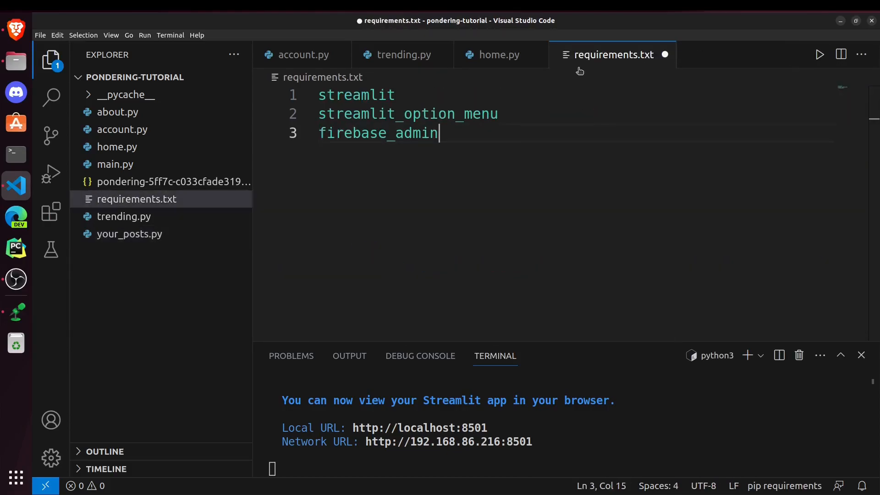
# - Check home.py and trending.py imports, close the code tabs, and save
pyautogui.click(498, 55)
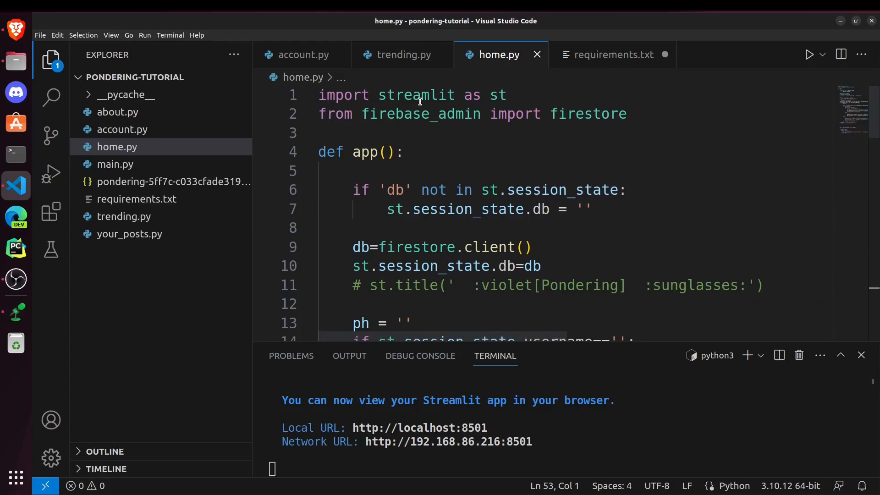
pyautogui.click(401, 55)
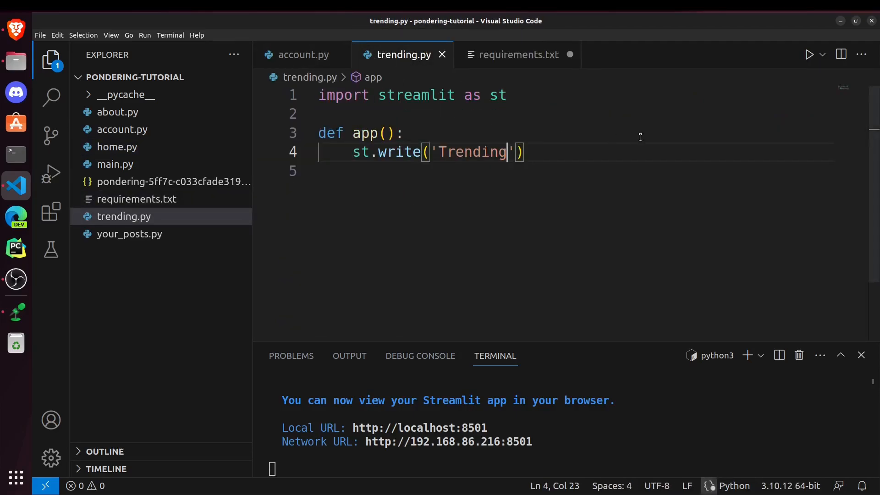
pyautogui.click(303, 54)
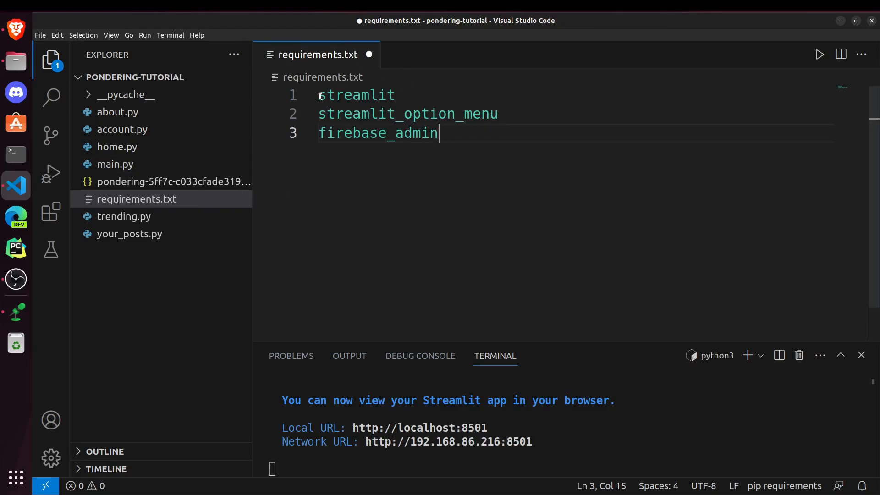
pyautogui.press('ctrl+s')
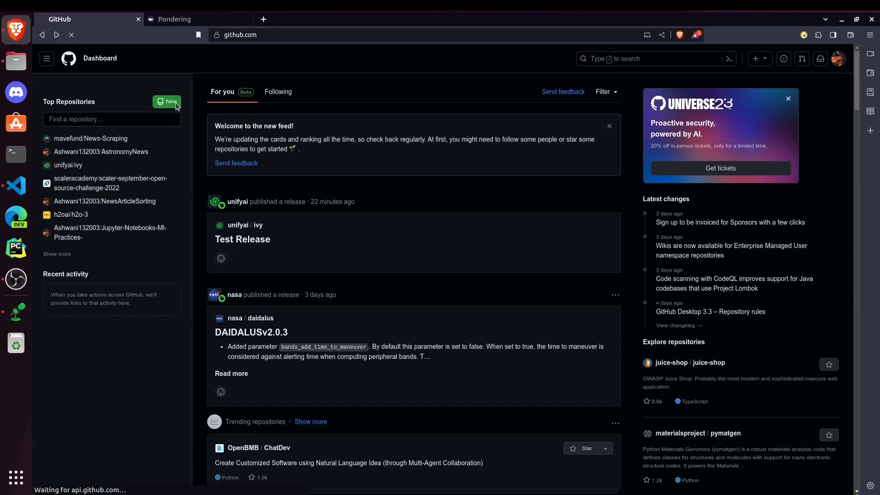
# - Create the public GitHub repository Pondering_tutorial
pyautogui.click(167, 102)
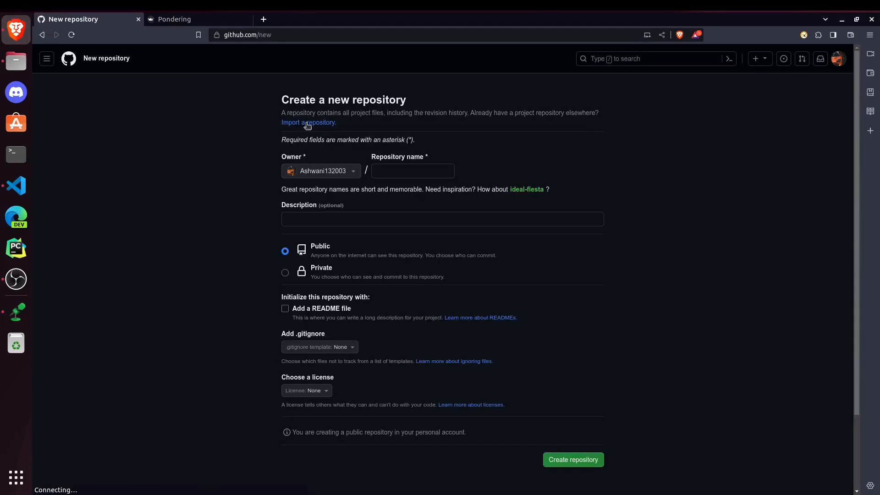
pyautogui.write('Pon')
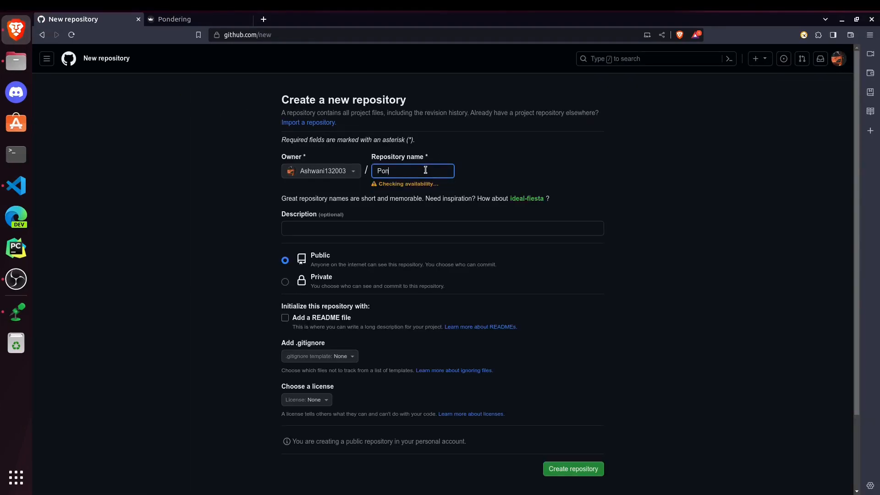
pyautogui.write('Pondering_tutorial')
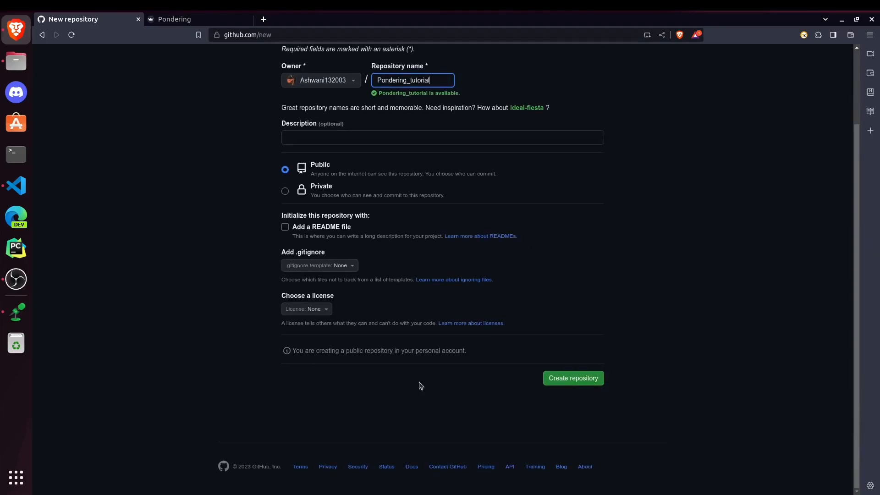
pyautogui.click(573, 378)
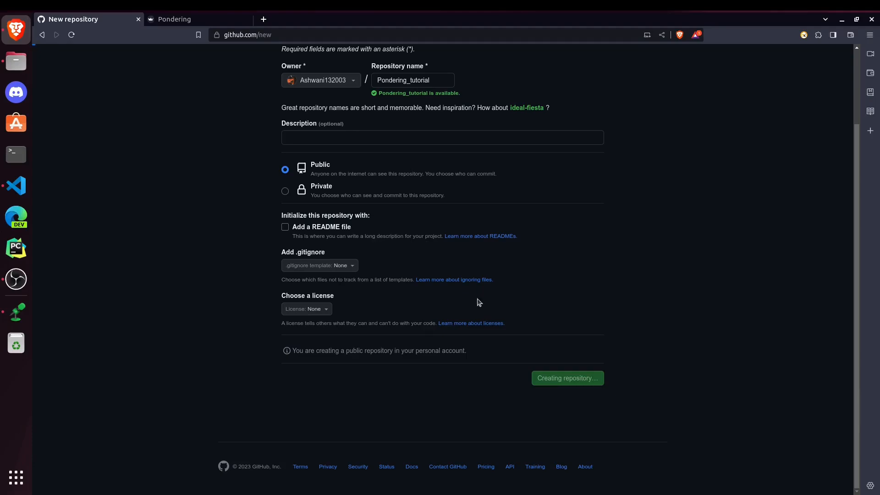
pyautogui.click(567, 378)
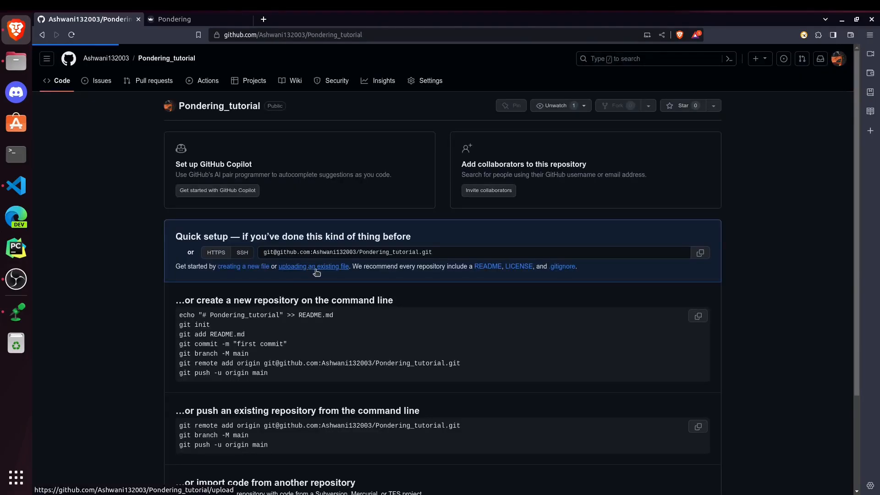
# - Upload the pondering-tutorial folder, excluding __pycache__ files, and commit it
pyautogui.click(313, 266)
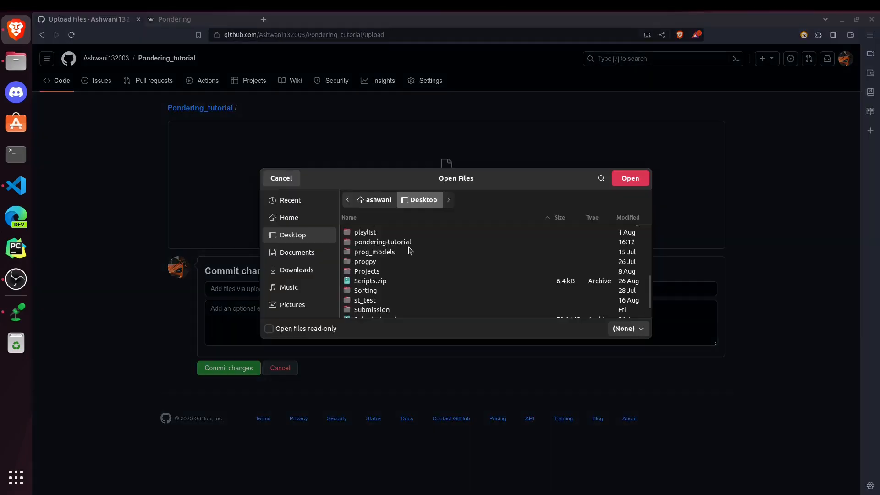
pyautogui.click(383, 242)
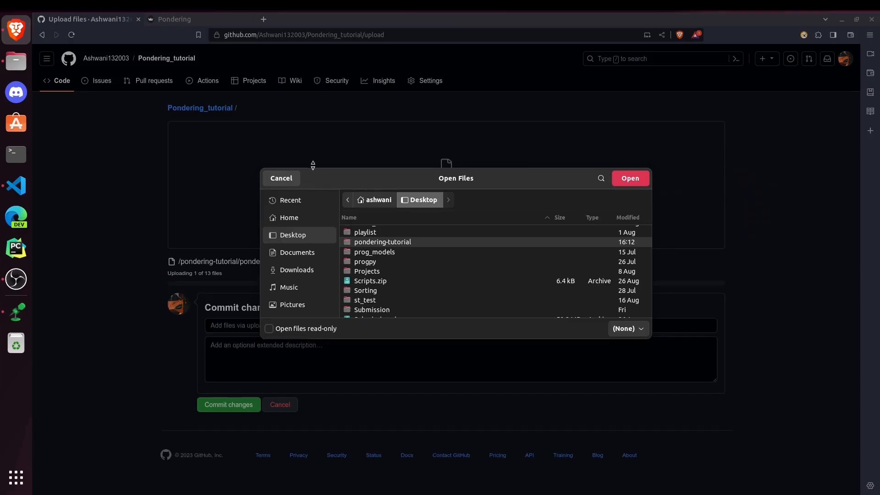
pyautogui.click(630, 178)
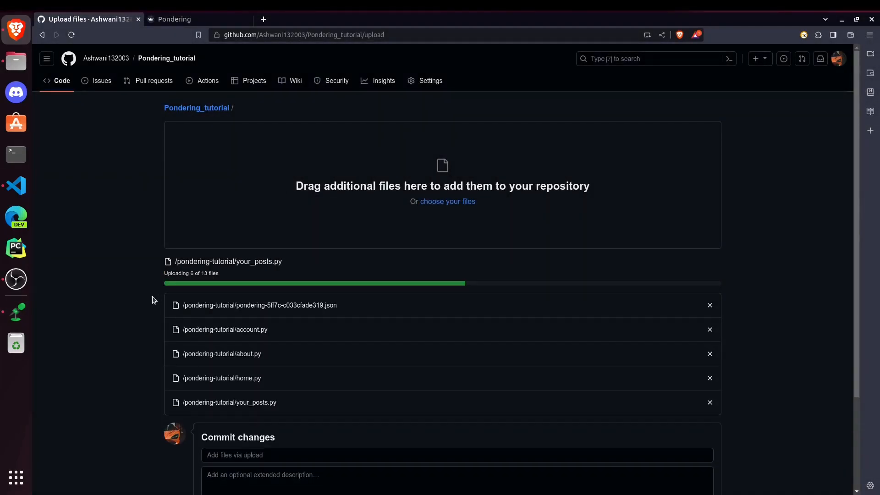
pyautogui.scroll(-3)
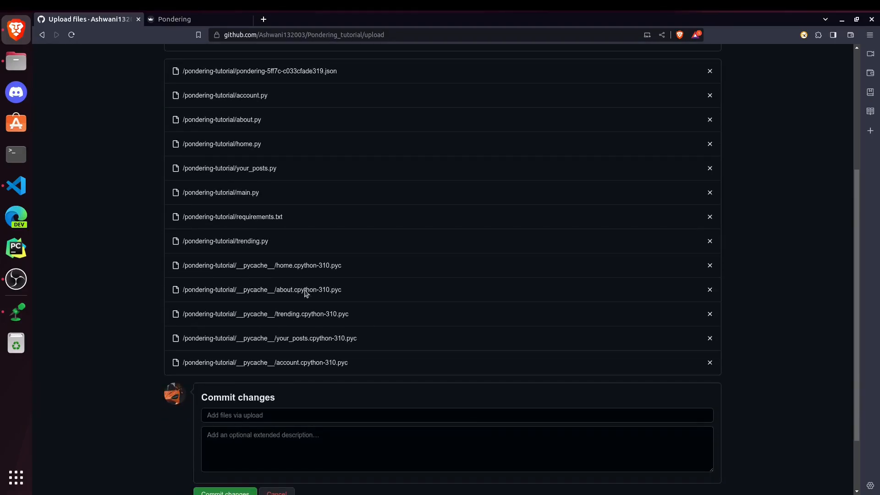
pyautogui.moveTo(661, 273)
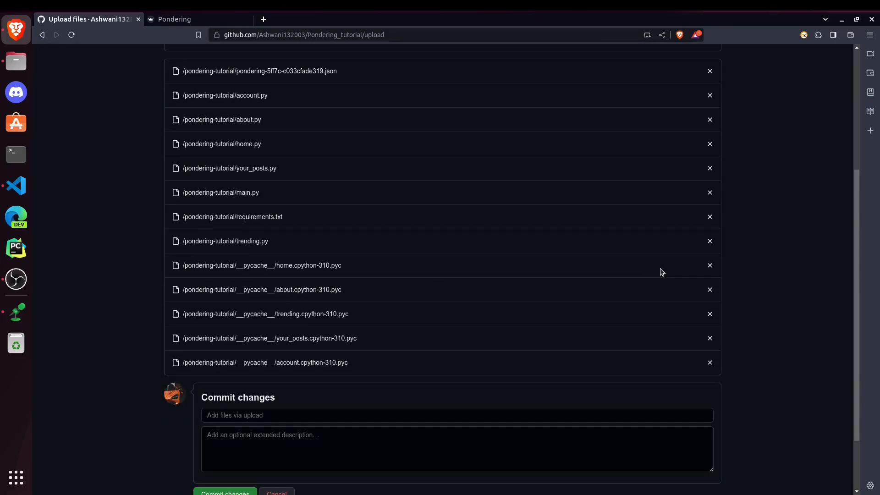
pyautogui.click(710, 265)
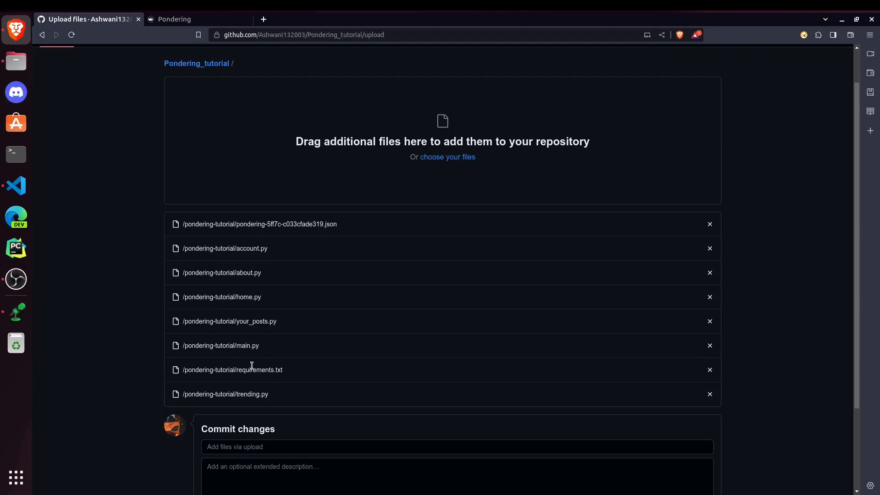
pyautogui.scroll(-3)
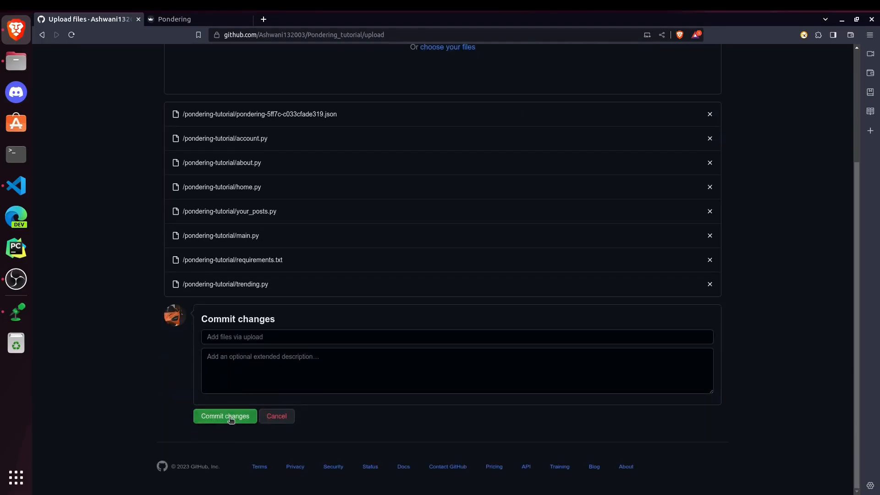
pyautogui.click(225, 416)
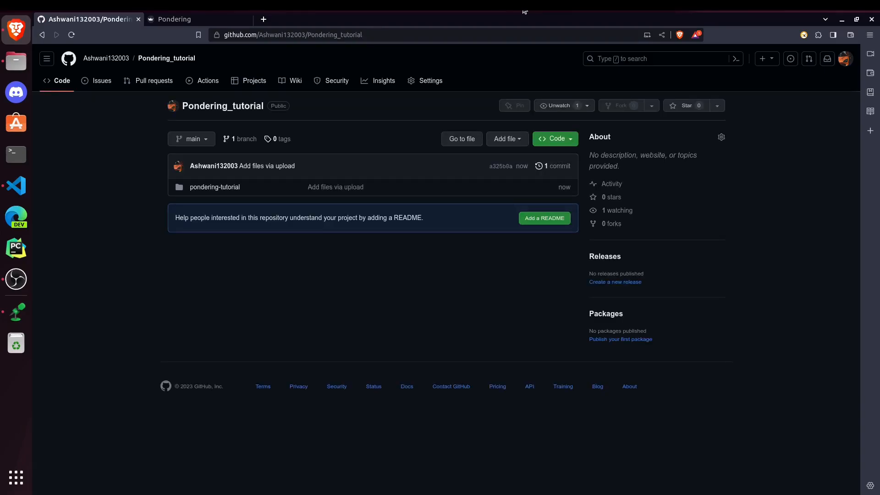
pyautogui.moveTo(214, 187)
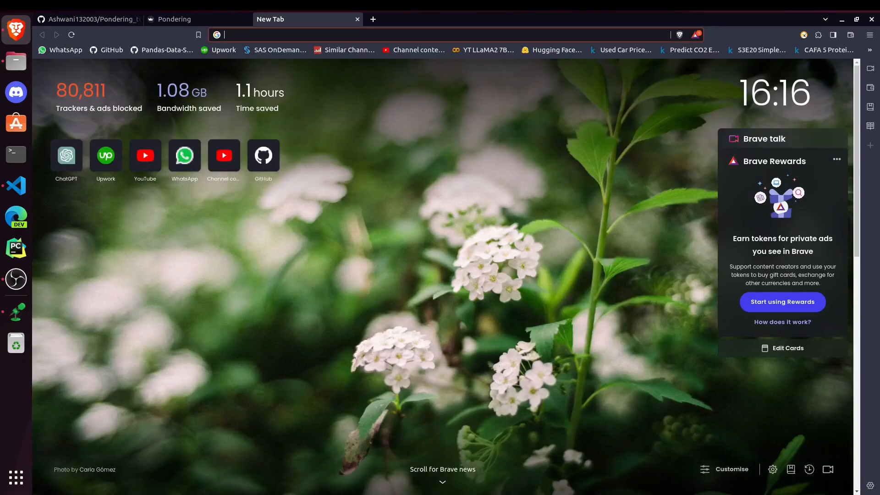
# - Find Render via a Google search for 'render' and enter its Get Started page
pyautogui.write('render&oq=render&aqs=chrome.0.69i59j69i60l4.3055j0j1&sourceid=chrome&ie=UTF-8')
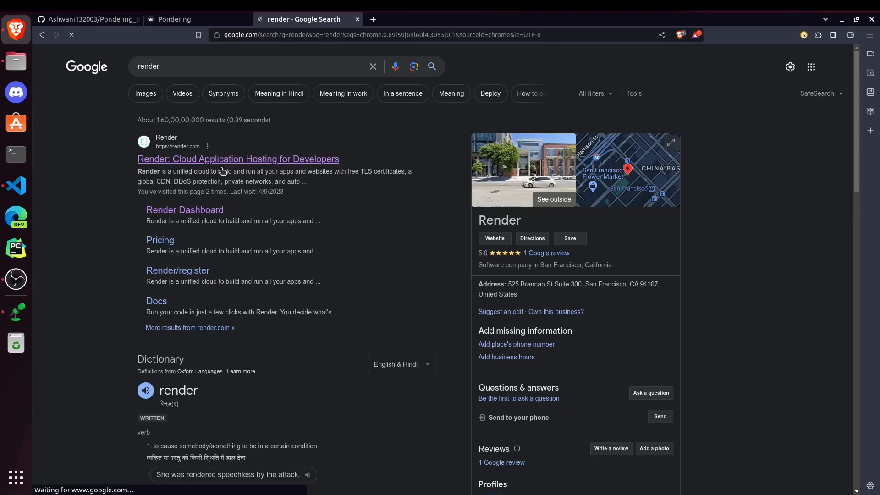
pyautogui.click(237, 159)
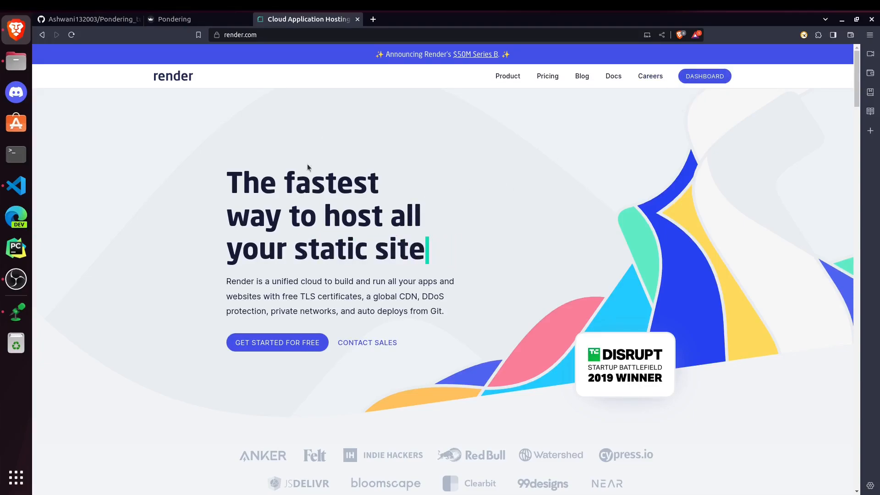
pyautogui.click(277, 343)
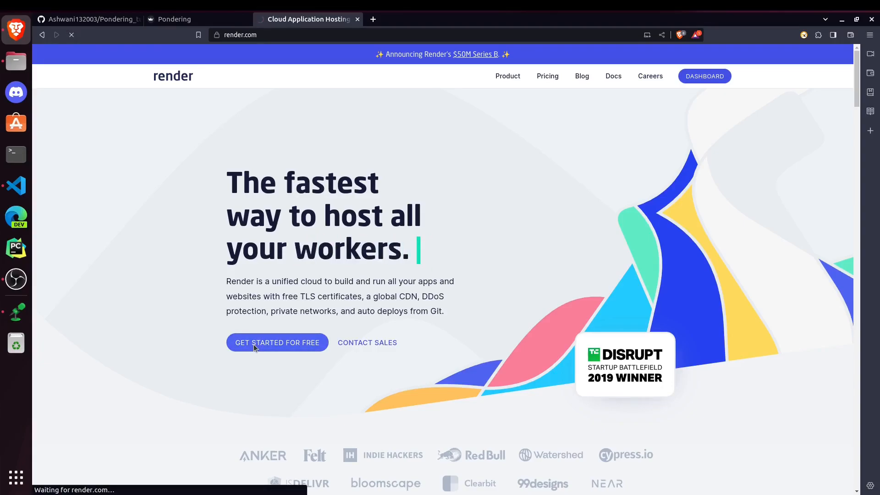
pyautogui.click(704, 76)
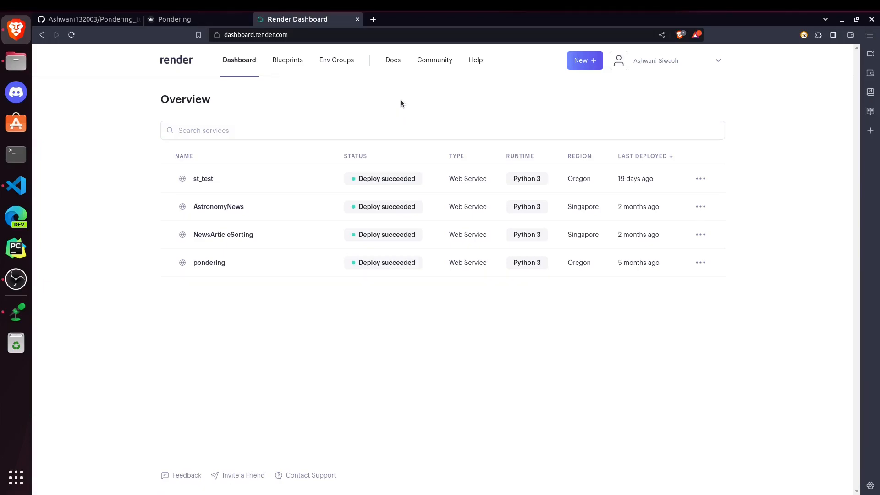
pyautogui.moveTo(433, 121)
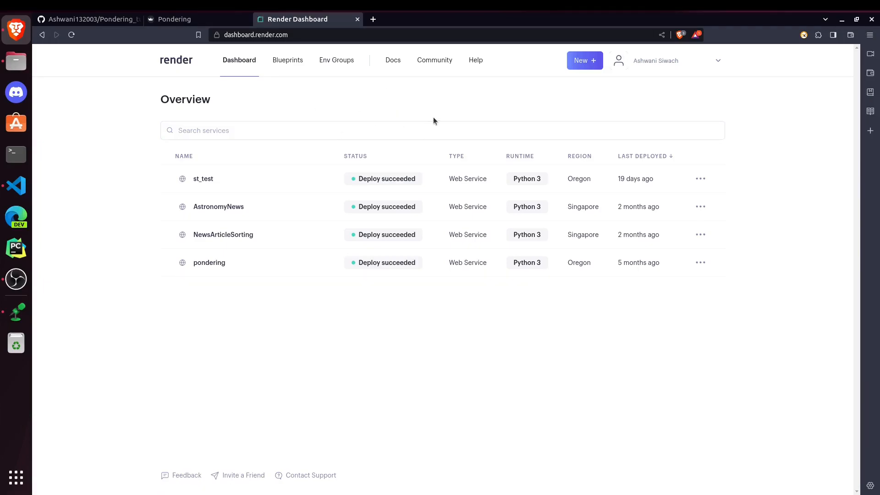
pyautogui.moveTo(633, 35)
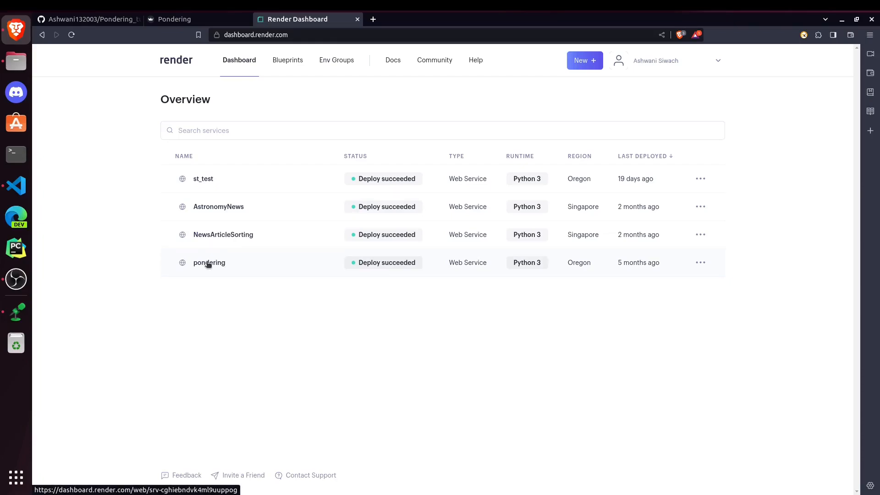
pyautogui.moveTo(455, 280)
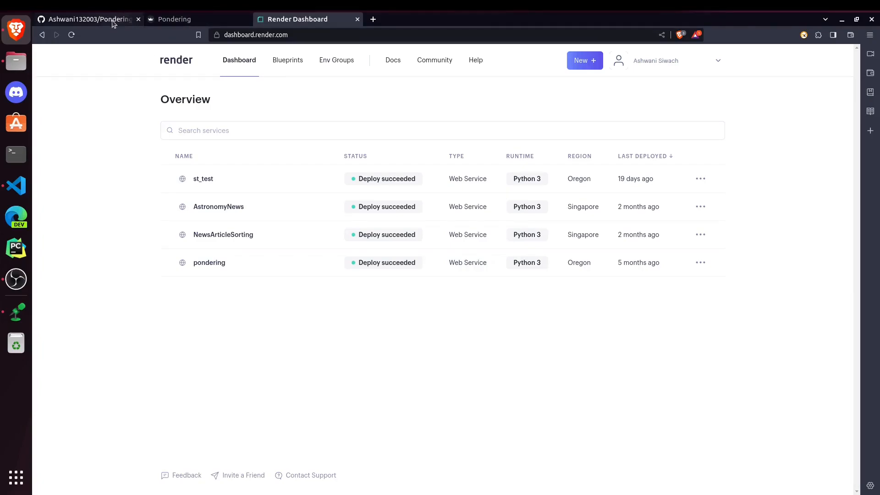
# - Open Streamlit Community Cloud in a new tab and compare it with Render's dashboard
pyautogui.click(372, 19)
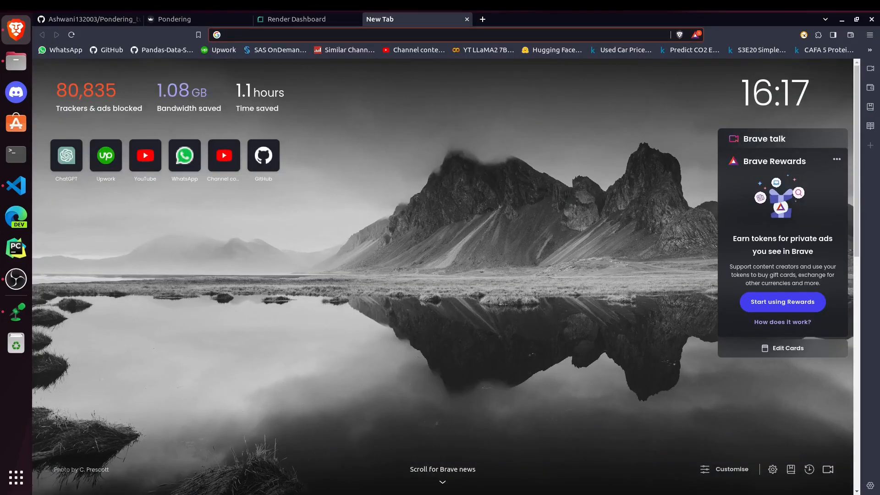
pyautogui.write('streamlit hostong')
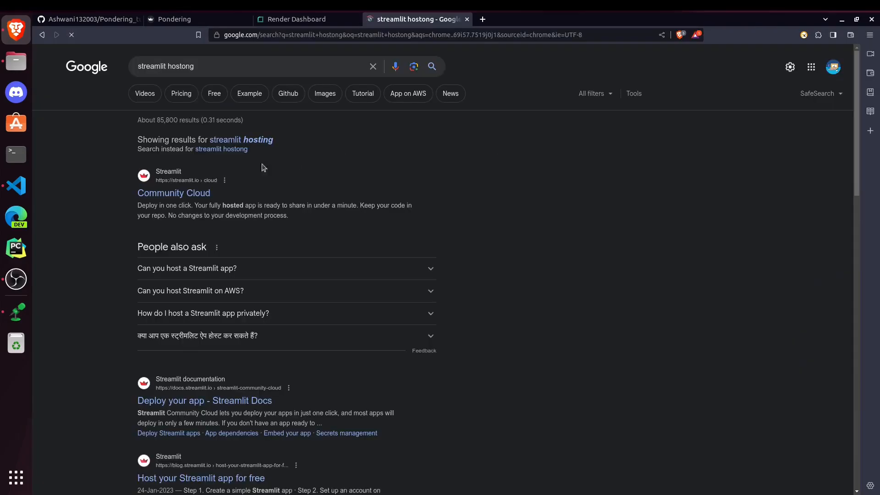
pyautogui.click(173, 192)
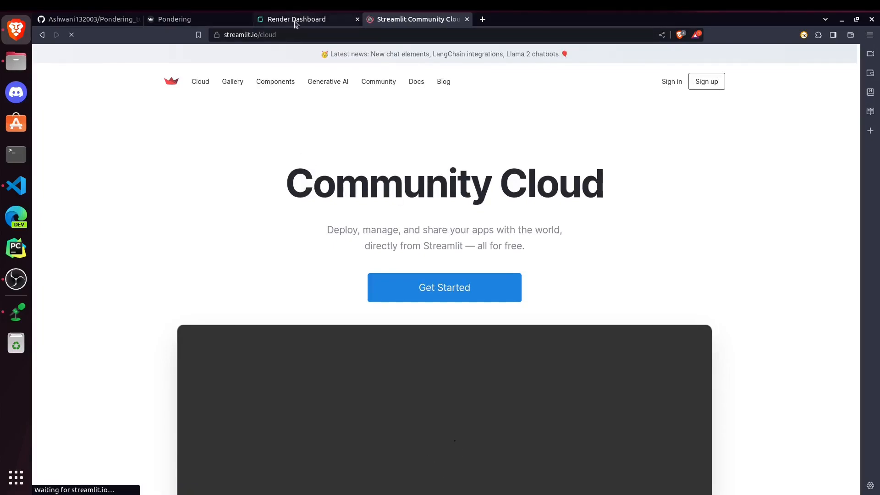
pyautogui.click(296, 18)
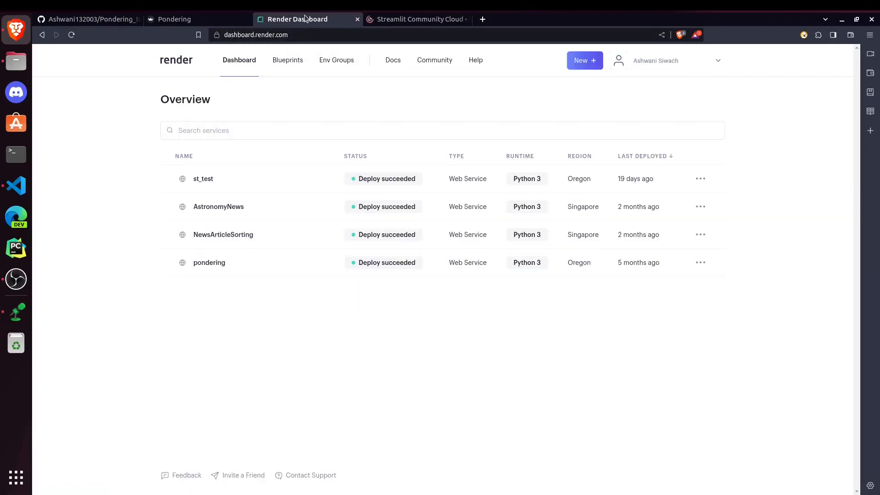
pyautogui.click(417, 18)
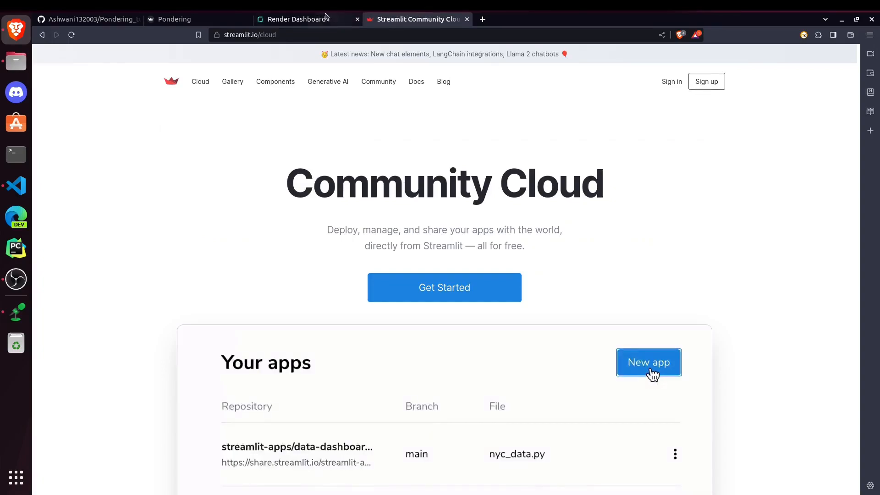
pyautogui.click(298, 19)
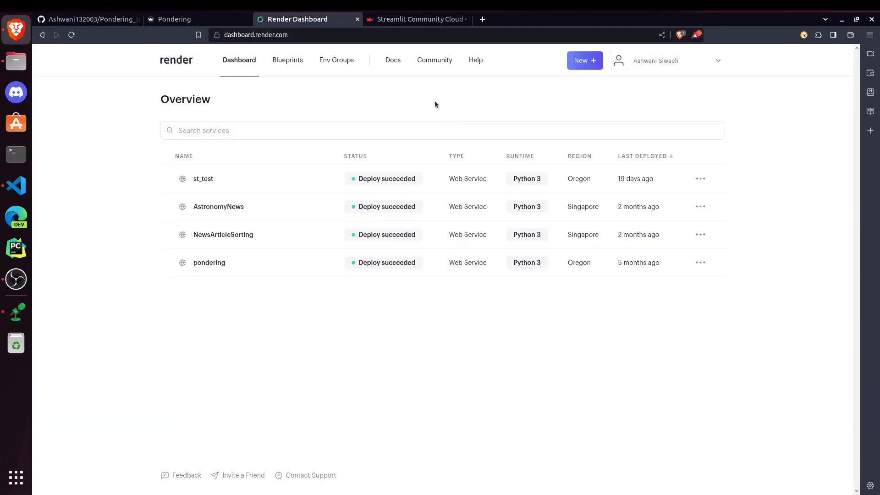
pyautogui.moveTo(241, 121)
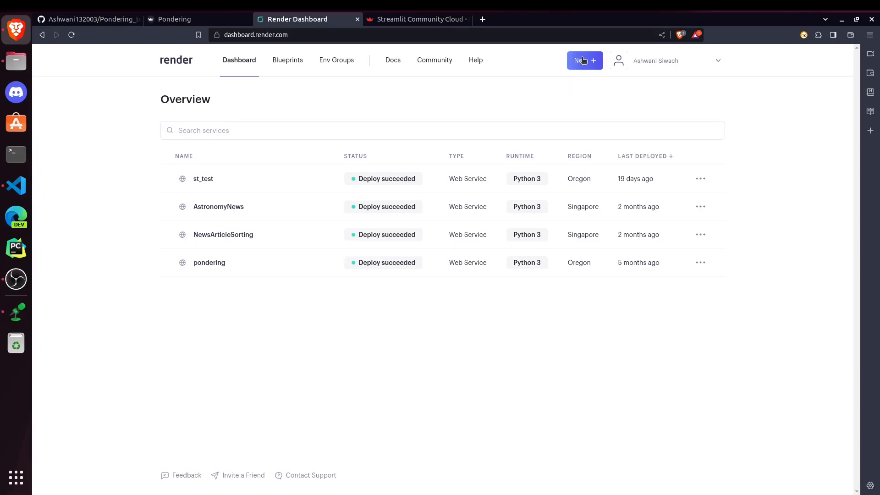
# - Start a new Render web service and connect the Pondering_tutorial repository URL
pyautogui.click(585, 60)
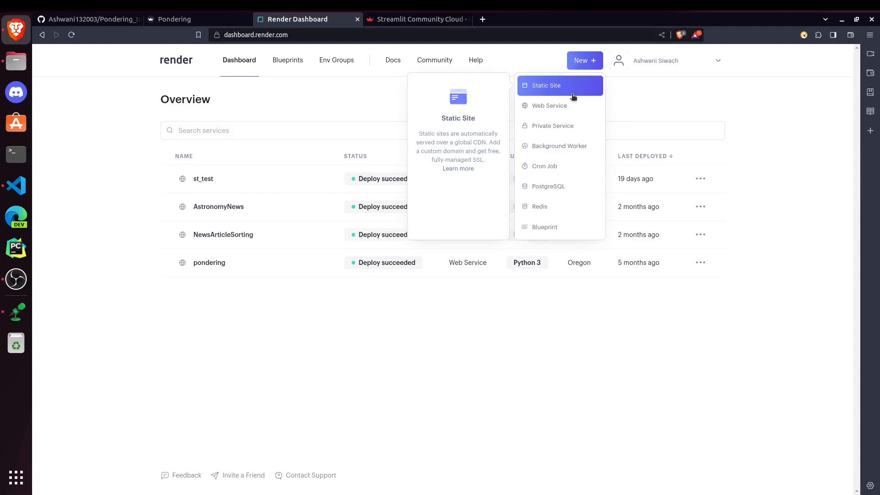
pyautogui.click(549, 106)
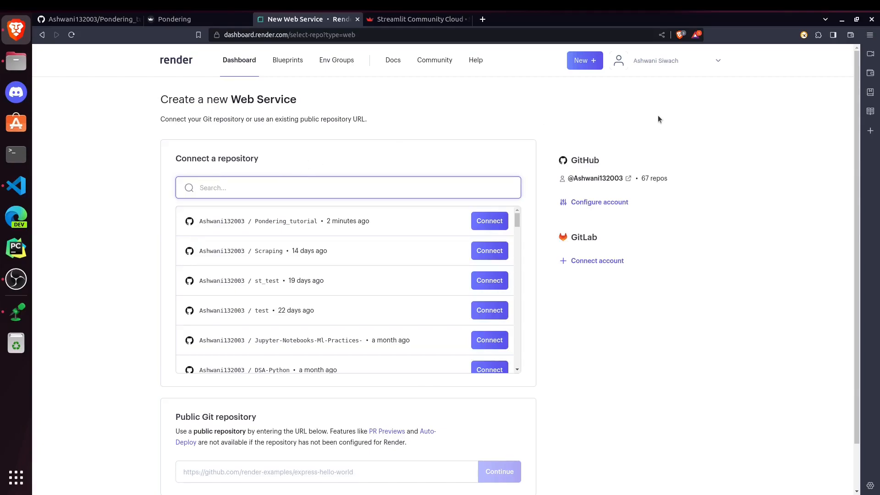
pyautogui.moveTo(284, 211)
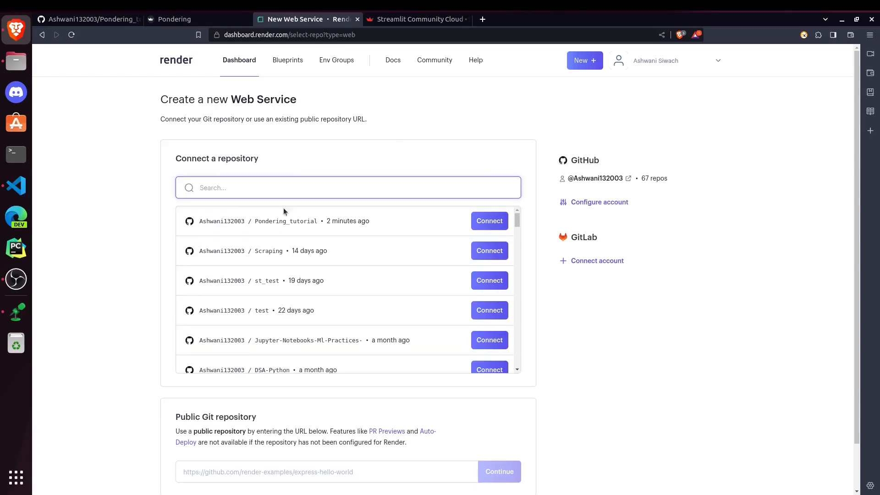
pyautogui.moveTo(275, 220)
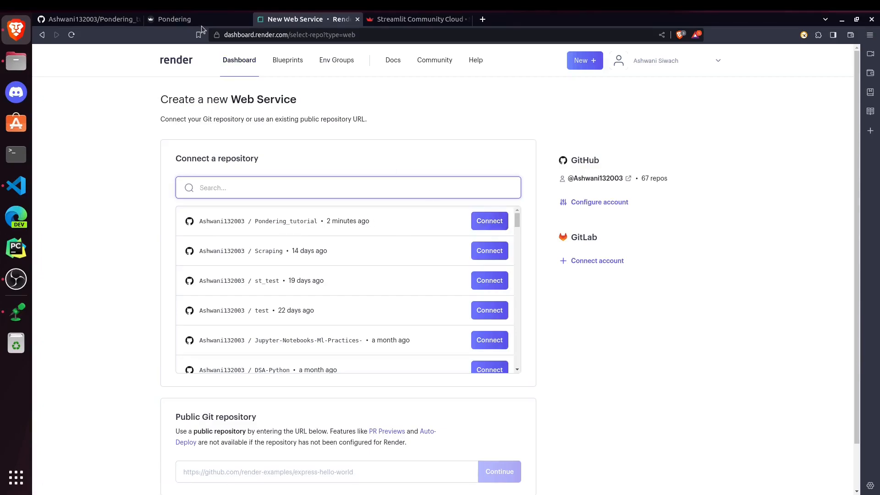
pyautogui.click(87, 19)
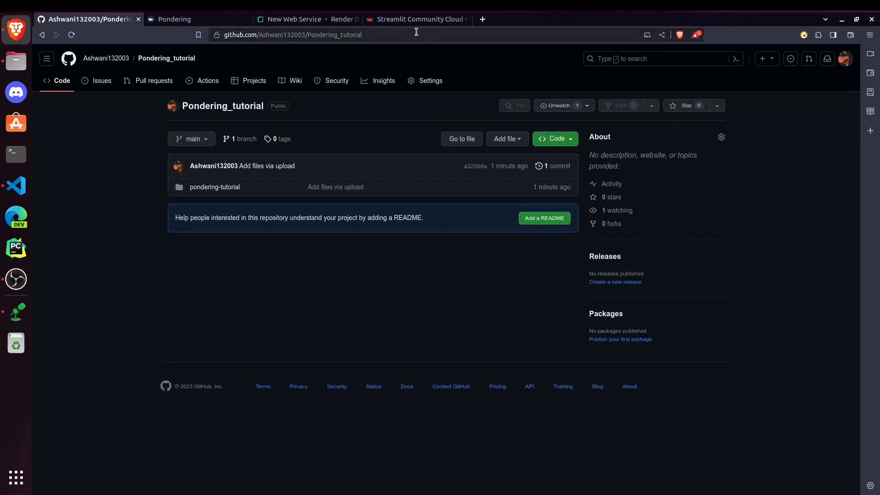
pyautogui.click(292, 34)
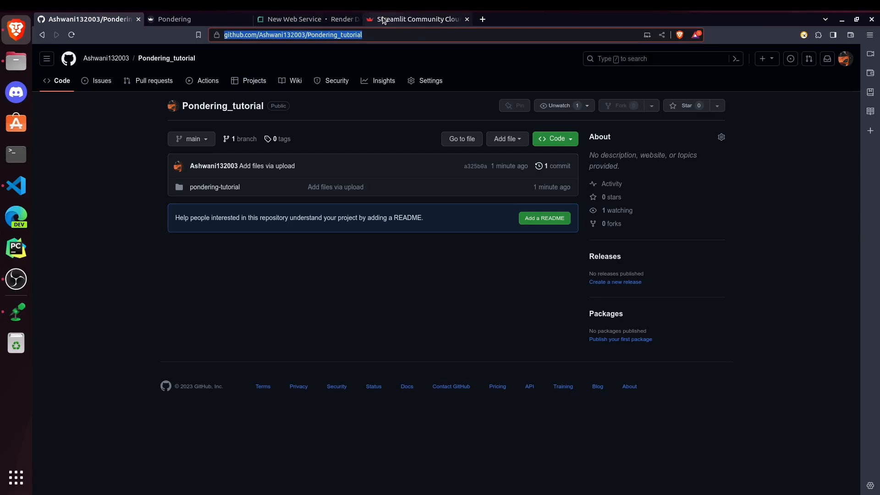
pyautogui.click(292, 19)
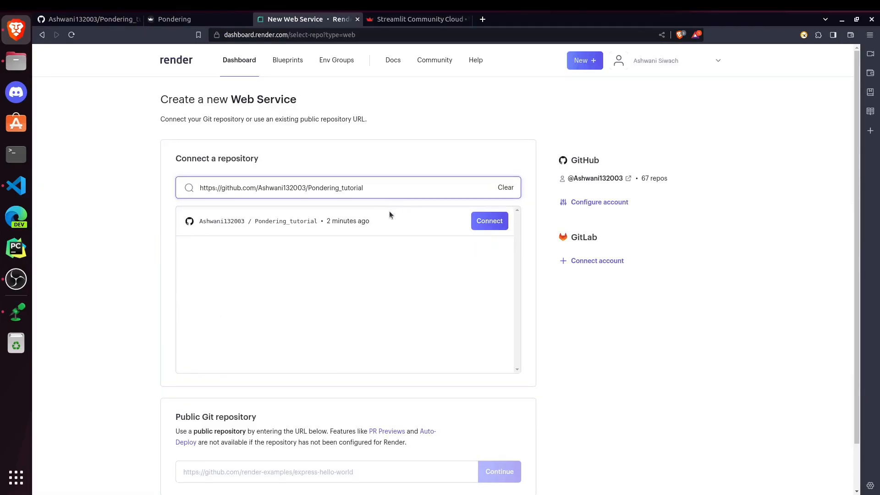
pyautogui.moveTo(454, 270)
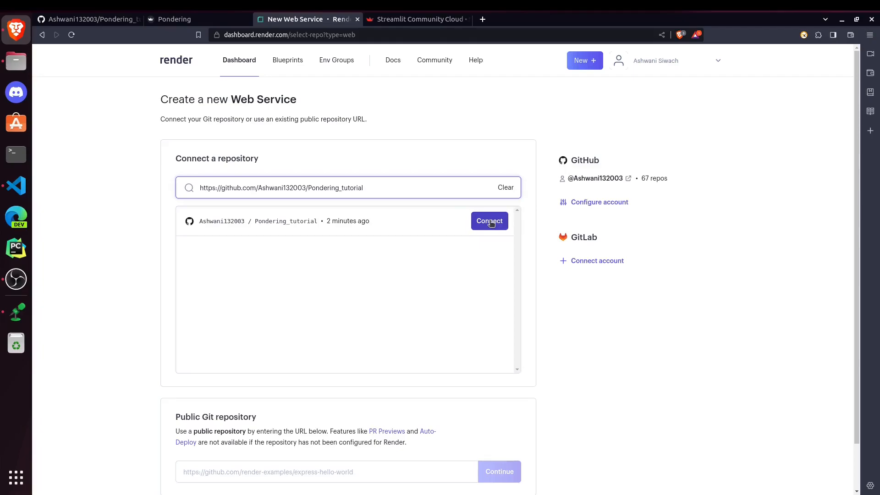
pyautogui.click(489, 221)
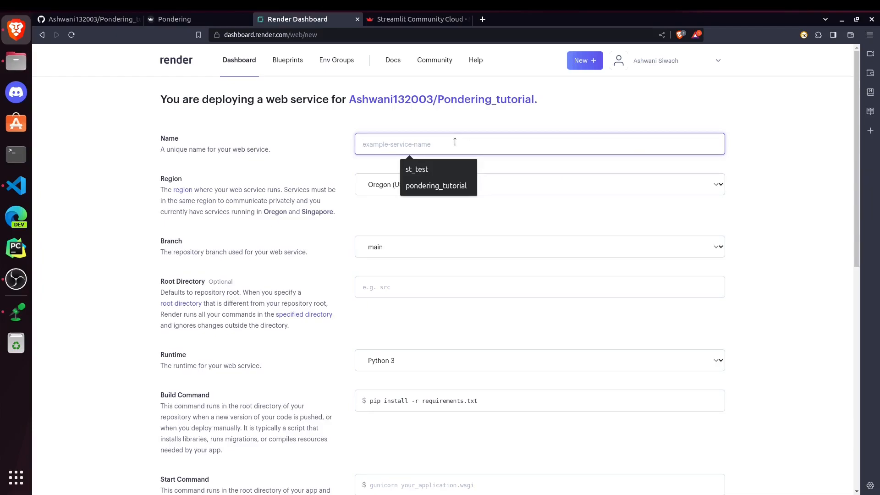
# - Name the service pondering_tutorial and confirm the Oregon (US West) region
pyautogui.click(436, 186)
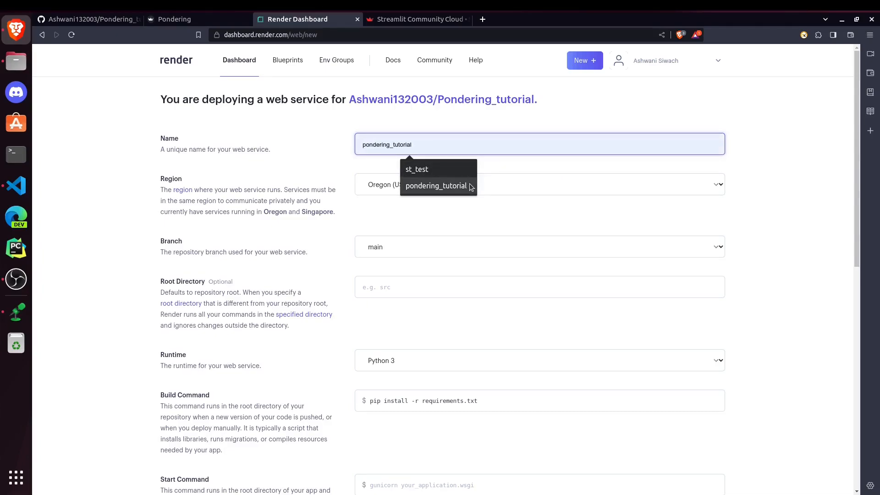
pyautogui.click(436, 186)
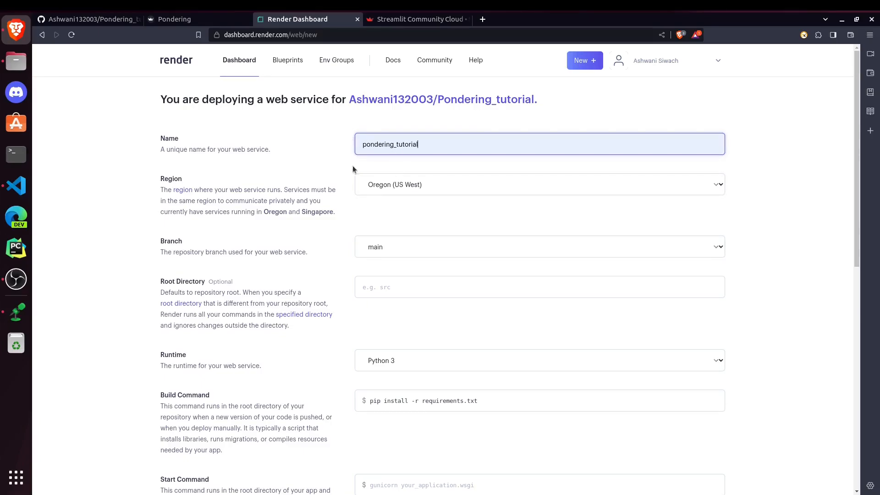
pyautogui.scroll(-3)
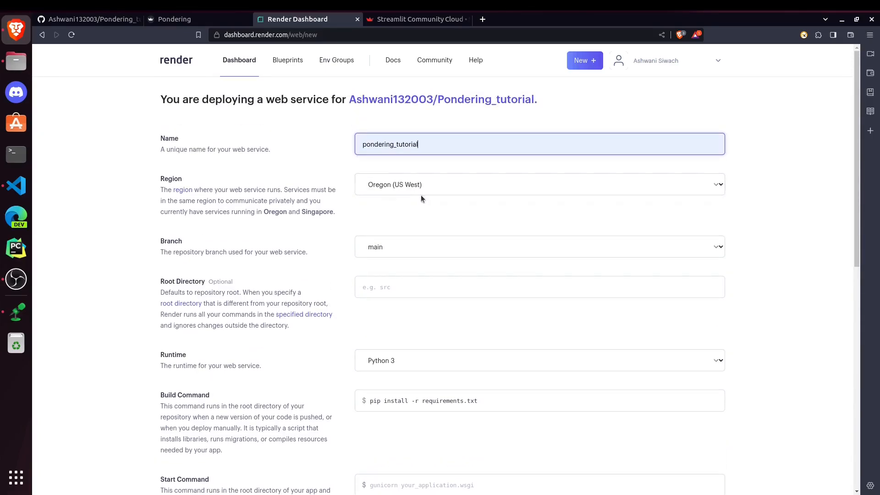
pyautogui.click(540, 184)
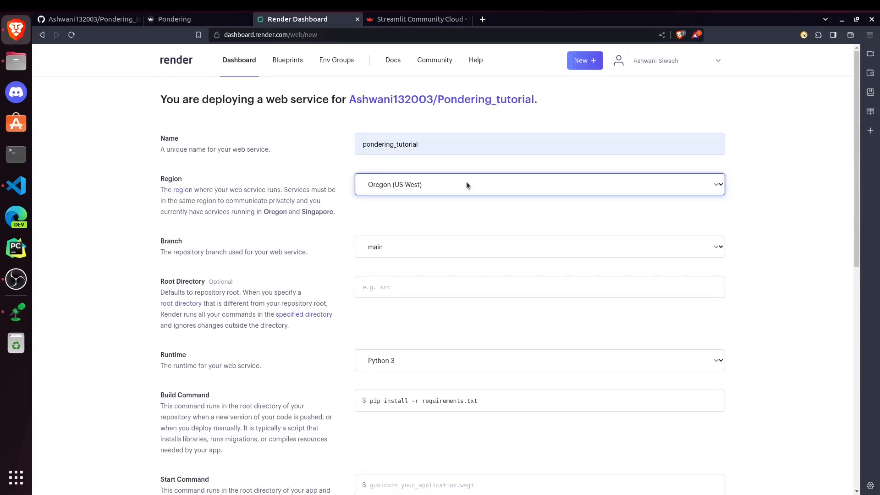
pyautogui.scroll(-3)
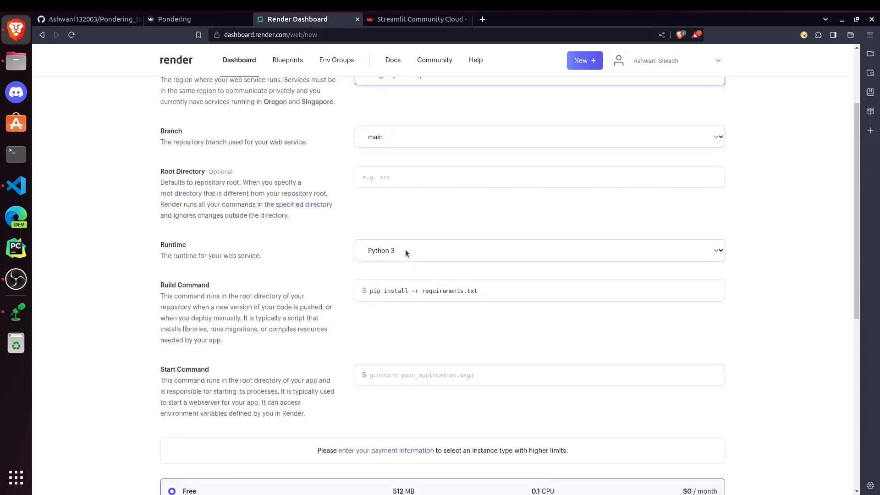
pyautogui.click(87, 20)
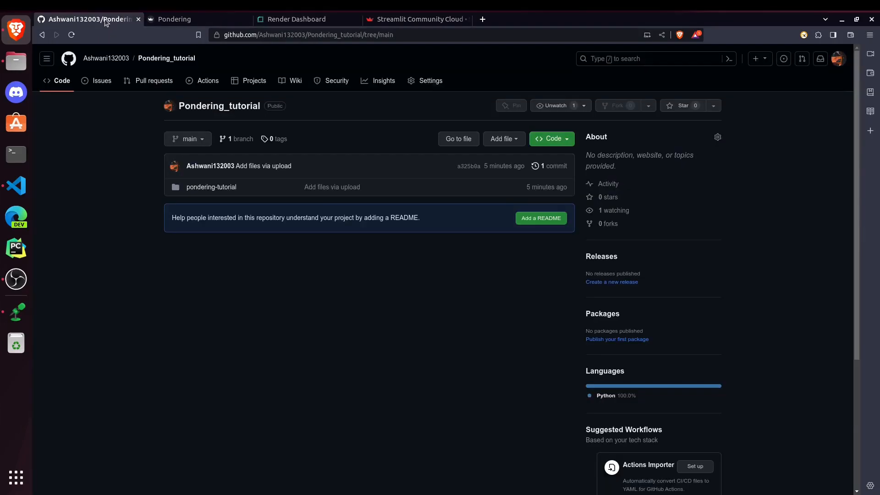
pyautogui.click(188, 139)
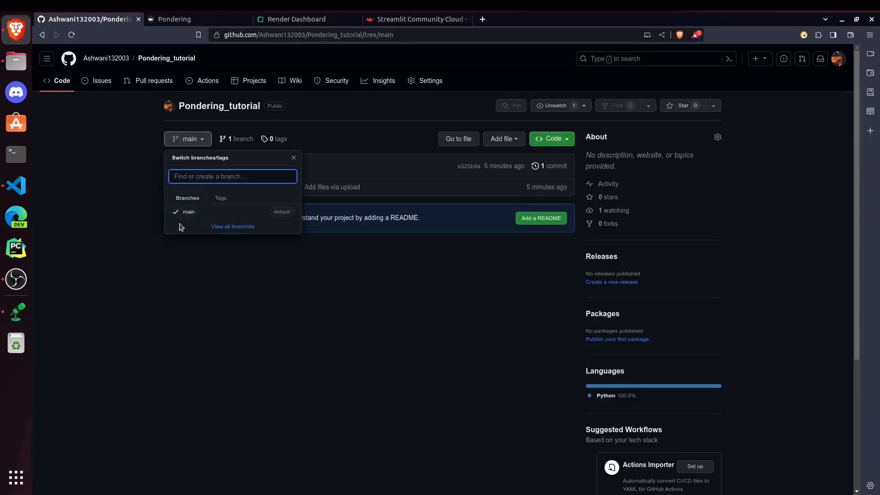
pyautogui.click(297, 18)
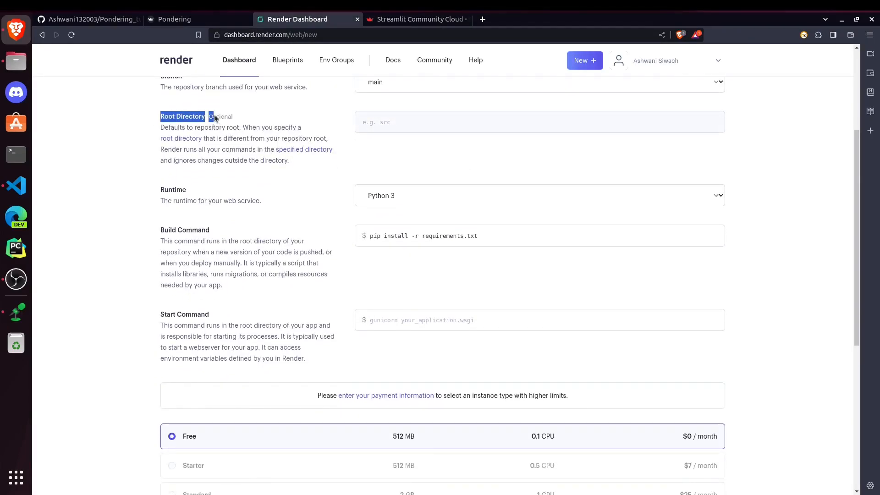
pyautogui.click(87, 19)
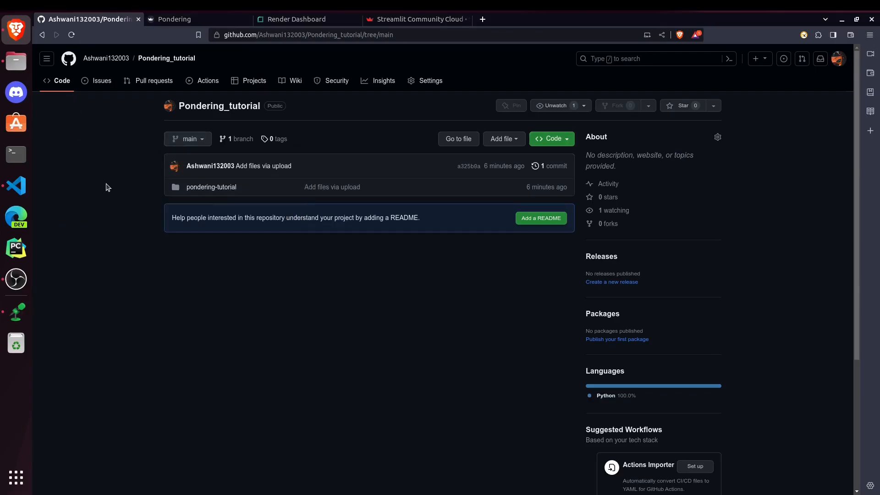
pyautogui.moveTo(212, 187)
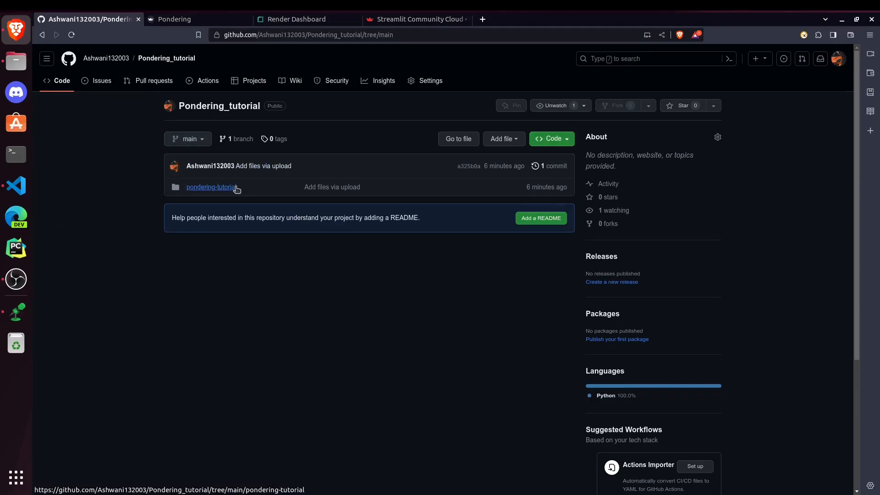
pyautogui.click(211, 187)
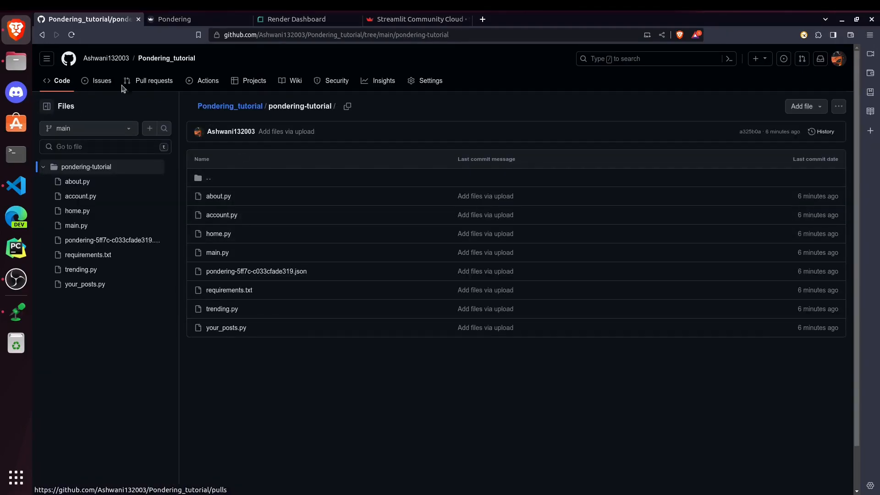
pyautogui.click(230, 106)
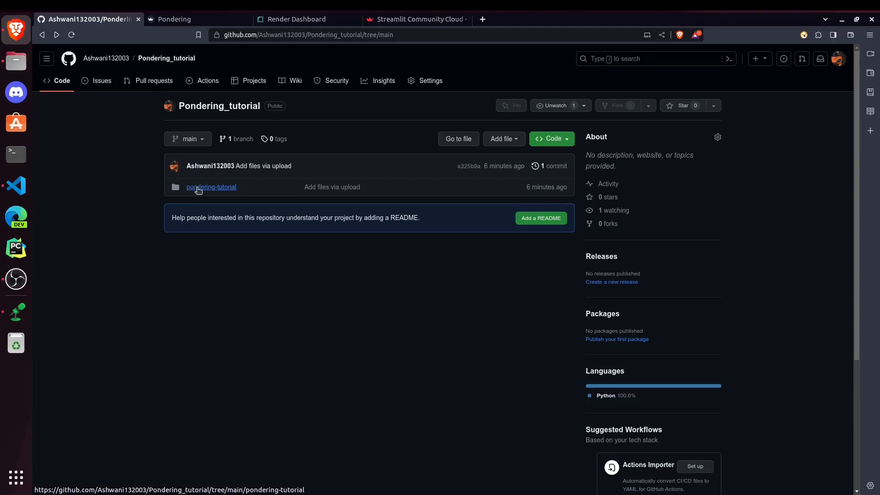
pyautogui.moveTo(193, 195)
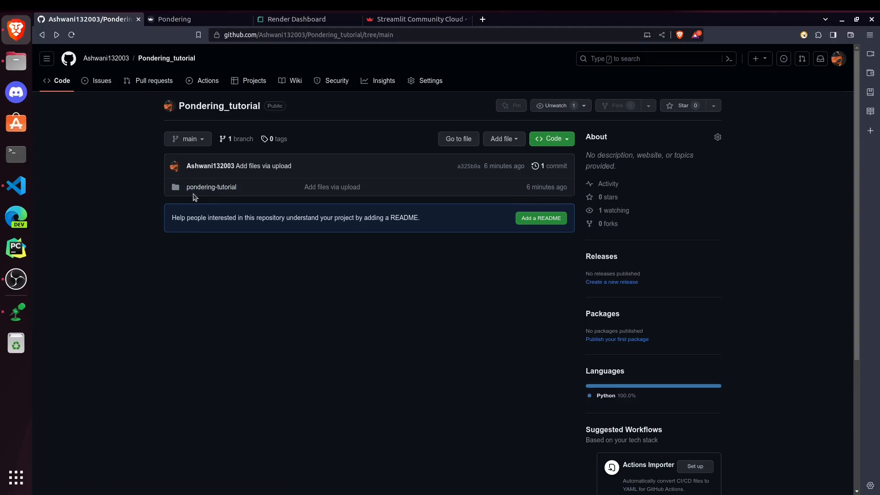
pyautogui.moveTo(232, 197)
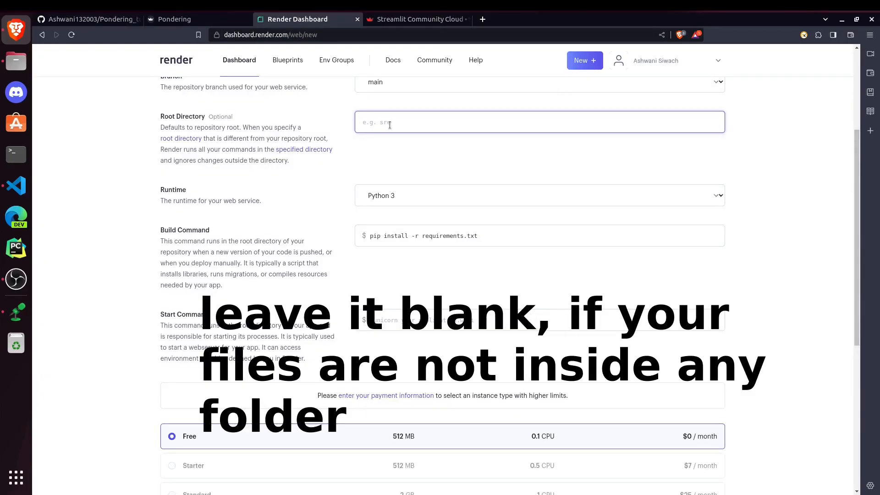
# - Set the root directory to pondering-tutorial and check the pip install -r requirements.txt build command
pyautogui.write('pondering-tutorial')
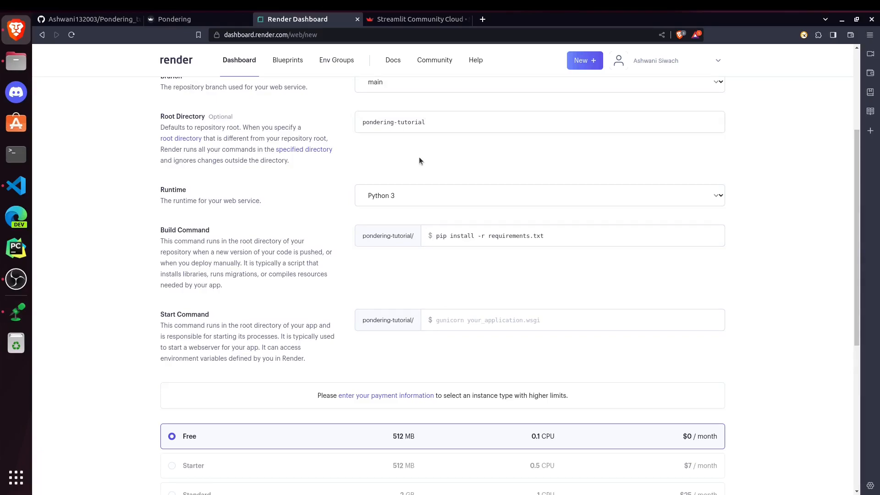
pyautogui.moveTo(472, 220)
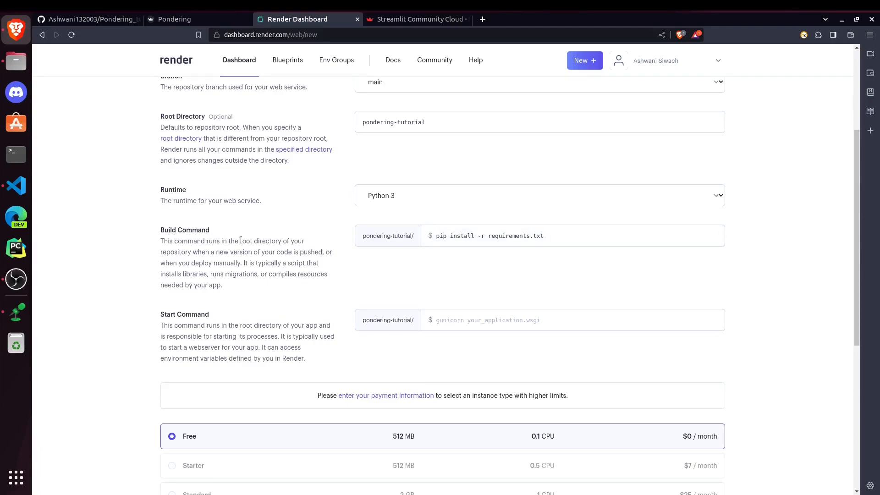
pyautogui.moveTo(292, 263)
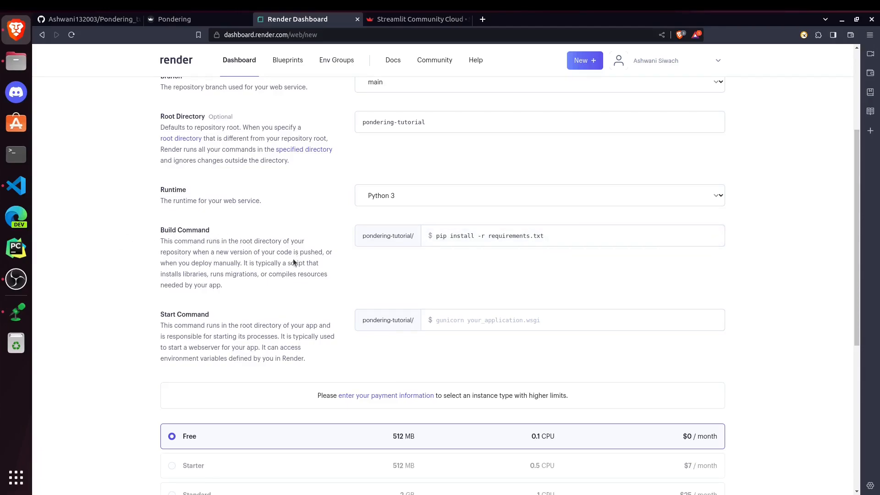
pyautogui.click(489, 236)
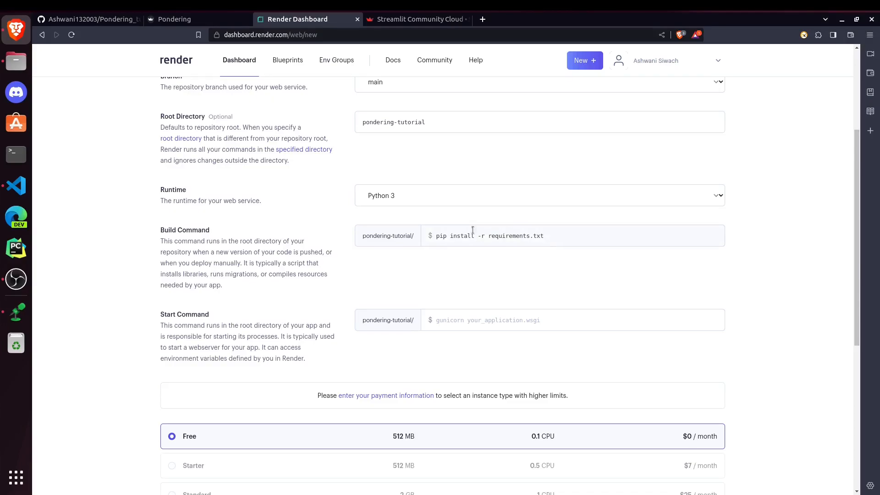
pyautogui.click(16, 186)
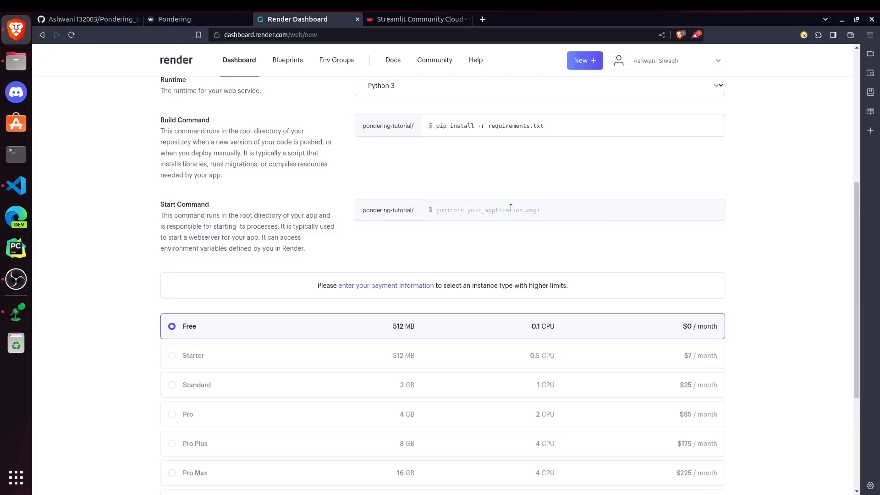
# - Set the start command to streamlit run main.py and scroll to the Free instance type
pyautogui.write('streamlit run main.py')
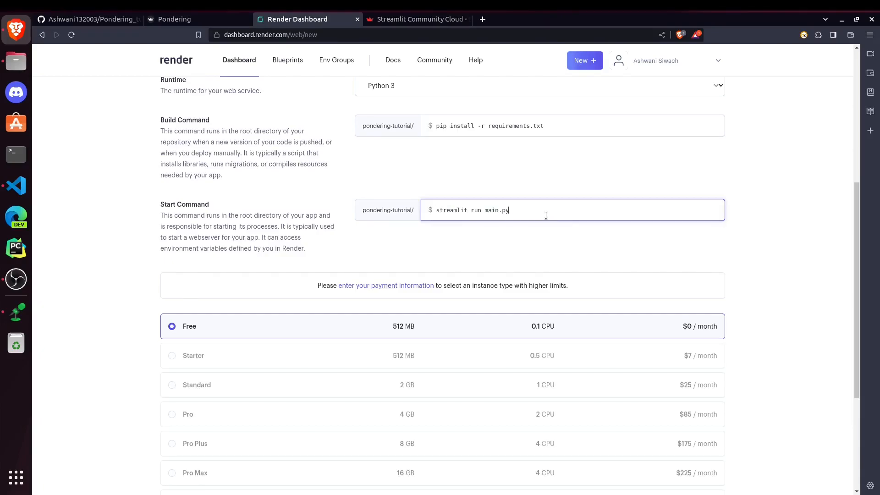
pyautogui.scroll(-3)
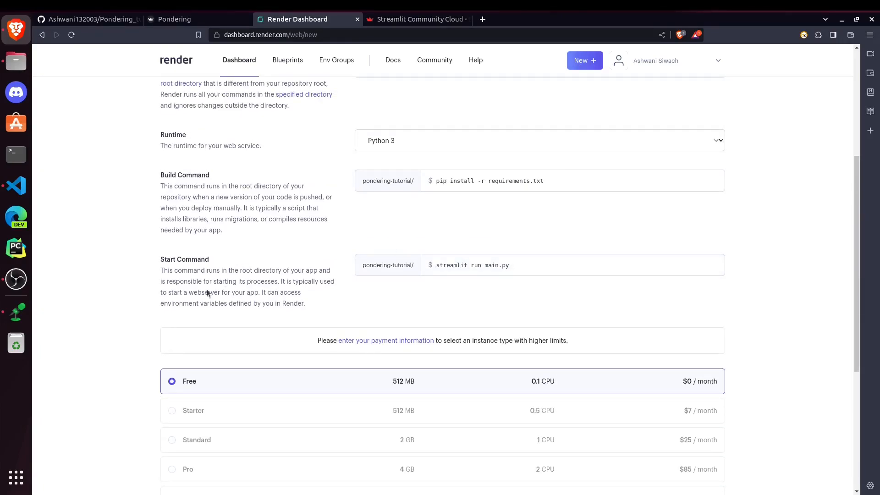
pyautogui.scroll(-3)
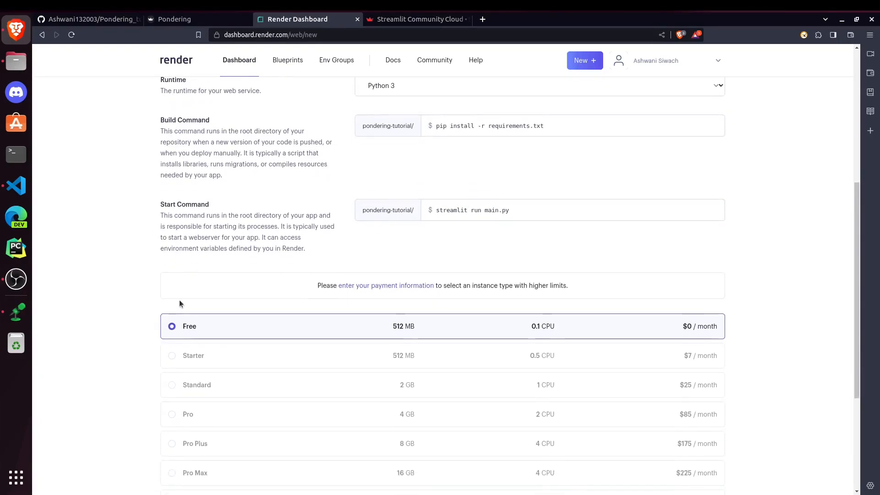
pyautogui.scroll(-3)
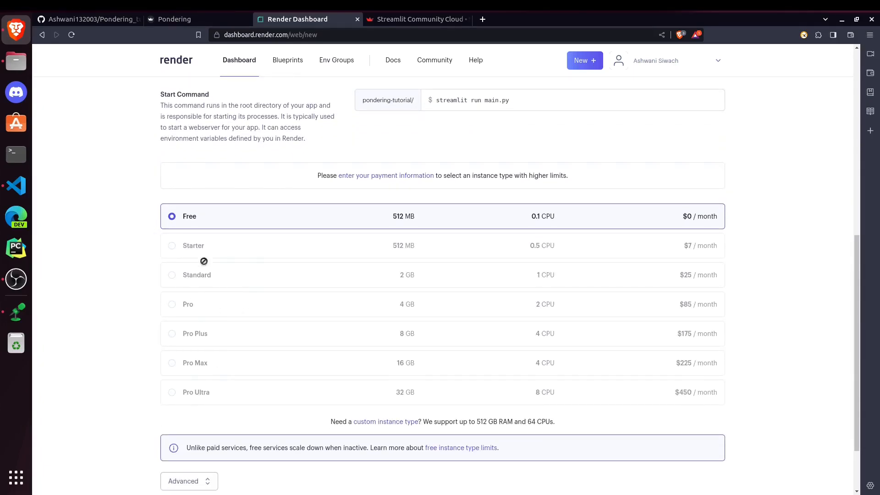
pyautogui.moveTo(130, 318)
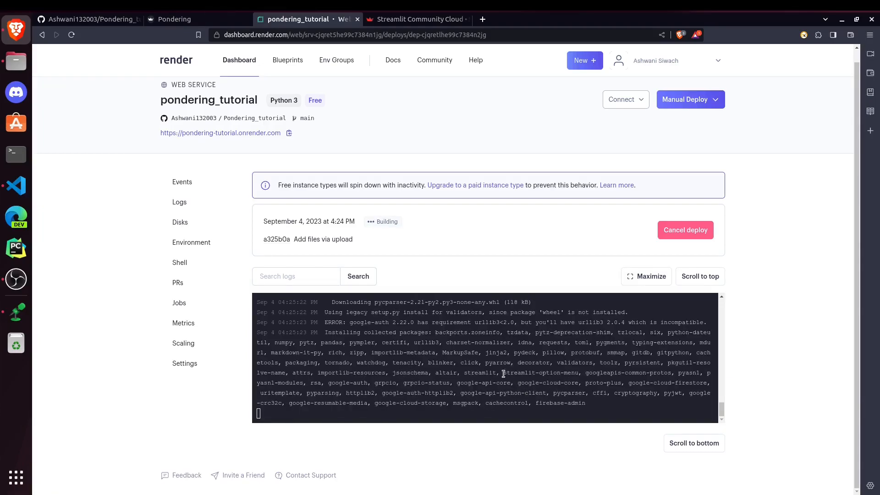
# - Review the first deploy's events, glance at the GitHub repository, then view the service logs
pyautogui.click(182, 194)
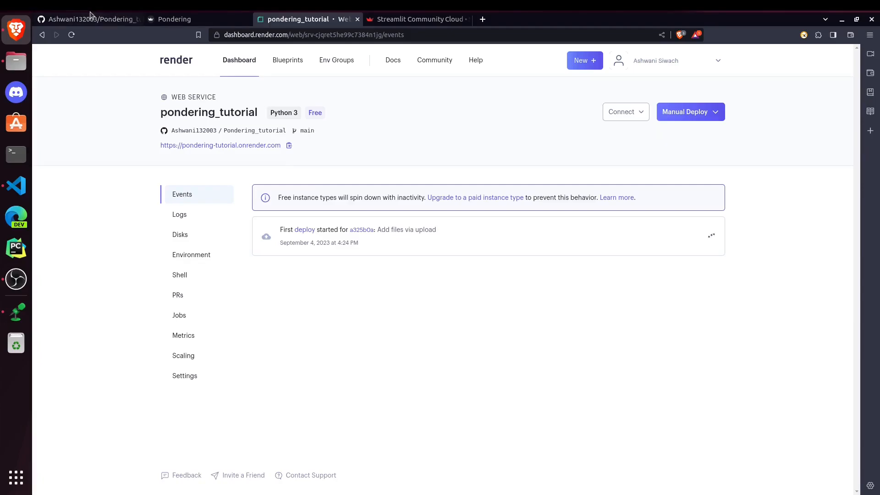
pyautogui.click(87, 18)
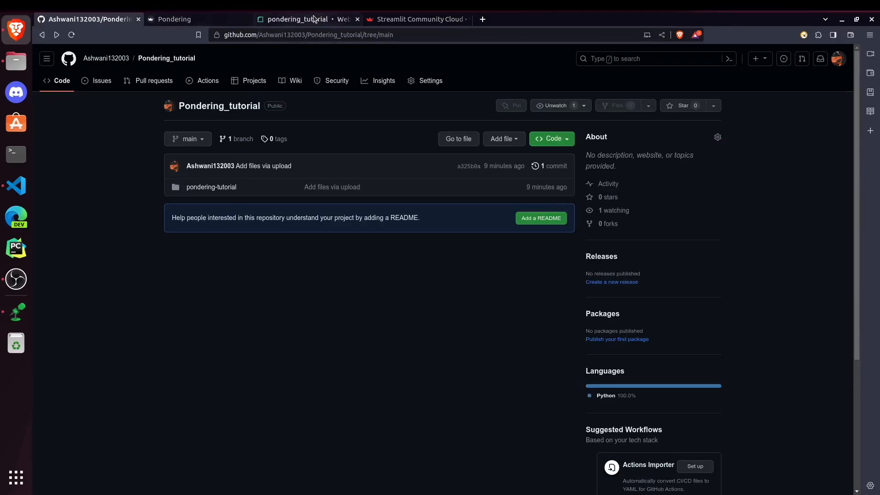
pyautogui.click(297, 18)
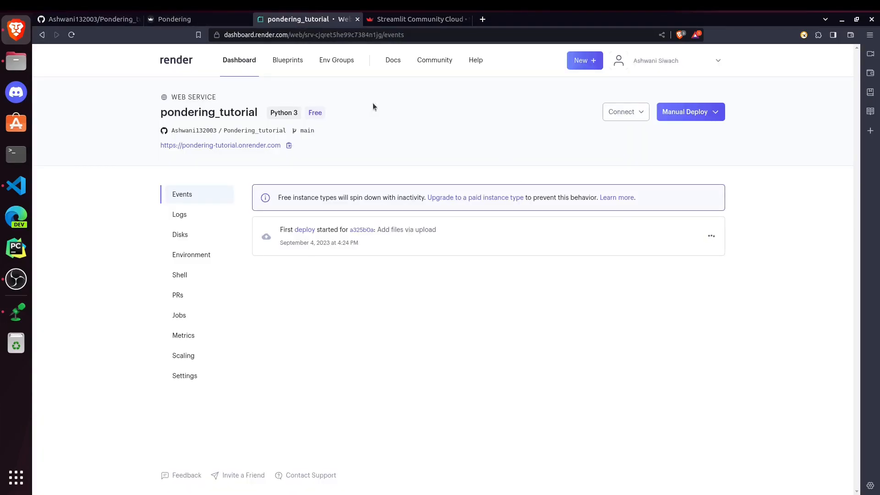
pyautogui.click(179, 215)
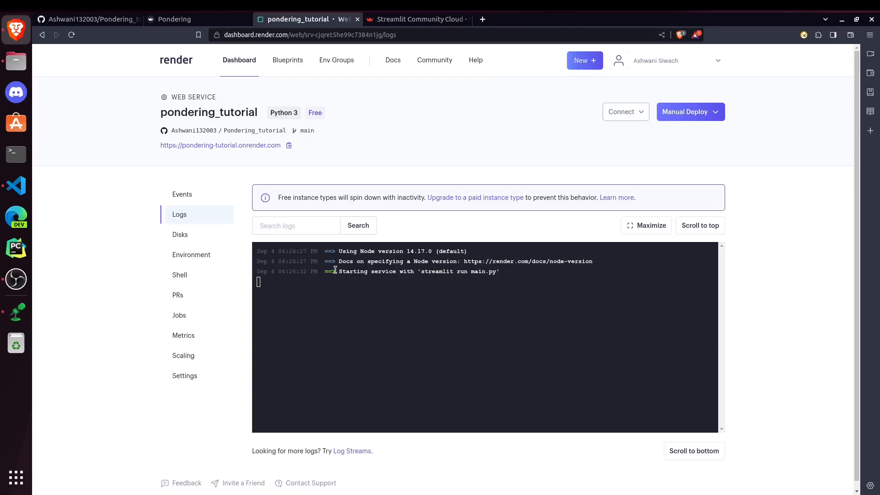
# - Open the pondering-tutorial.onrender.com URL in a new tab and switch to it once live
pyautogui.rightClick(220, 145)
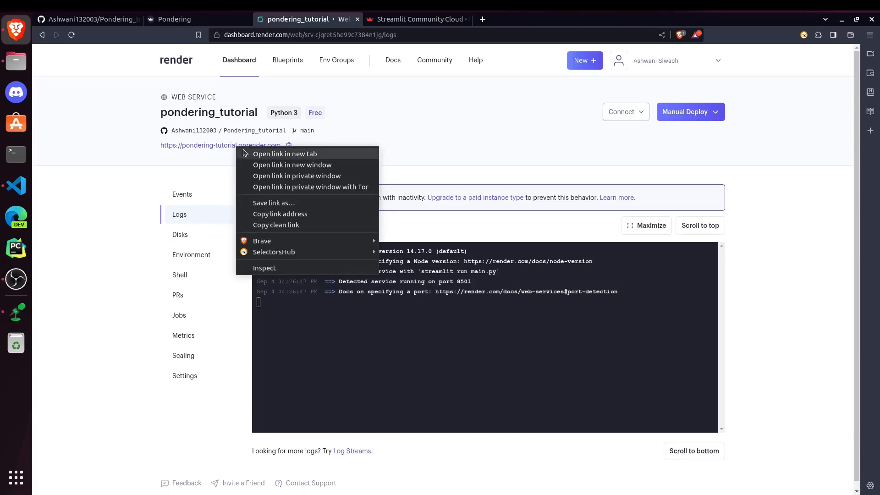
pyautogui.click(285, 154)
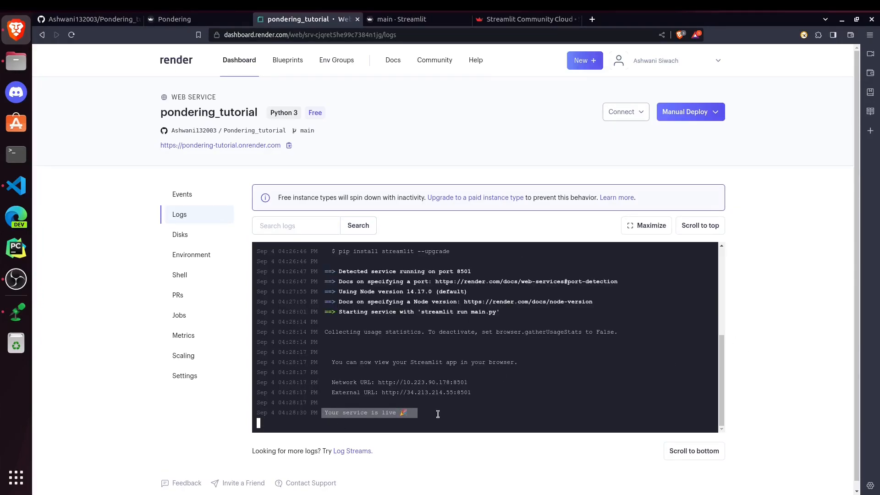
pyautogui.click(393, 18)
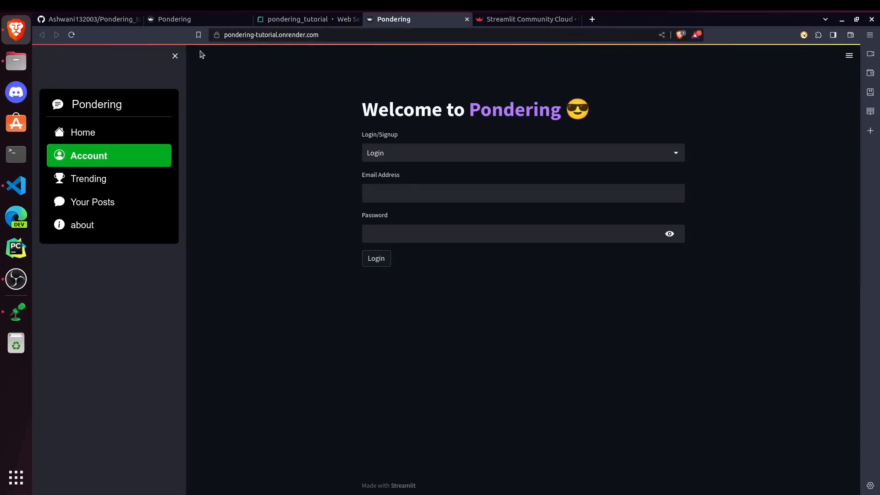
# - Browse the deployed app's Home posts and Account login page, then close its tab
pyautogui.click(271, 34)
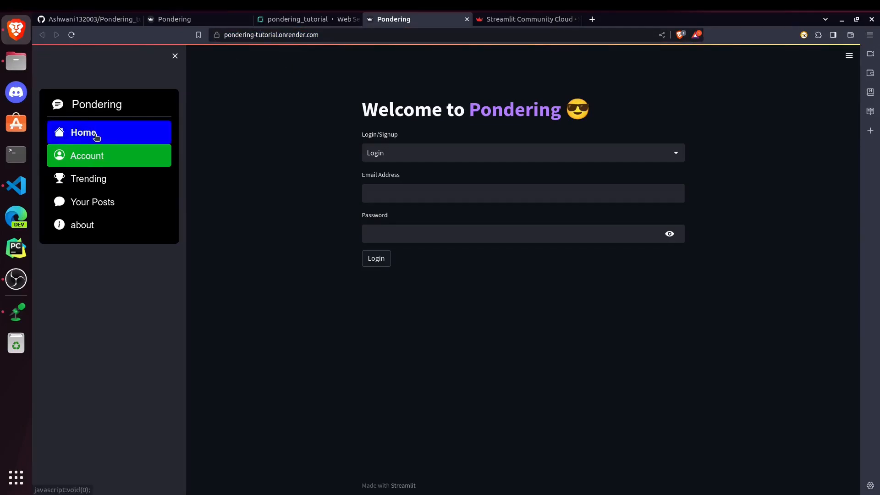
pyautogui.click(83, 132)
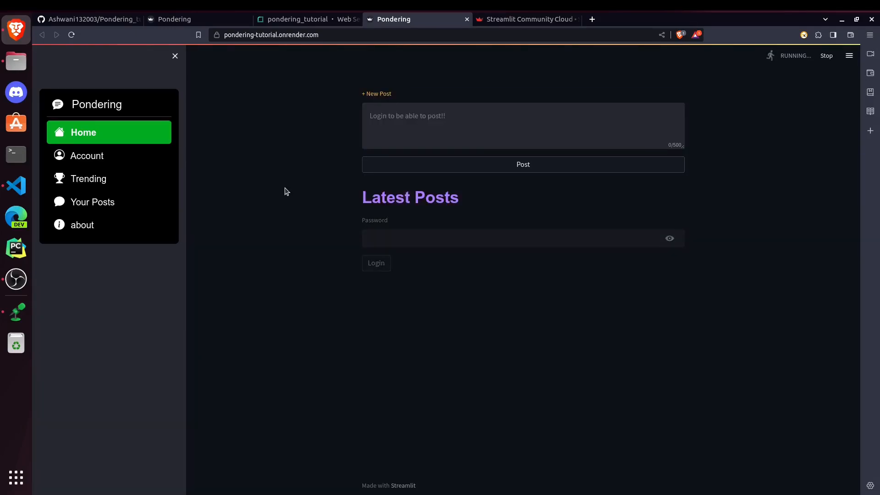
pyautogui.scroll(-3)
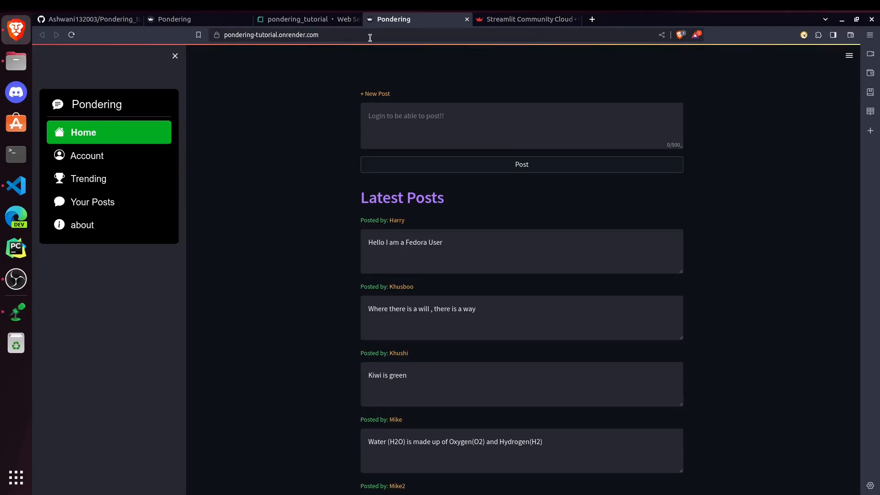
pyautogui.moveTo(88, 156)
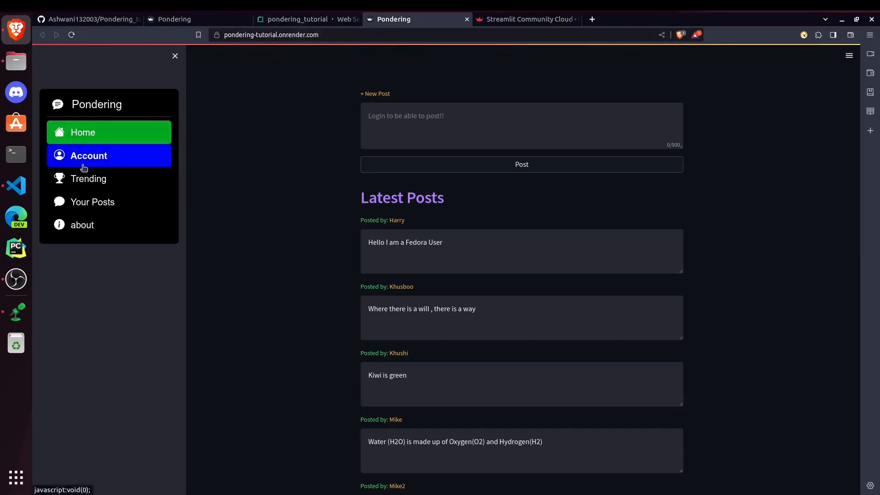
pyautogui.click(88, 155)
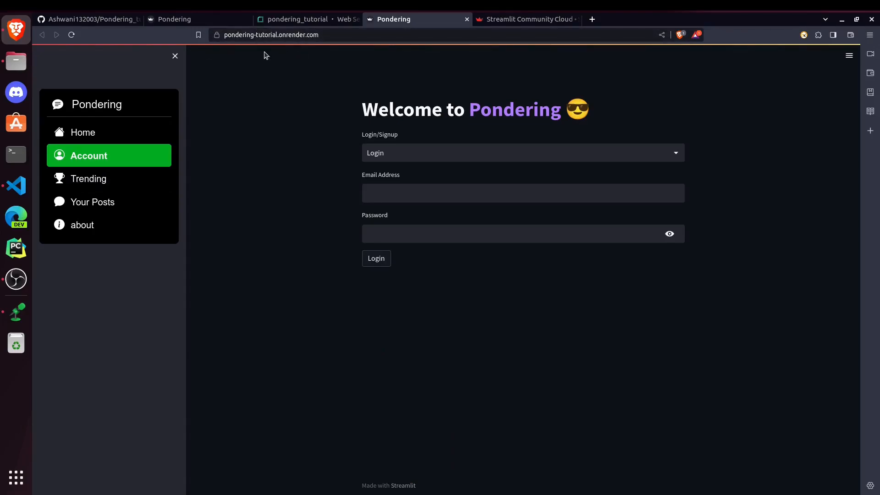
pyautogui.click(297, 18)
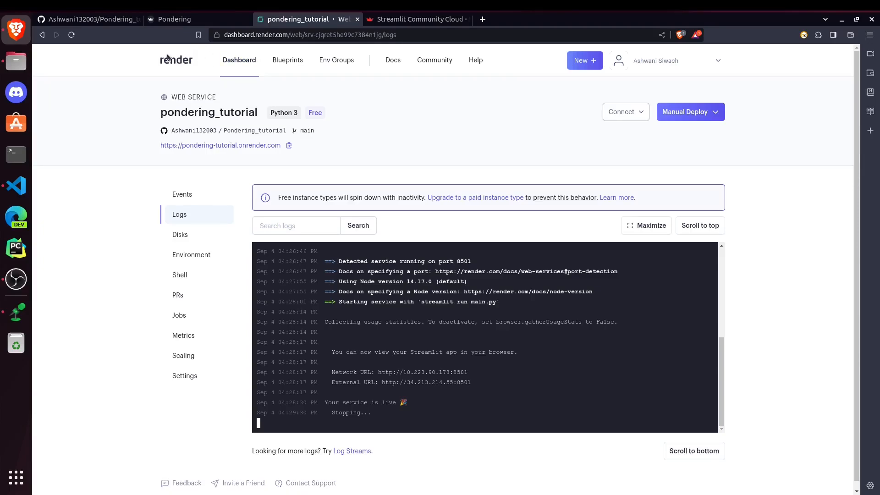
pyautogui.moveTo(333, 147)
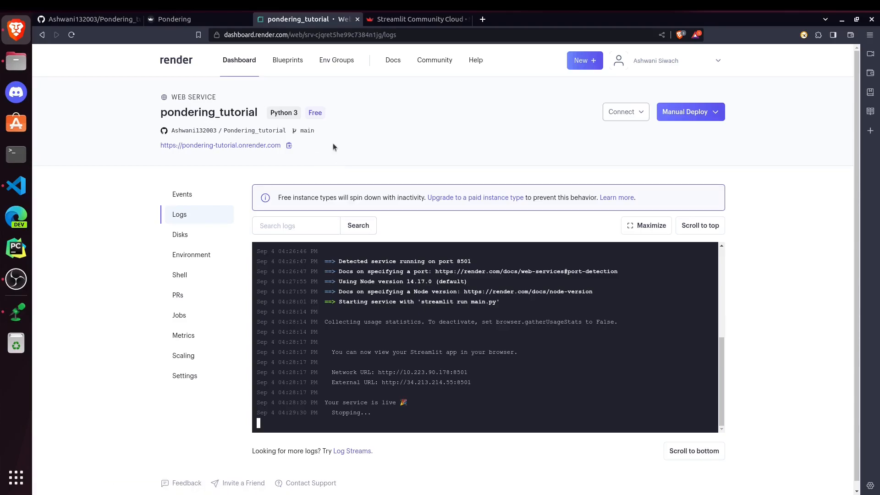
pyautogui.moveTo(362, 122)
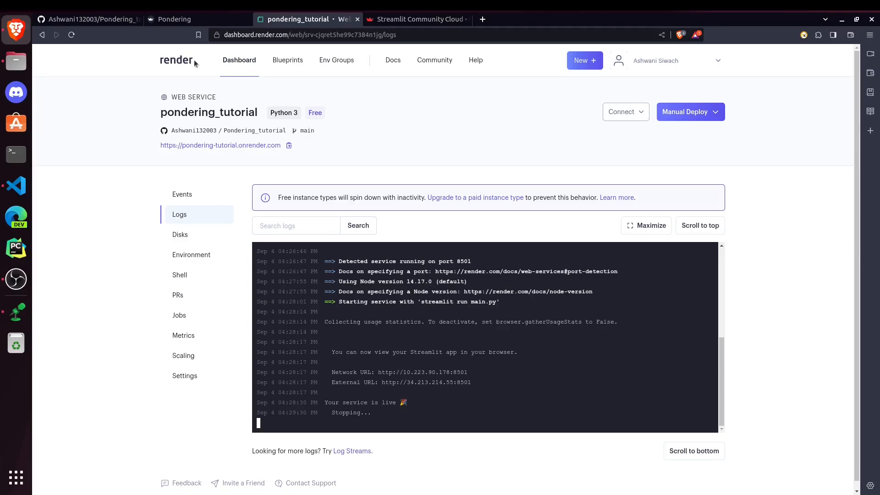
pyautogui.moveTo(261, 73)
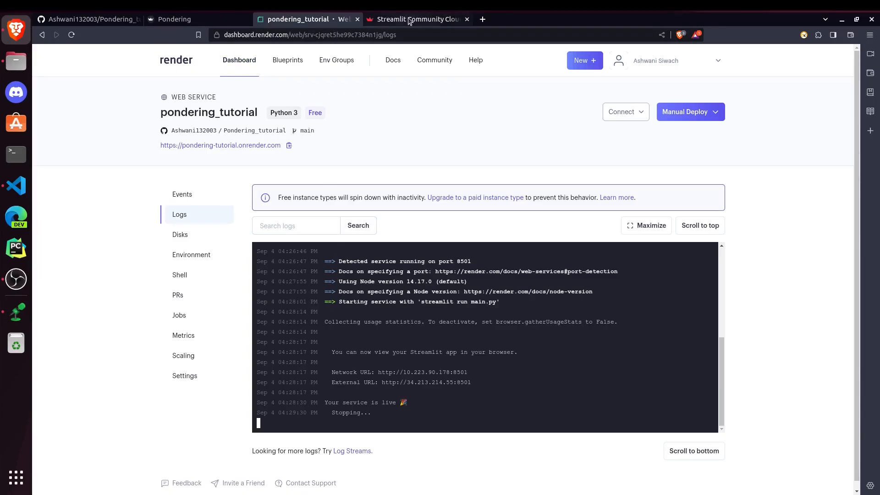
# - Switch from the Render logs to the Streamlit Community Cloud Deploy an app page
pyautogui.click(418, 19)
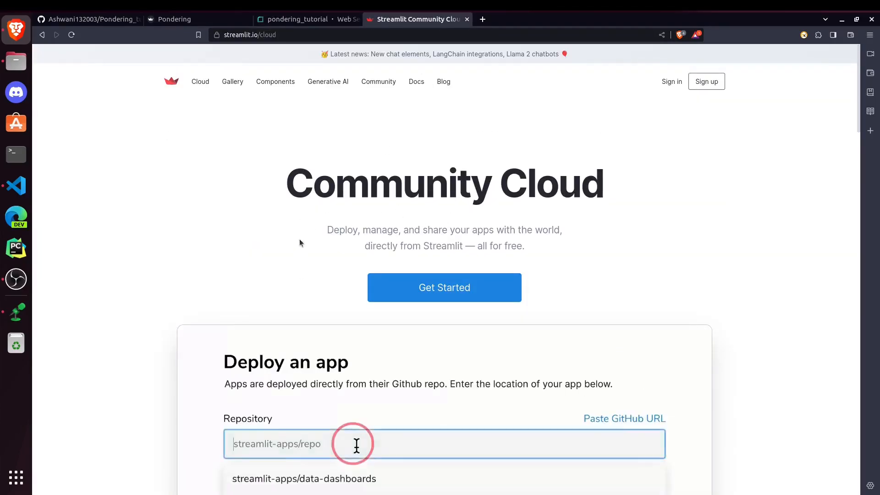
# - Sign in to Streamlit Community Cloud with GitHub to reach the Your apps list
pyautogui.click(303, 478)
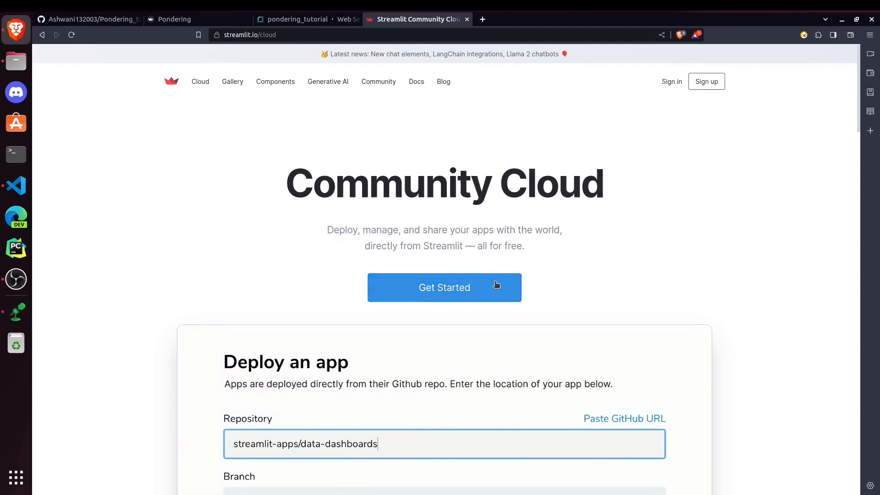
pyautogui.click(445, 287)
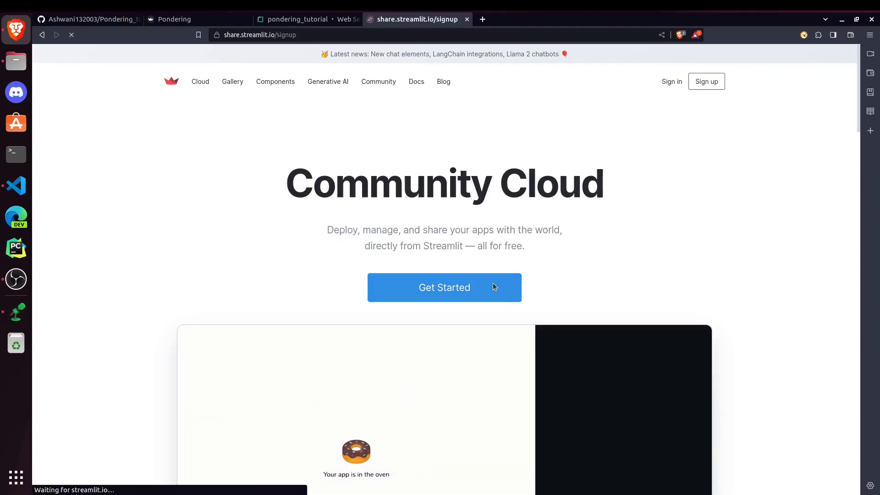
pyautogui.click(445, 287)
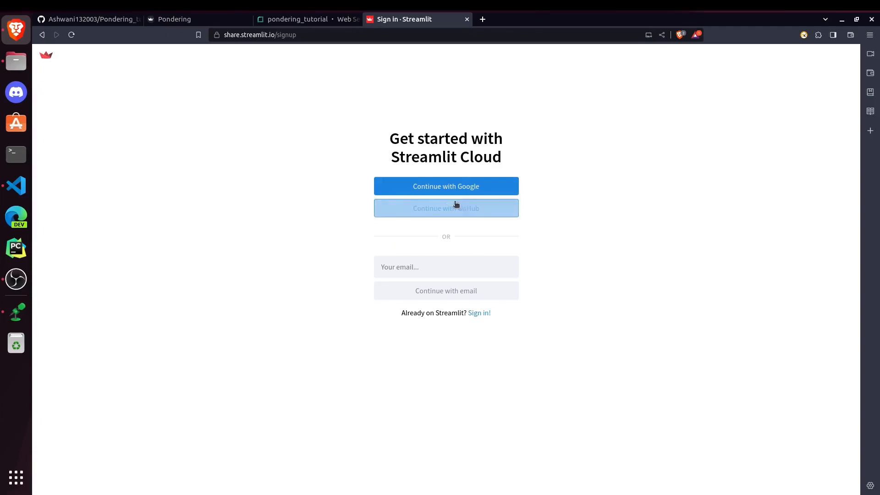
pyautogui.click(445, 207)
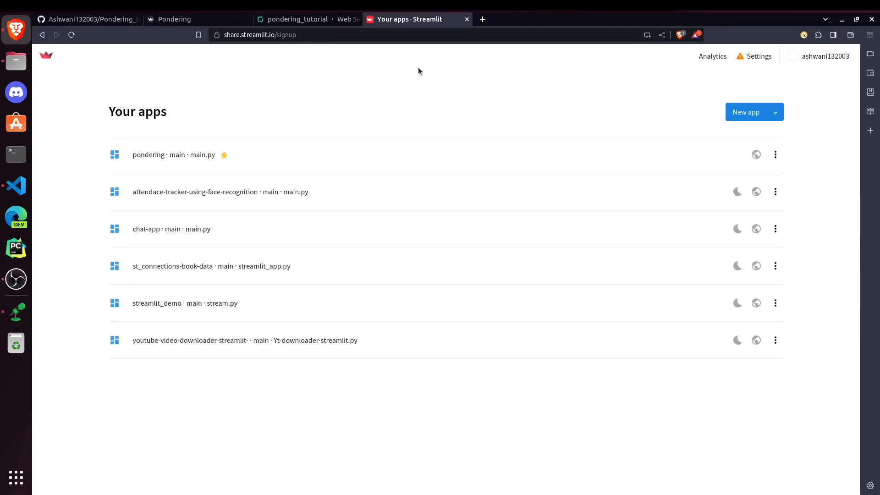
pyautogui.moveTo(428, 130)
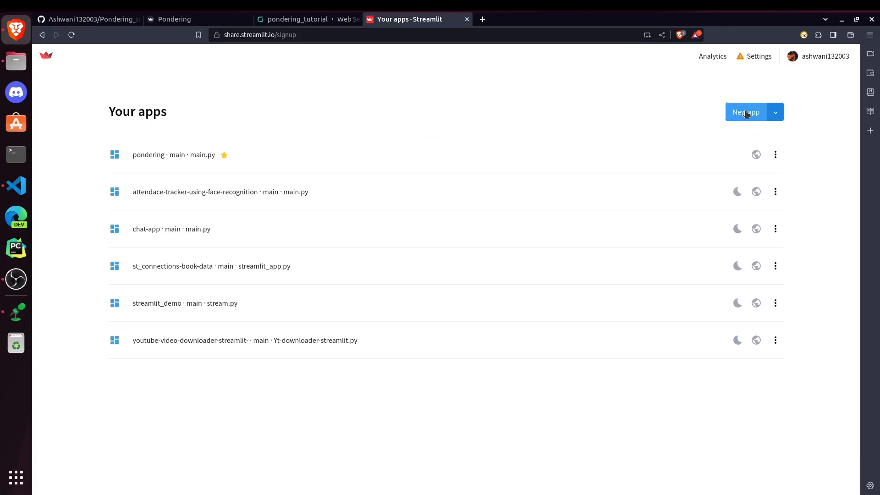
# - Start a new app using repository Ashwani132003/Pondering_tutorial on branch main
pyautogui.click(746, 112)
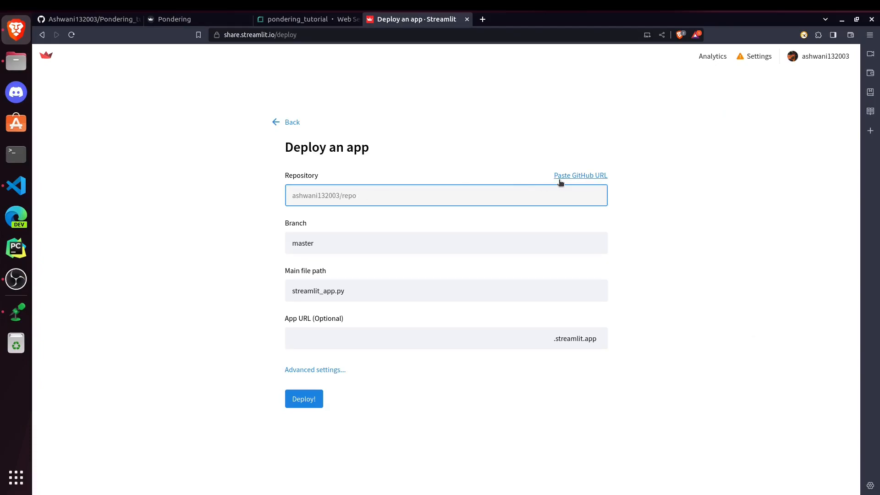
pyautogui.click(88, 18)
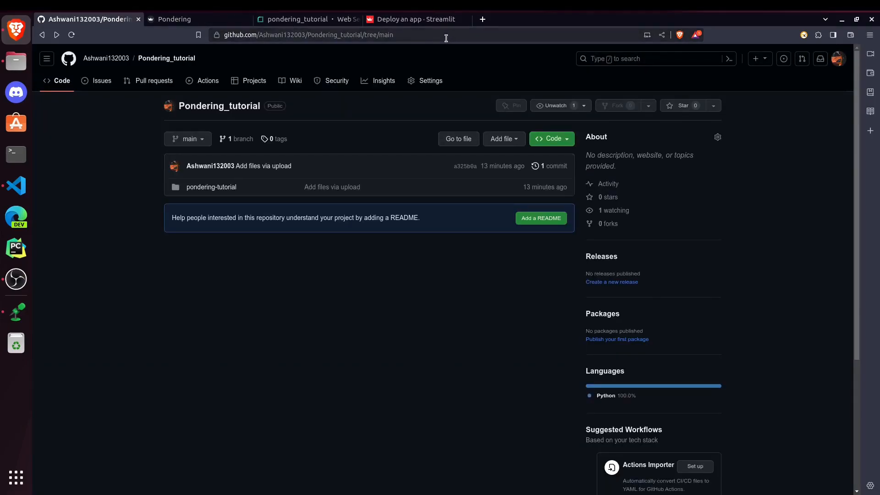
pyautogui.click(307, 35)
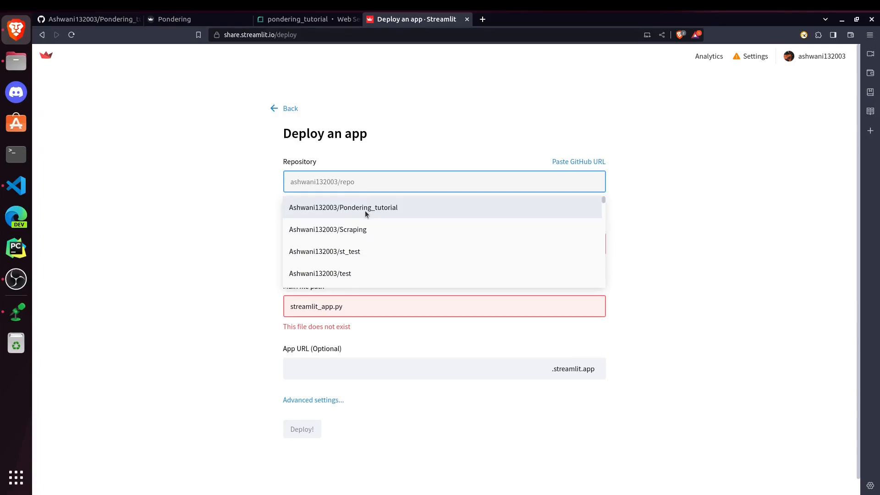
pyautogui.click(343, 207)
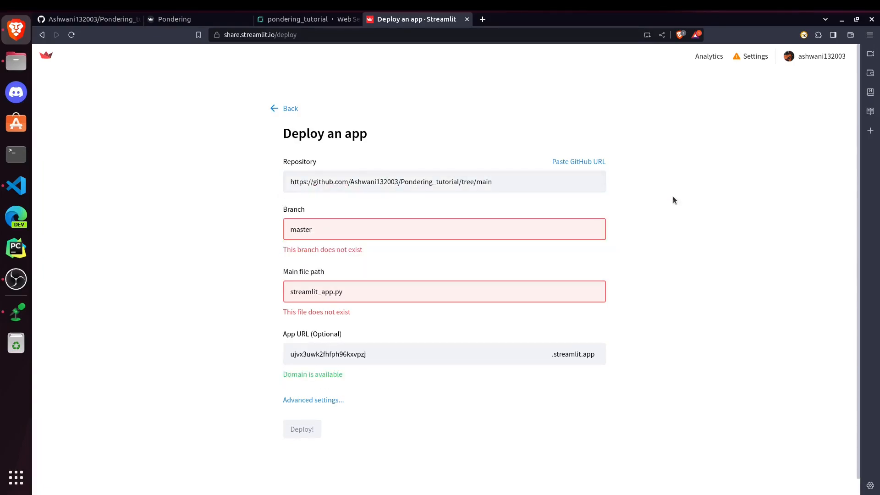
pyautogui.doubleClick(475, 182)
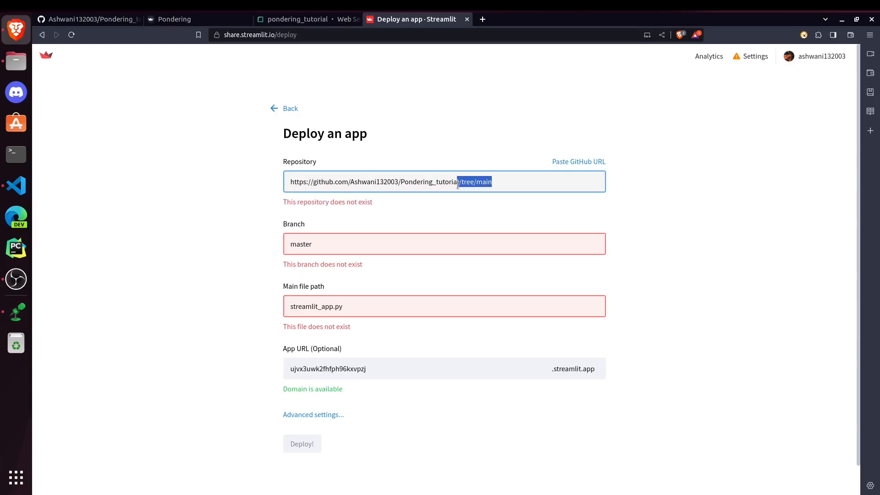
pyautogui.moveTo(518, 185)
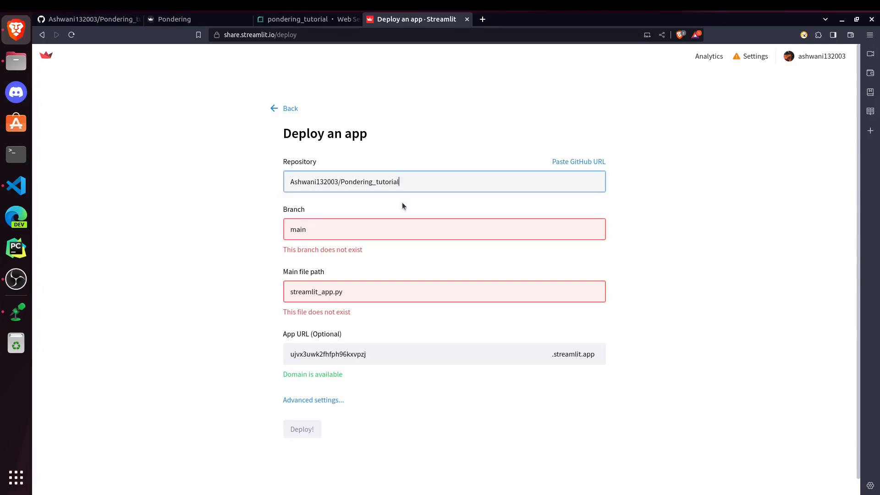
pyautogui.moveTo(310, 259)
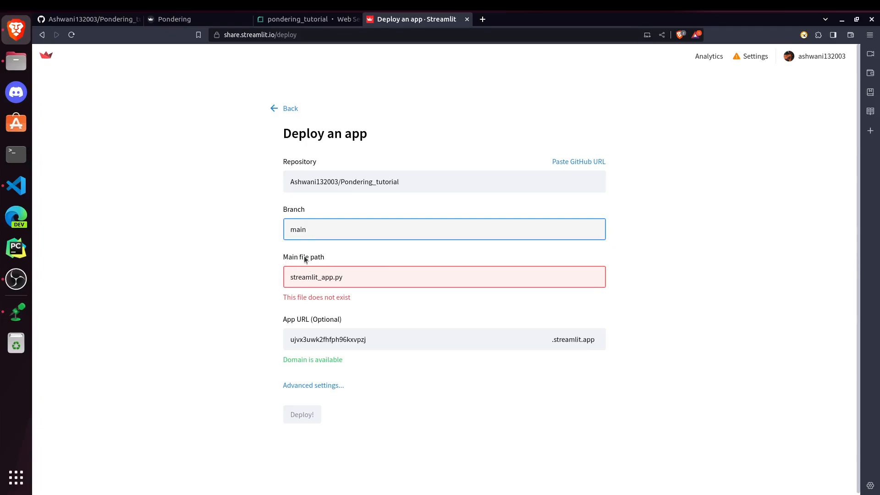
# - Replace the main file path with main.py
pyautogui.click(443, 277)
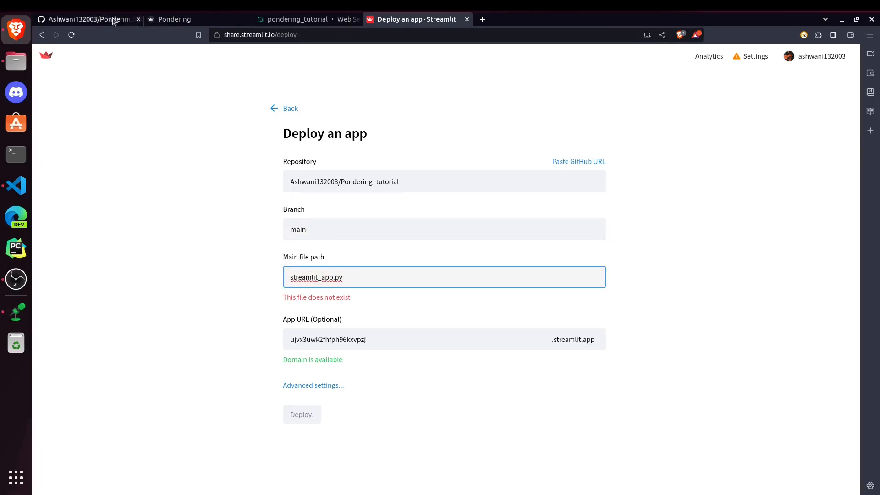
pyautogui.click(90, 18)
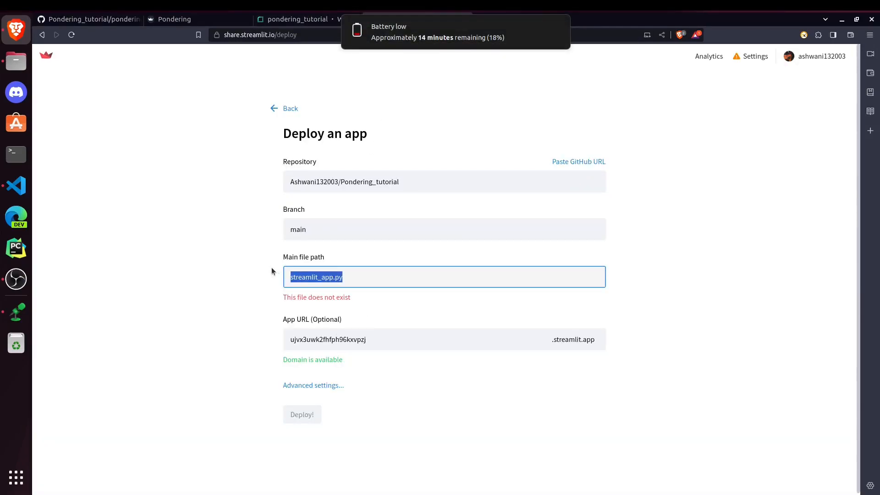
pyautogui.write('main.py')
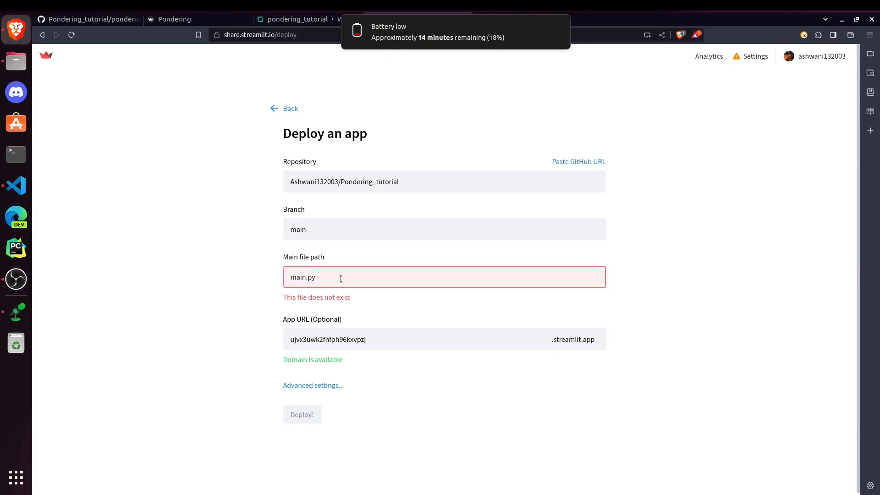
pyautogui.moveTo(344, 277)
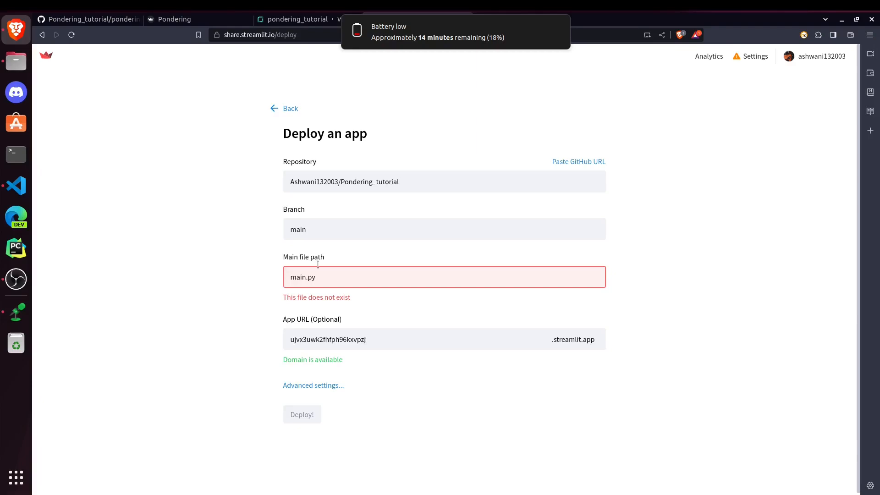
# - Copy the pondering-tutorial folder name from GitHub and enter pondering-tutorial/main.py as main file path
pyautogui.click(88, 18)
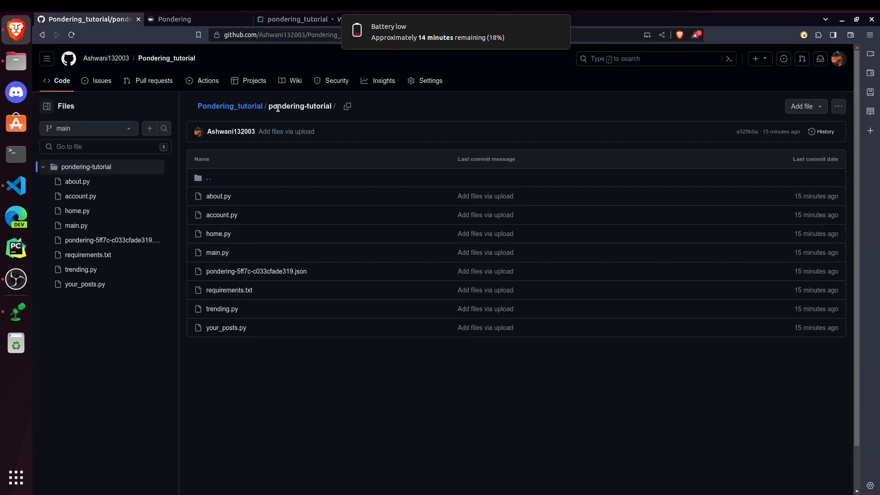
pyautogui.doubleClick(300, 106)
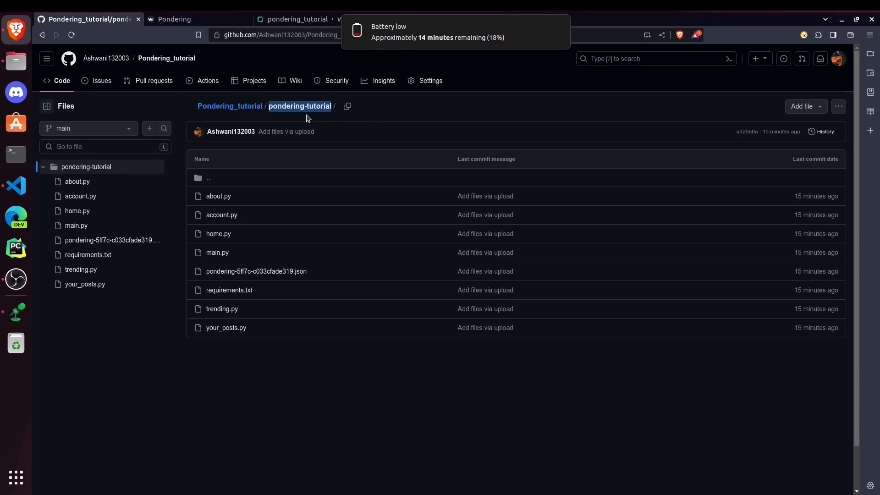
pyautogui.moveTo(553, 27)
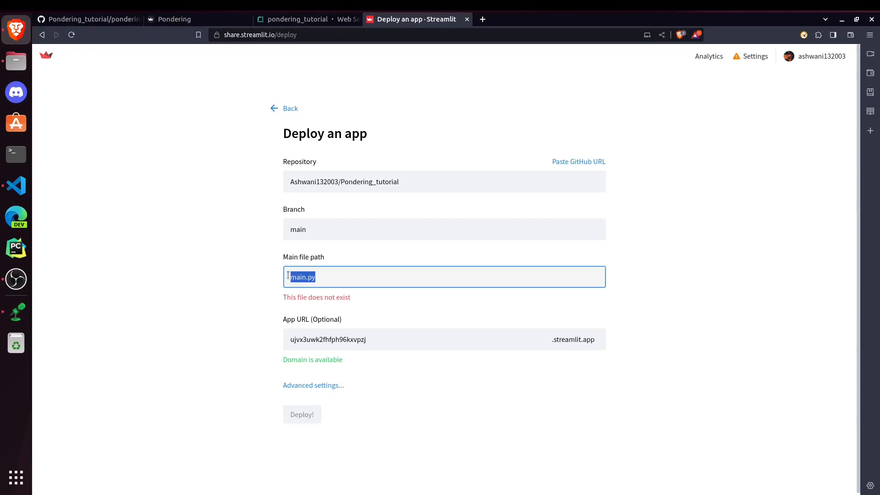
pyautogui.write('pondering-tutorial/main.py')
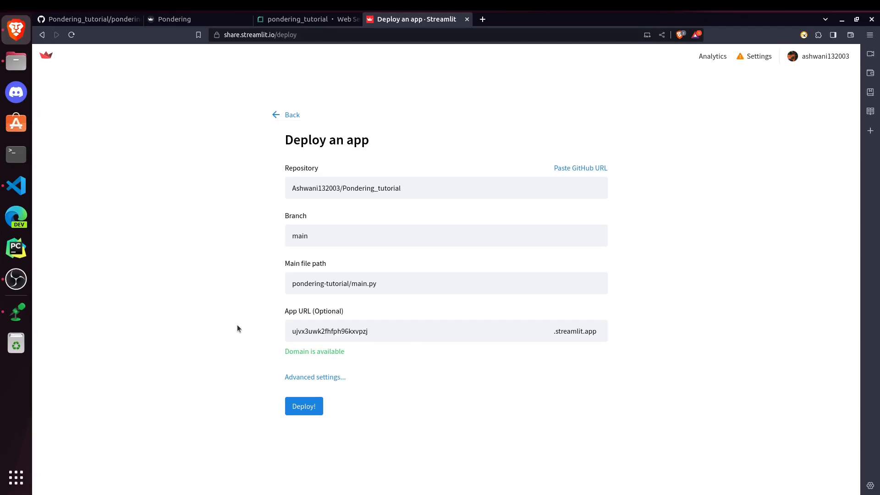
# - Replace the generated app URL with the available custom name ponderingtutorial
pyautogui.click(393, 331)
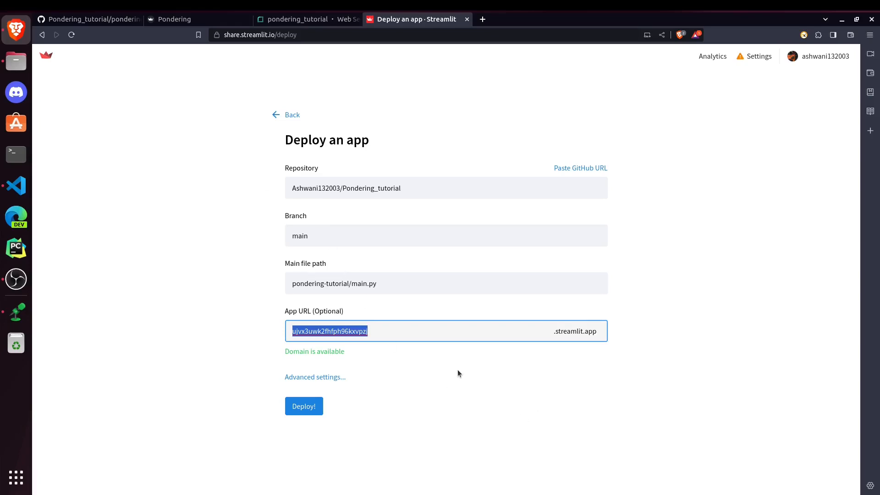
pyautogui.write('ponderingtu')
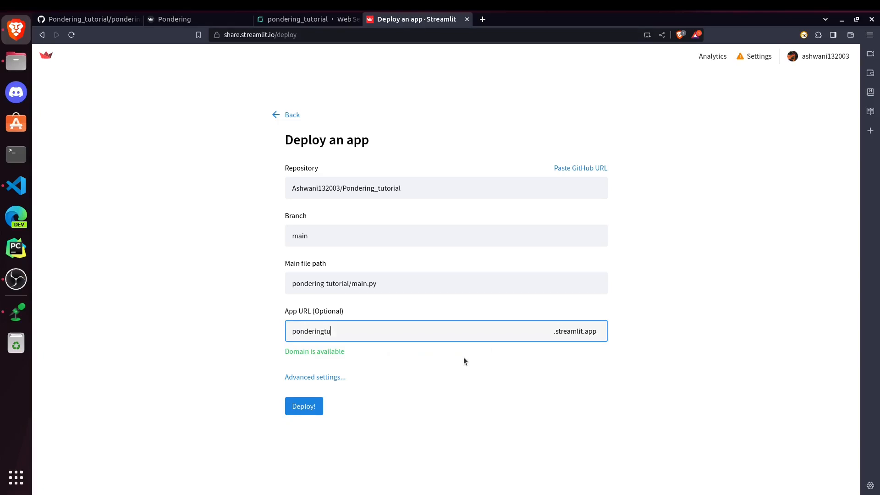
pyautogui.write('torial')
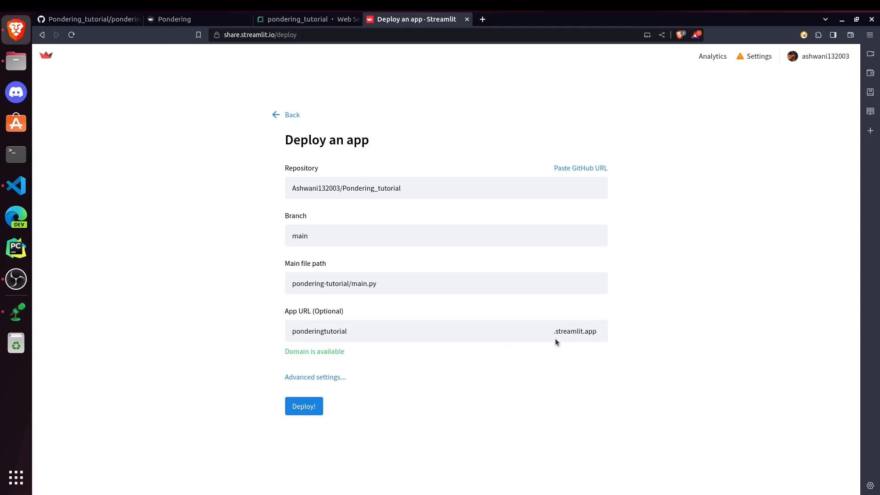
pyautogui.moveTo(589, 340)
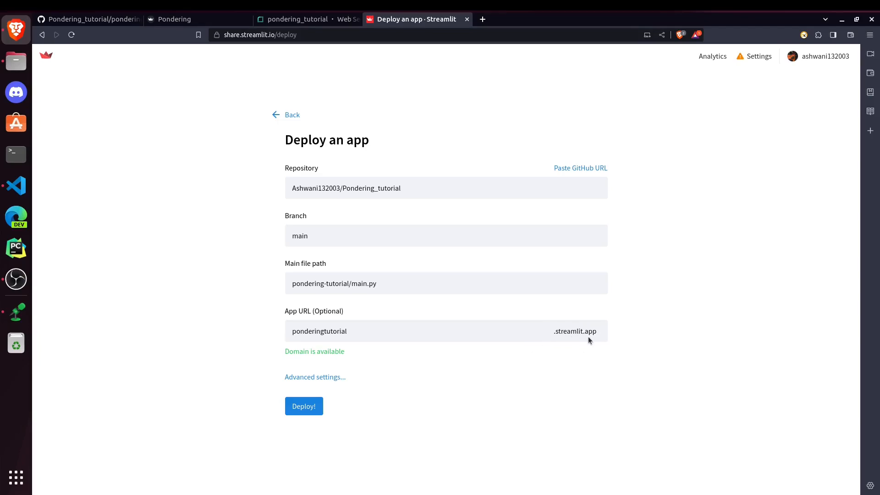
pyautogui.moveTo(372, 375)
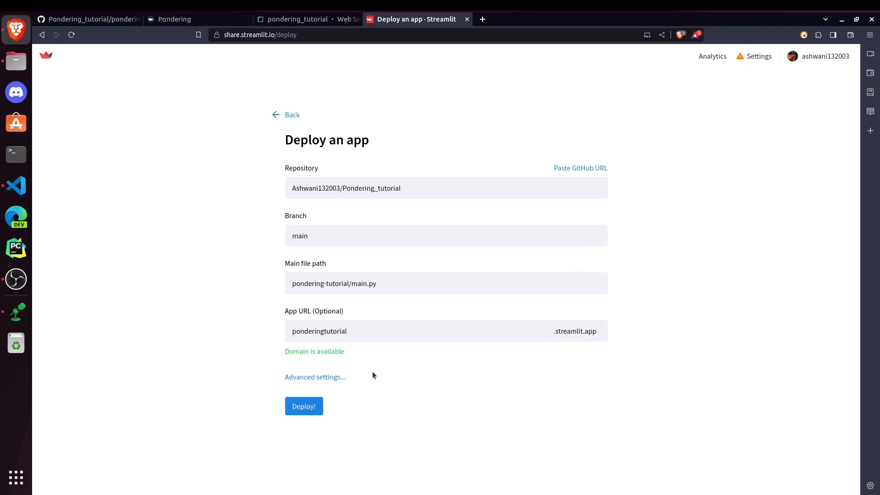
# - Deploy ponderingtutorial.streamlit.app and check the GitHub repo for the missing credentials JSON
pyautogui.click(303, 405)
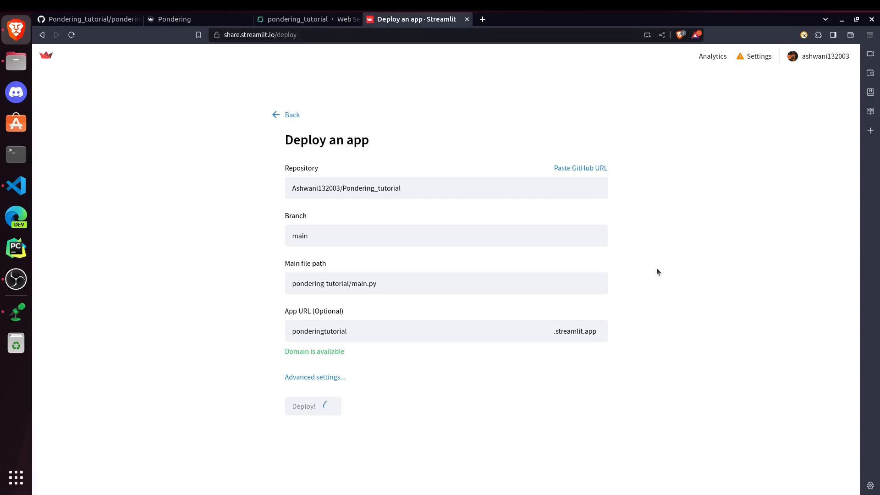
pyautogui.click(303, 406)
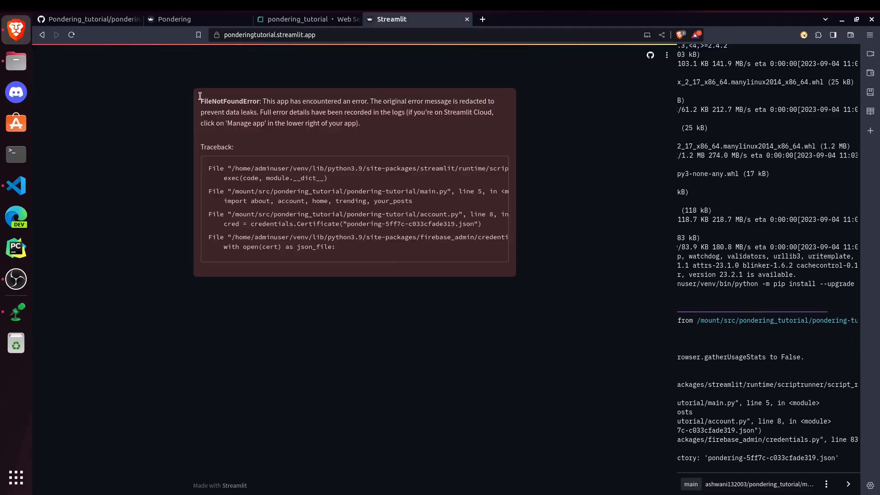
pyautogui.click(88, 18)
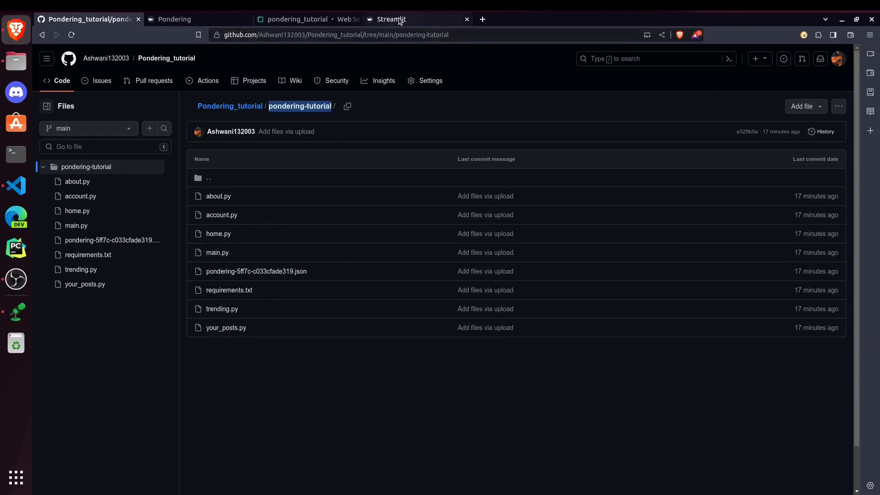
# - Open the existing working pondering app in its own tab, then return to Your apps
pyautogui.click(390, 18)
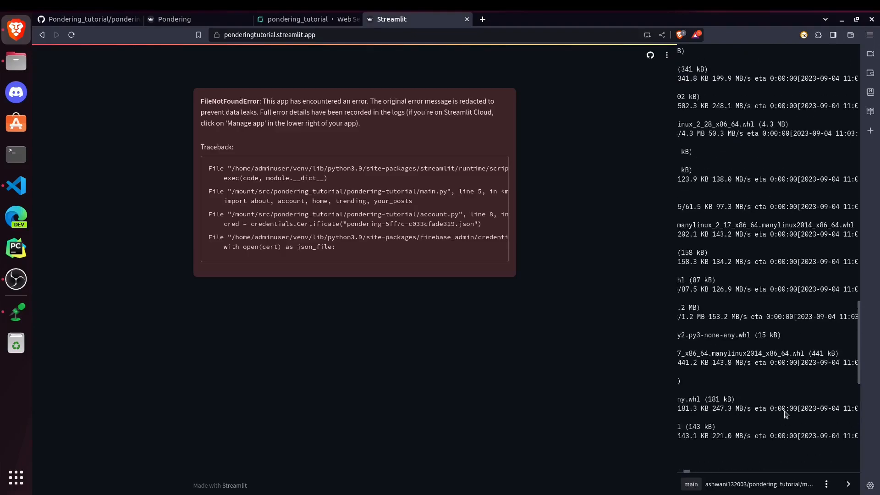
pyautogui.scroll(-3)
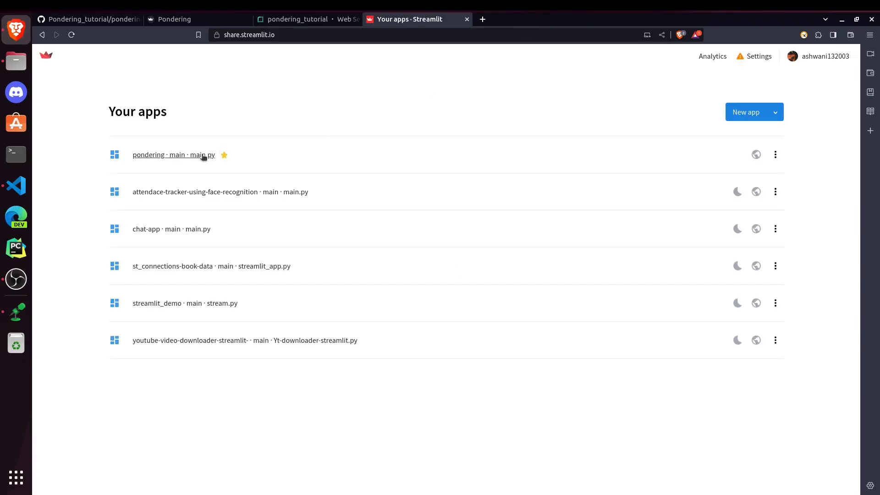
pyautogui.click(159, 155)
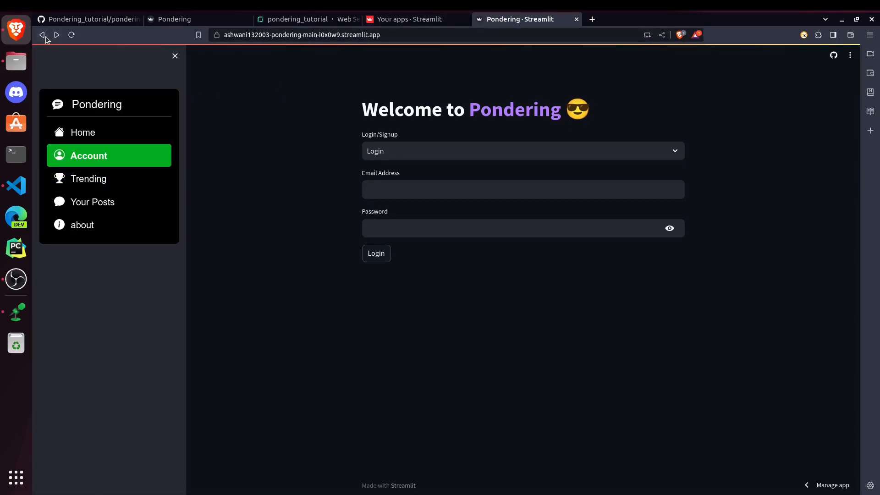
pyautogui.click(415, 18)
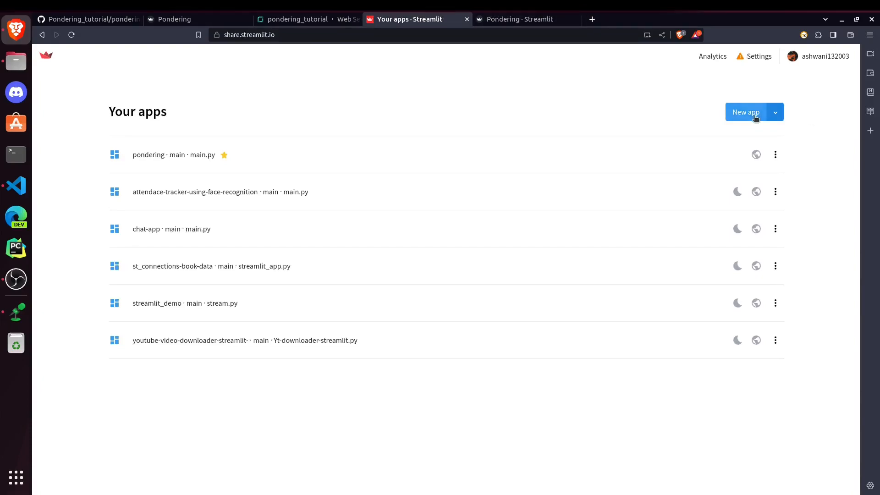
# - Check the Pondering_tutorial repo root and Render service logs, then close the deploy-app form
pyautogui.click(87, 18)
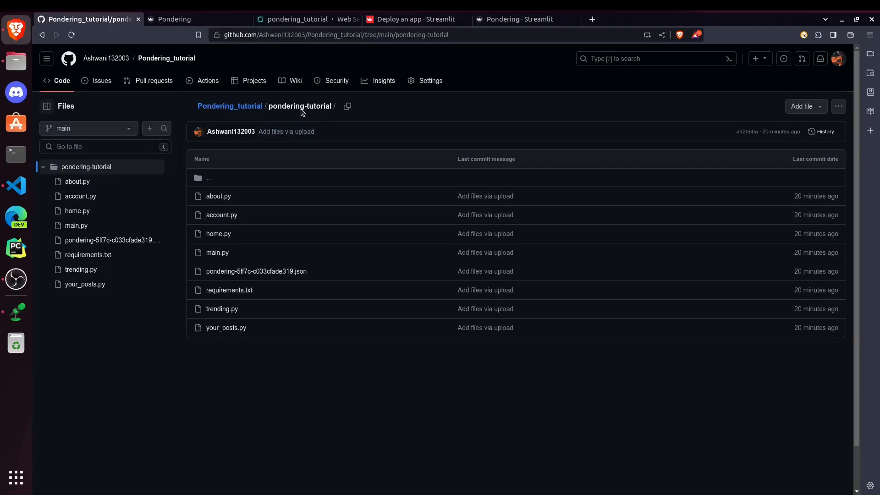
pyautogui.moveTo(233, 196)
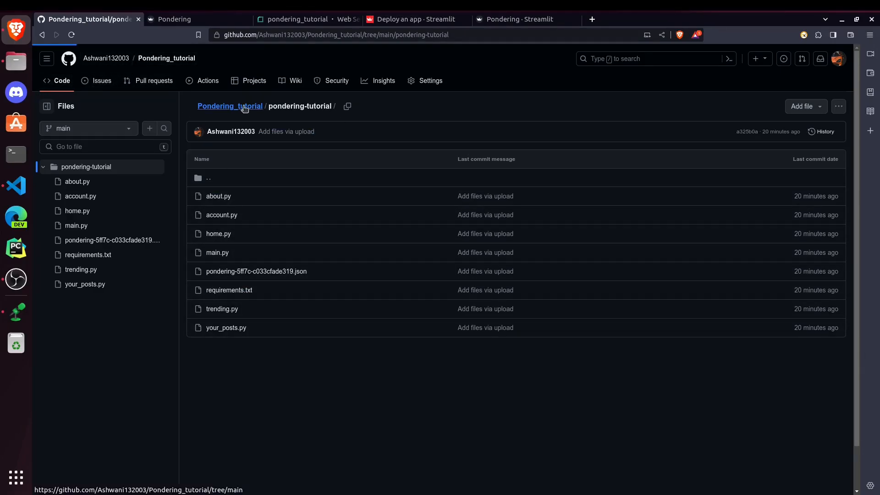
pyautogui.click(230, 106)
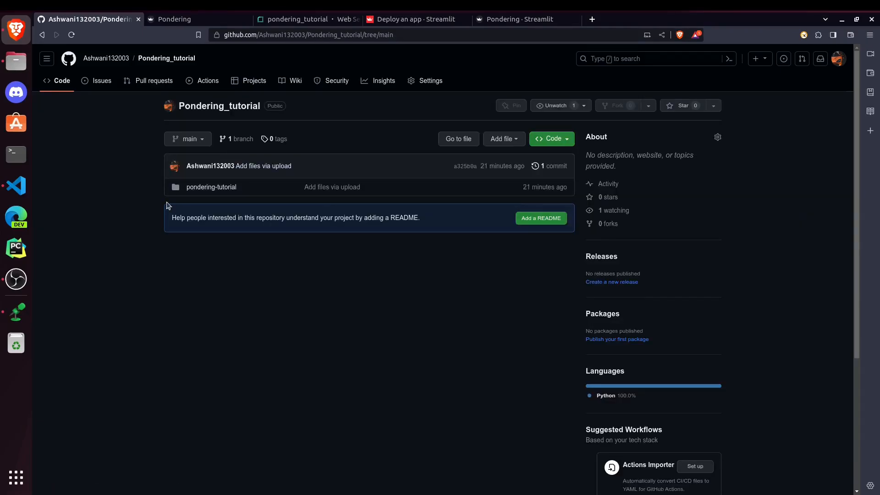
pyautogui.click(416, 18)
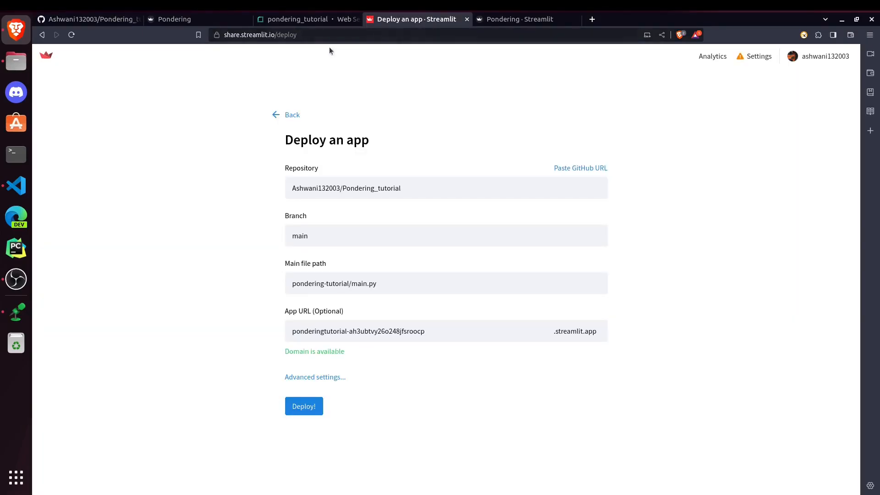
pyautogui.click(298, 19)
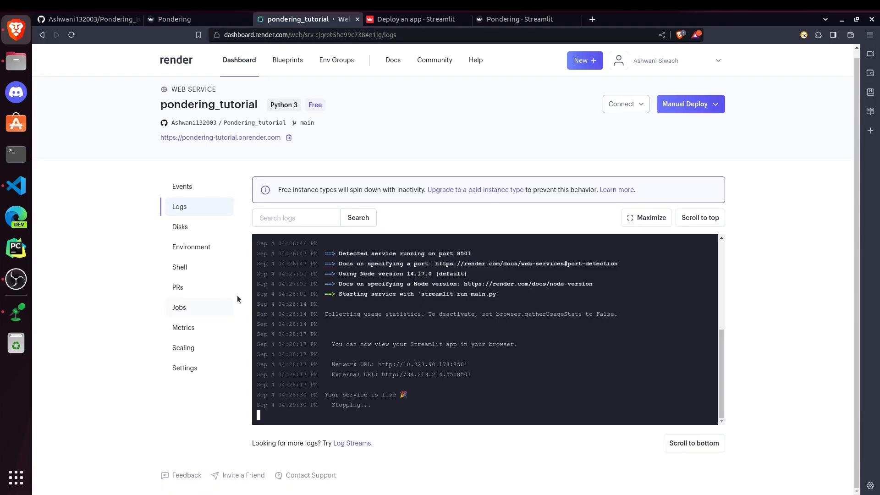
pyautogui.click(416, 18)
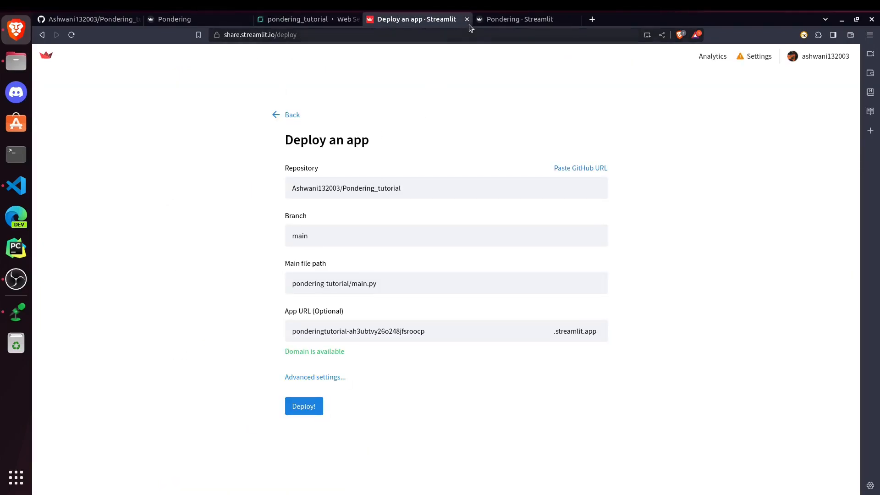
pyautogui.click(306, 18)
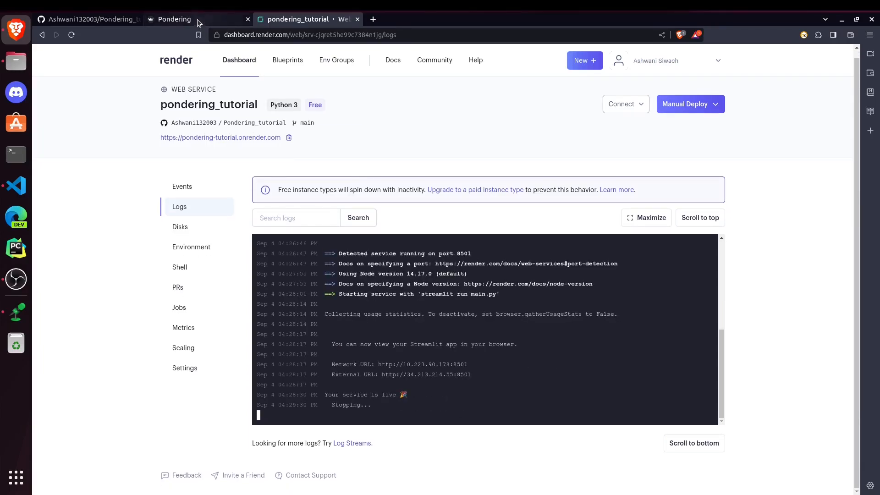
# - Close the extra Pondering tab and commit a README.md linking the Render website to main
pyautogui.click(90, 19)
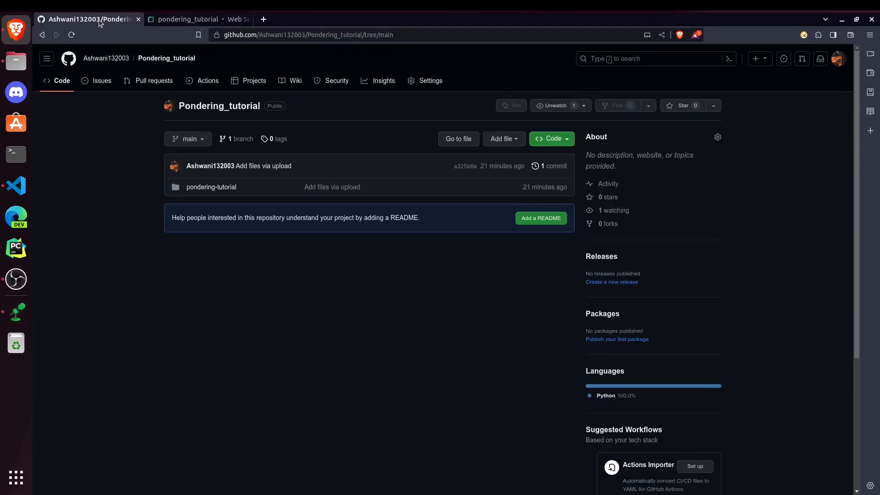
pyautogui.moveTo(452, 212)
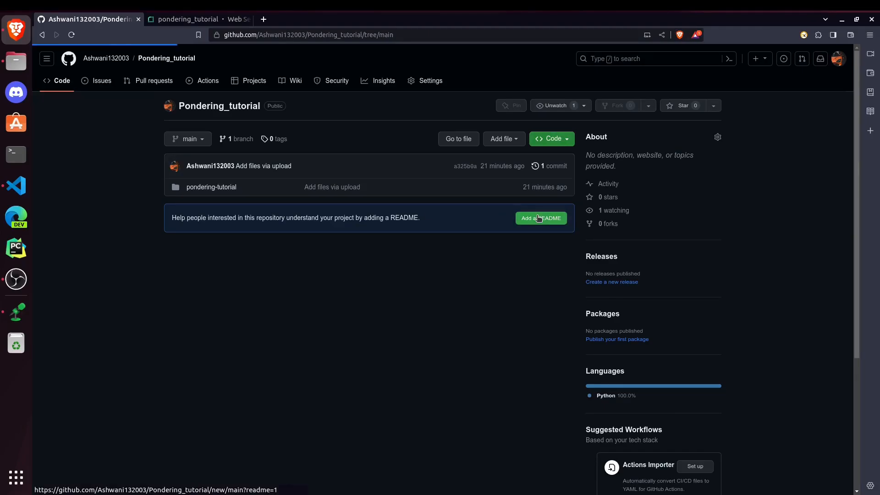
pyautogui.click(540, 218)
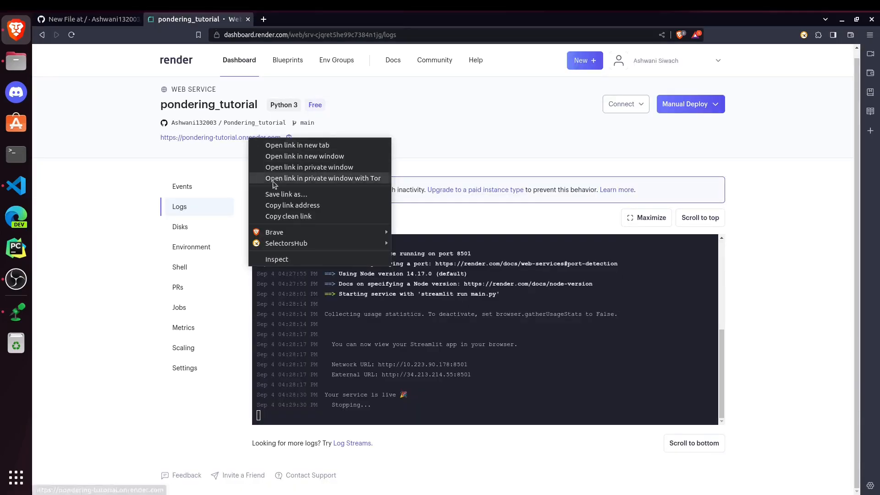
pyautogui.click(88, 18)
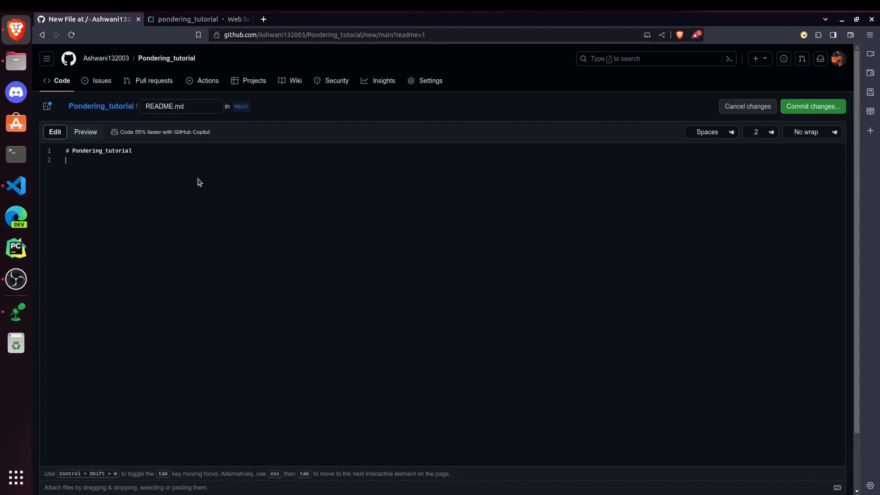
pyautogui.click(813, 106)
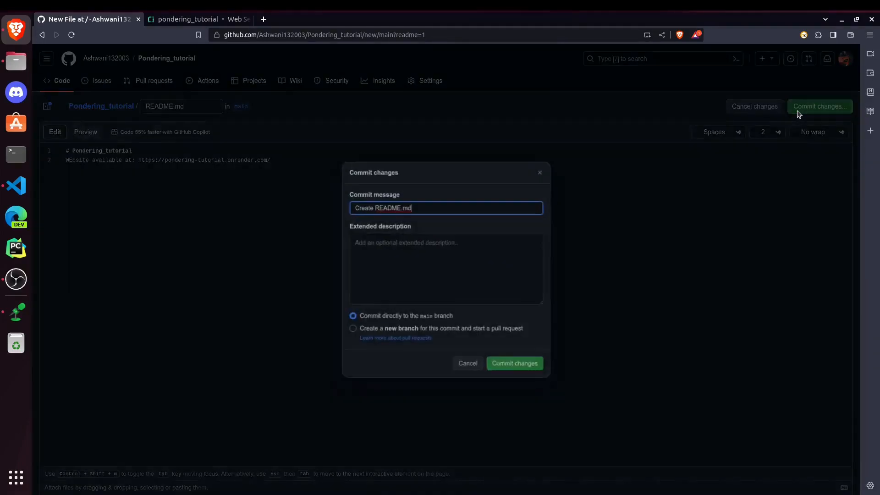
pyautogui.click(514, 363)
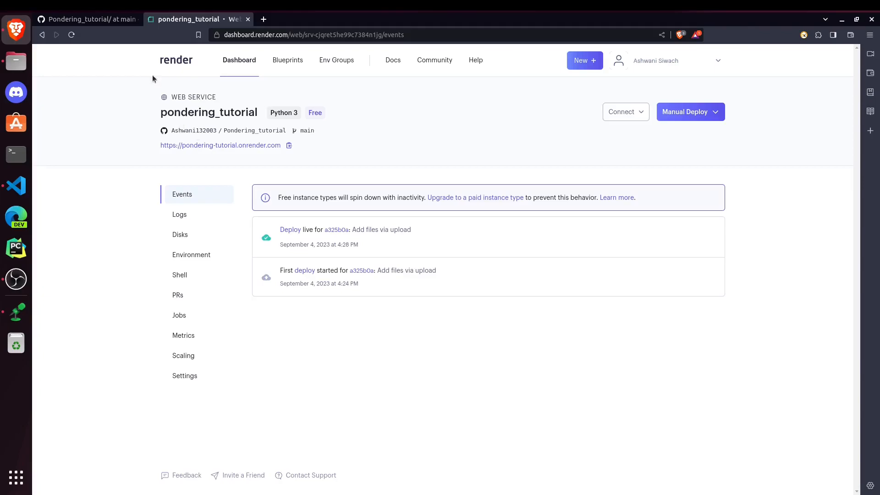
# - Refresh Render's events, finding no README deploy, then open GitHub's pondering-tutorial folder
pyautogui.click(87, 18)
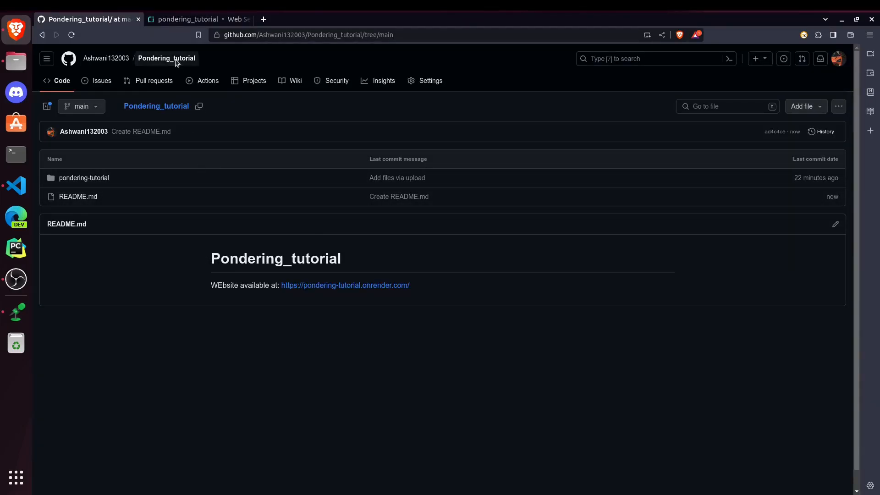
pyautogui.click(188, 19)
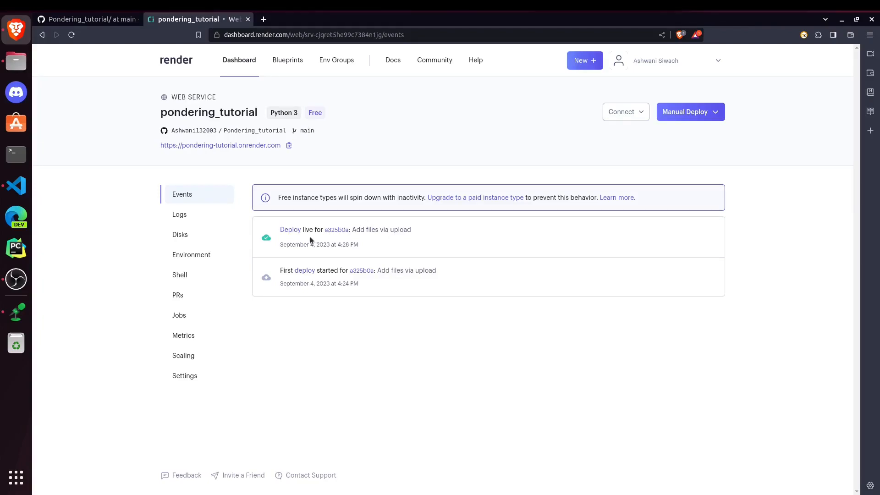
pyautogui.click(71, 35)
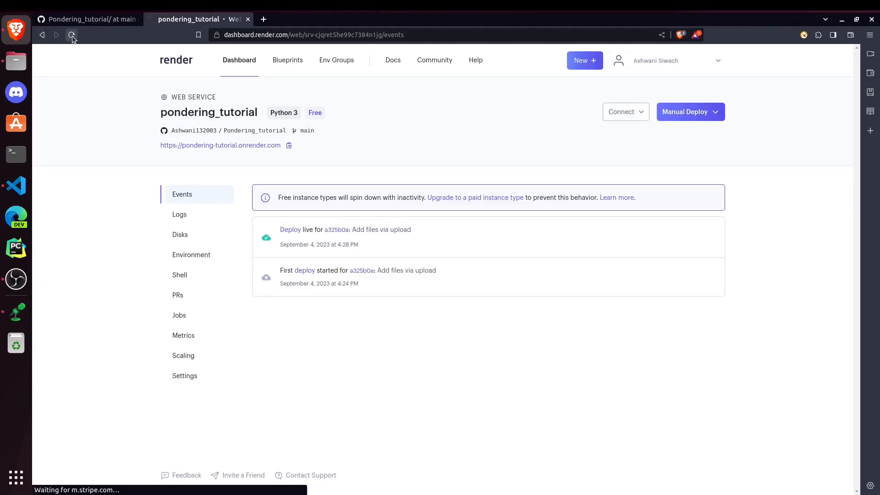
pyautogui.click(71, 35)
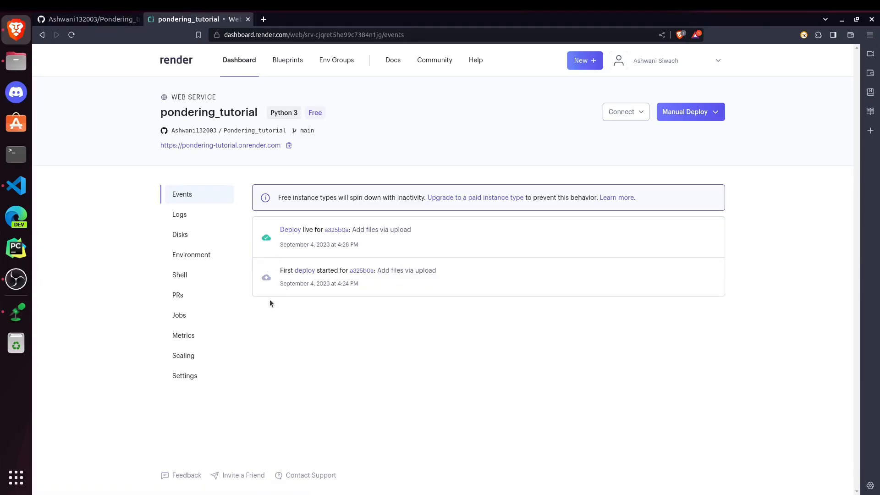
pyautogui.moveTo(254, 130)
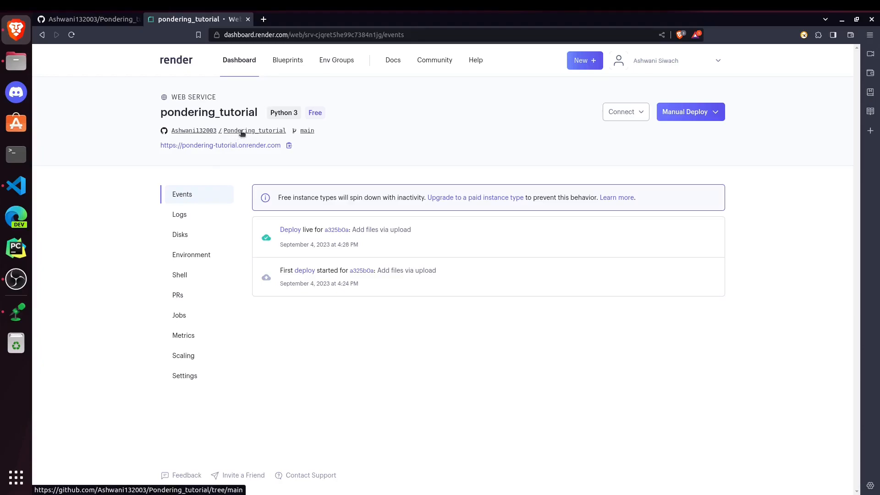
pyautogui.moveTo(277, 132)
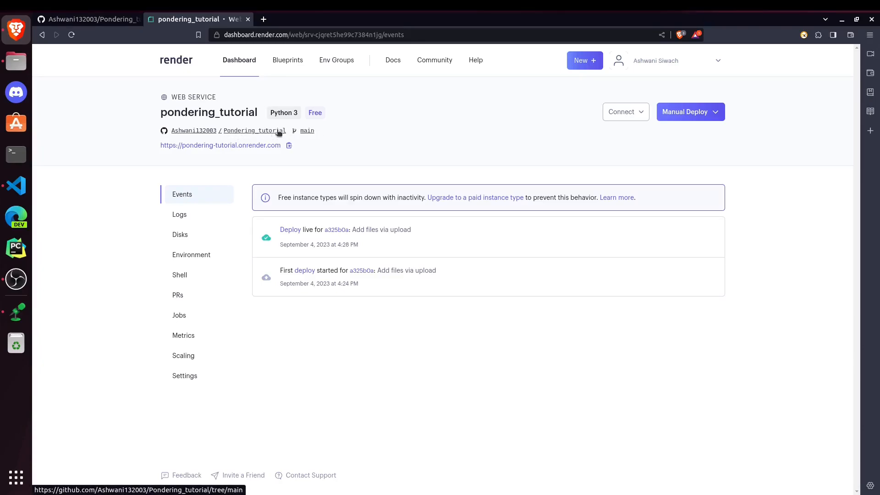
pyautogui.click(87, 18)
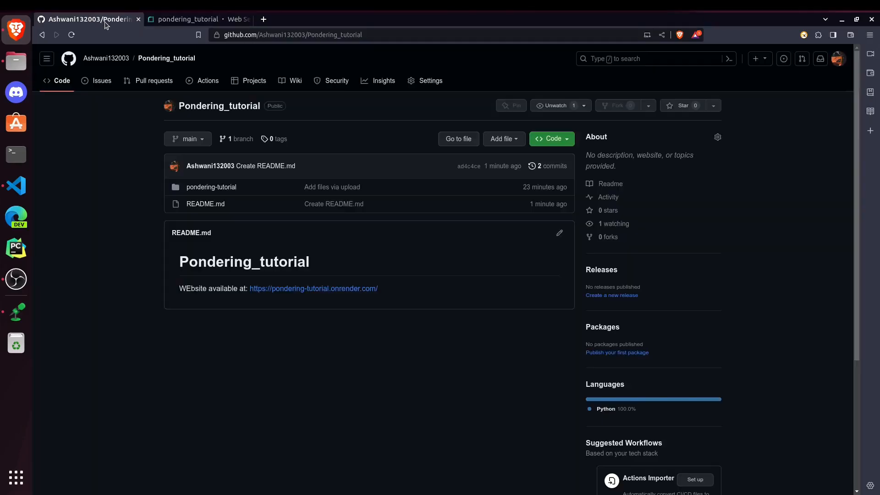
pyautogui.click(212, 187)
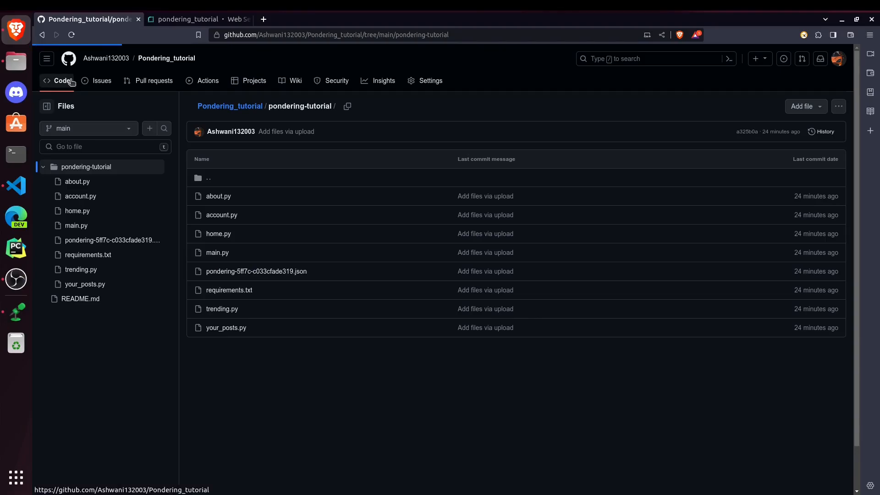
# - Move README.md into pondering-tutorial by prefixing its path, and commit the rename to main
pyautogui.click(165, 58)
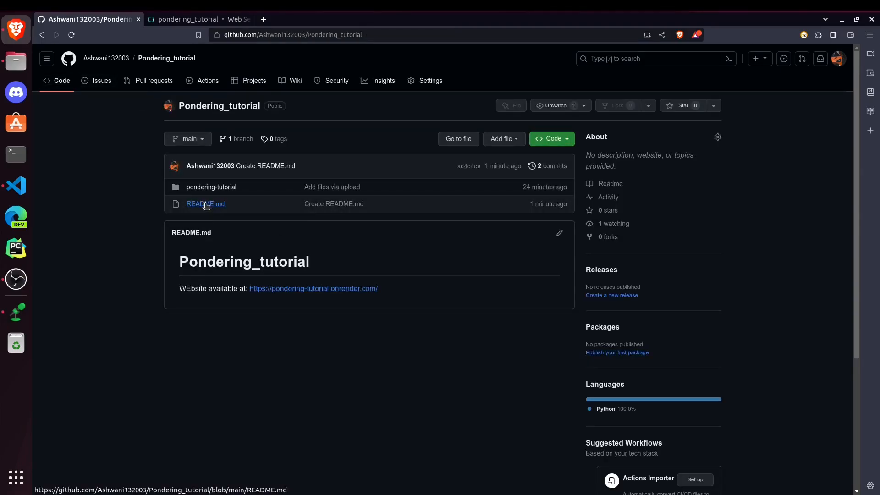
pyautogui.click(559, 233)
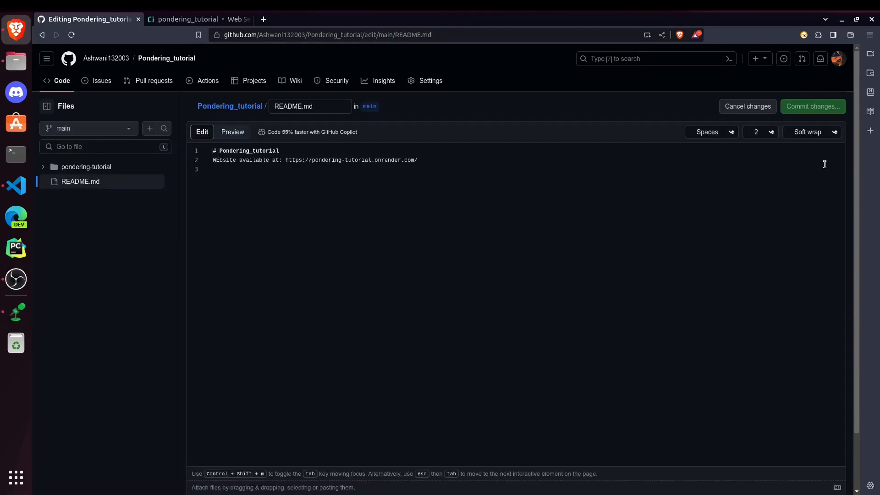
pyautogui.click(310, 106)
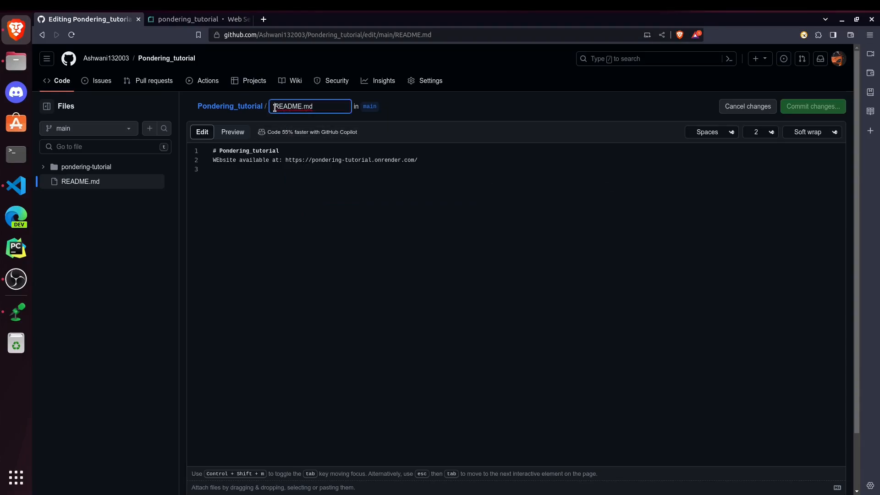
pyautogui.write('pond')
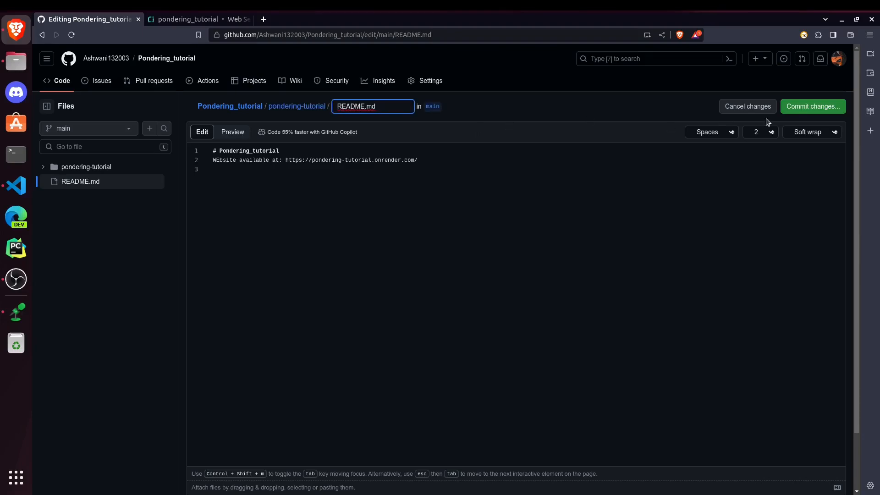
pyautogui.click(812, 106)
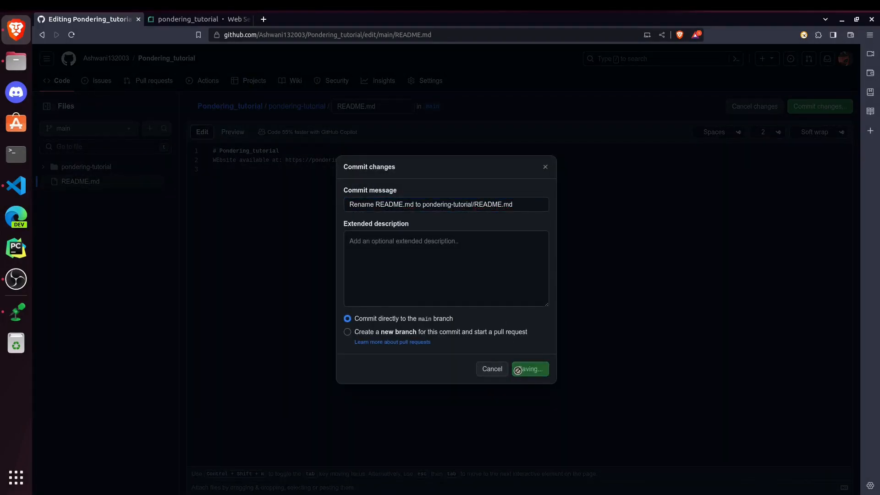
pyautogui.click(528, 368)
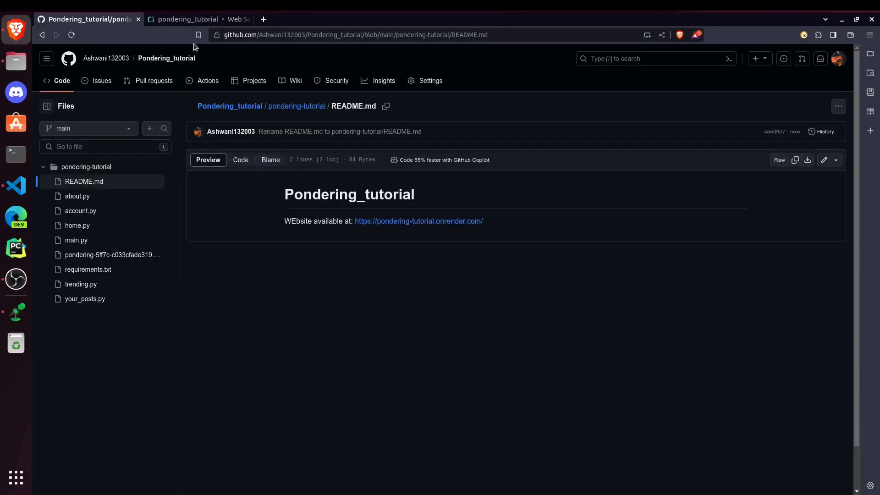
pyautogui.click(188, 18)
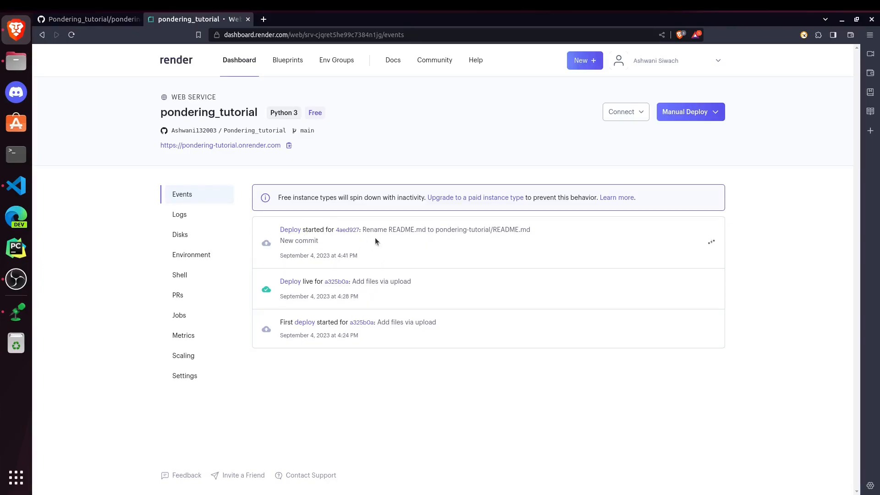
pyautogui.moveTo(254, 131)
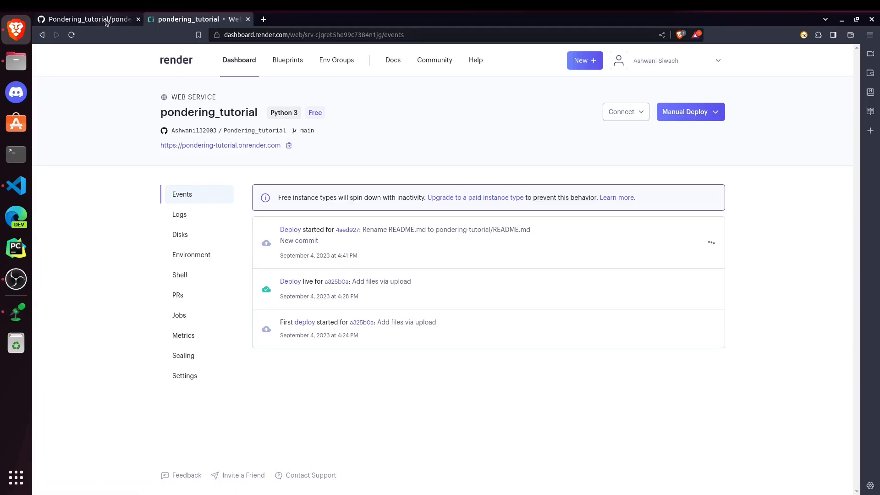
# - View the GitHub repository root, now listing only pondering-tutorial, and return to Render's events
pyautogui.click(87, 18)
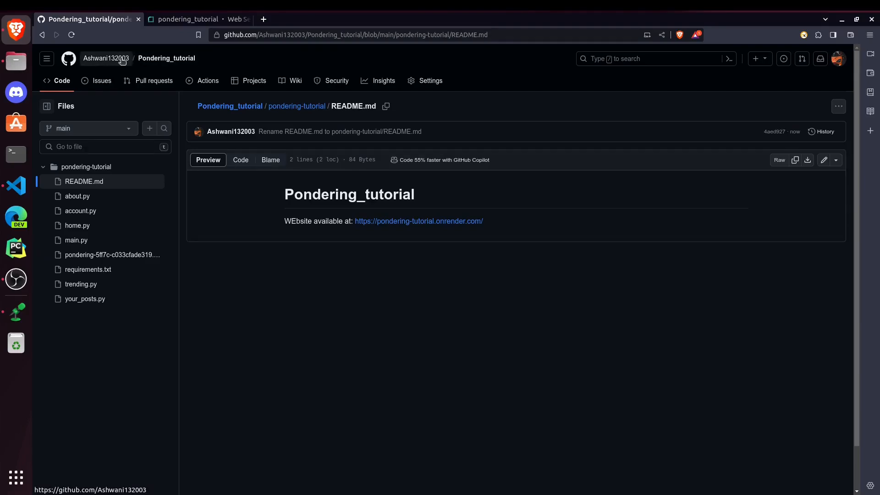
pyautogui.click(105, 58)
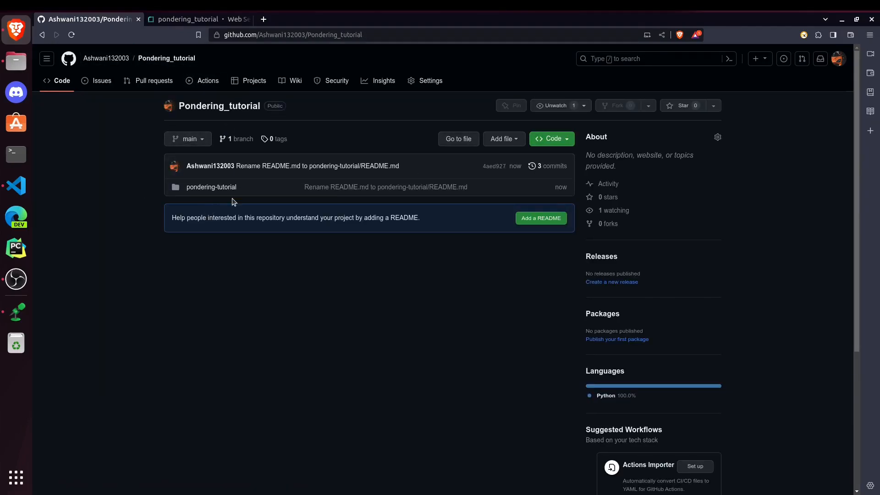
pyautogui.moveTo(120, 196)
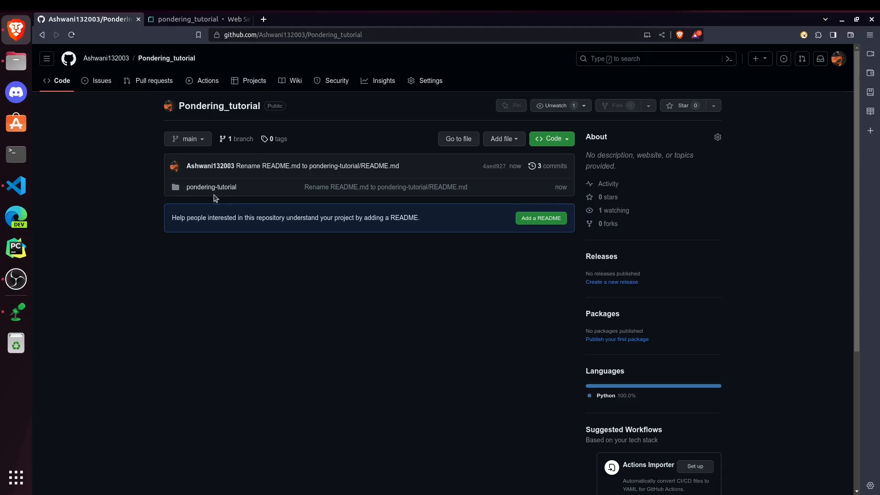
pyautogui.click(188, 19)
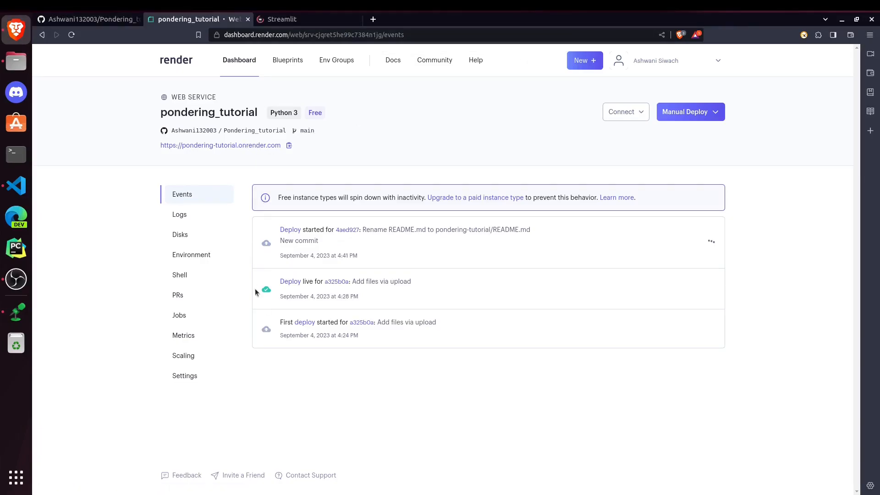
pyautogui.moveTo(253, 128)
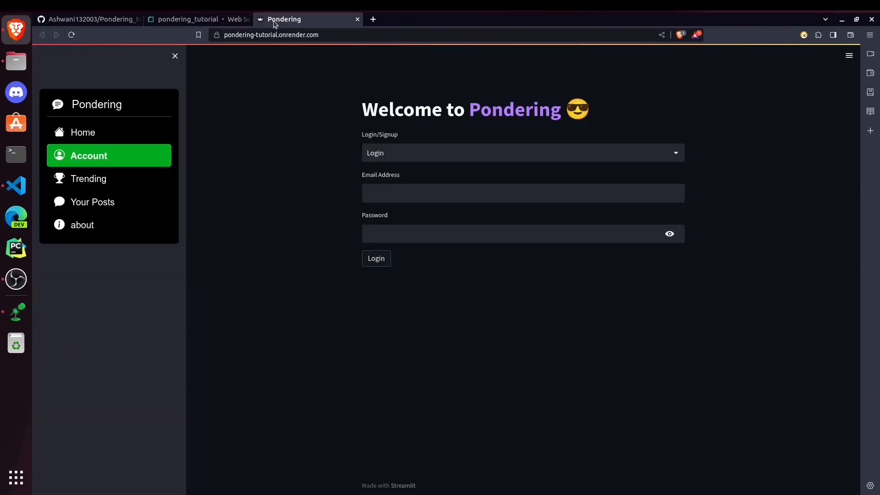
# - Return to Render's Events to see the README-move deploy listed as live
pyautogui.click(188, 18)
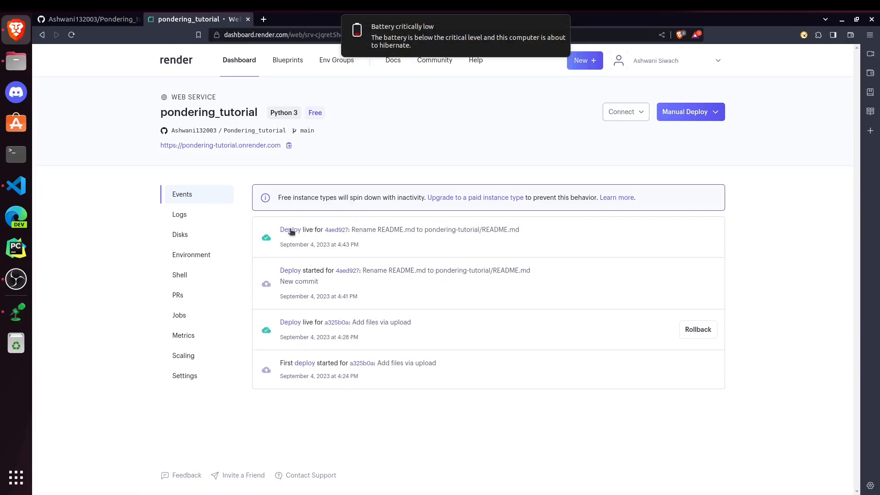
pyautogui.moveTo(557, 209)
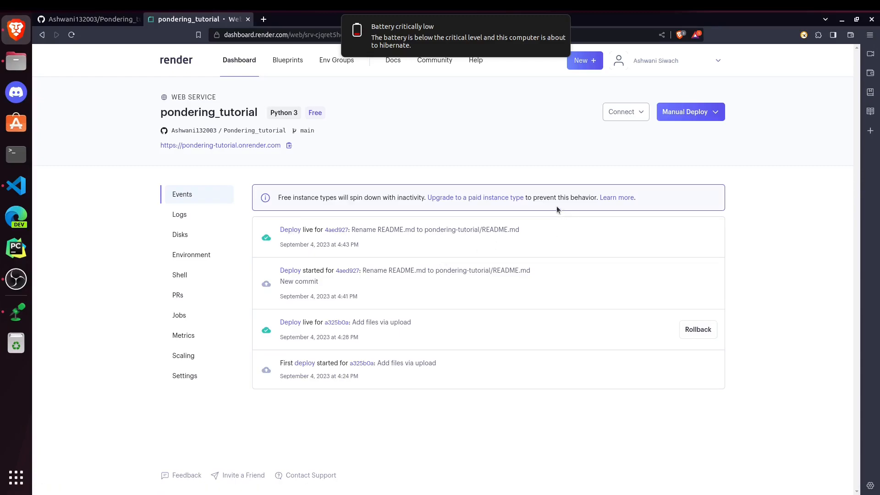